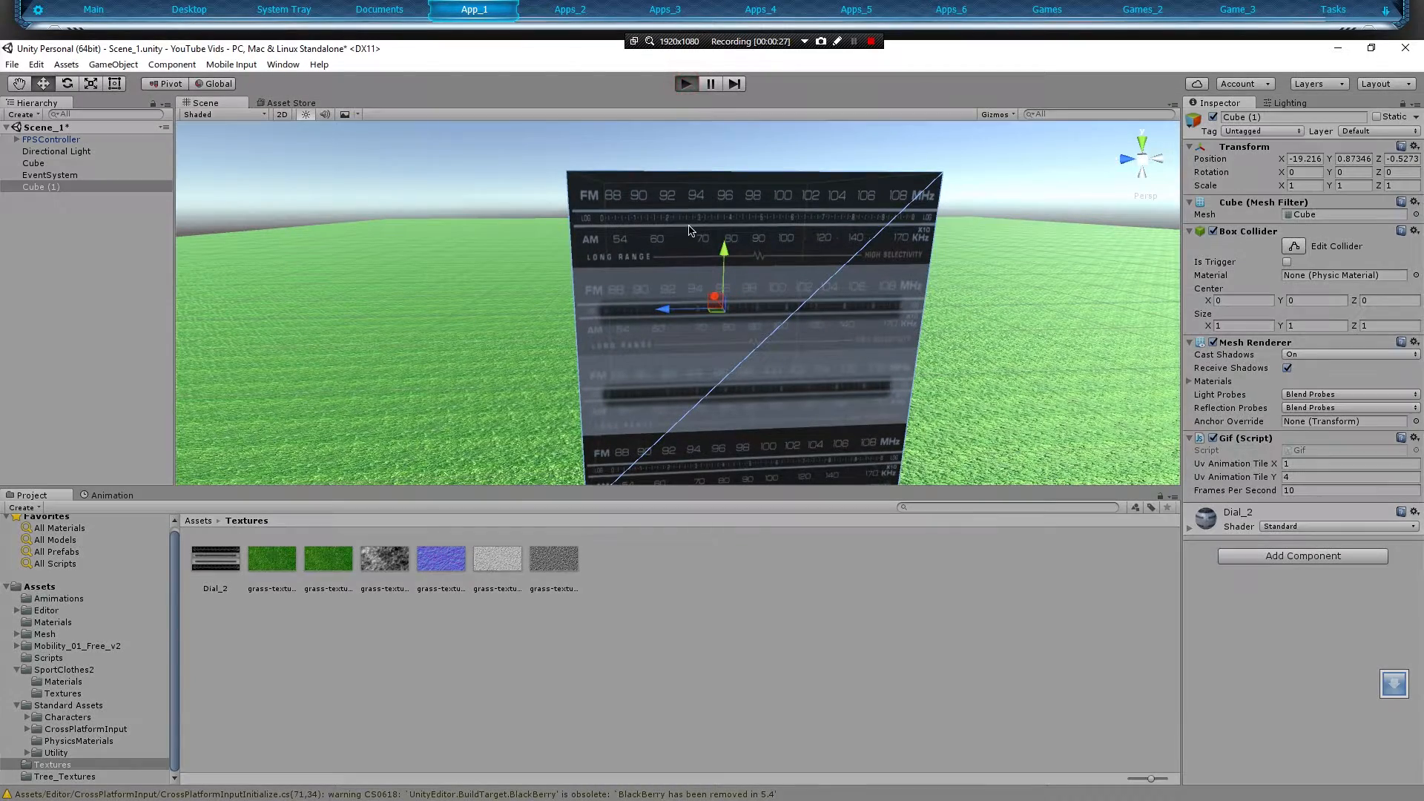
# Reveal the Dial_2 texture from Unity's Project panel in File Explorer.
pyautogui.click(685, 83)
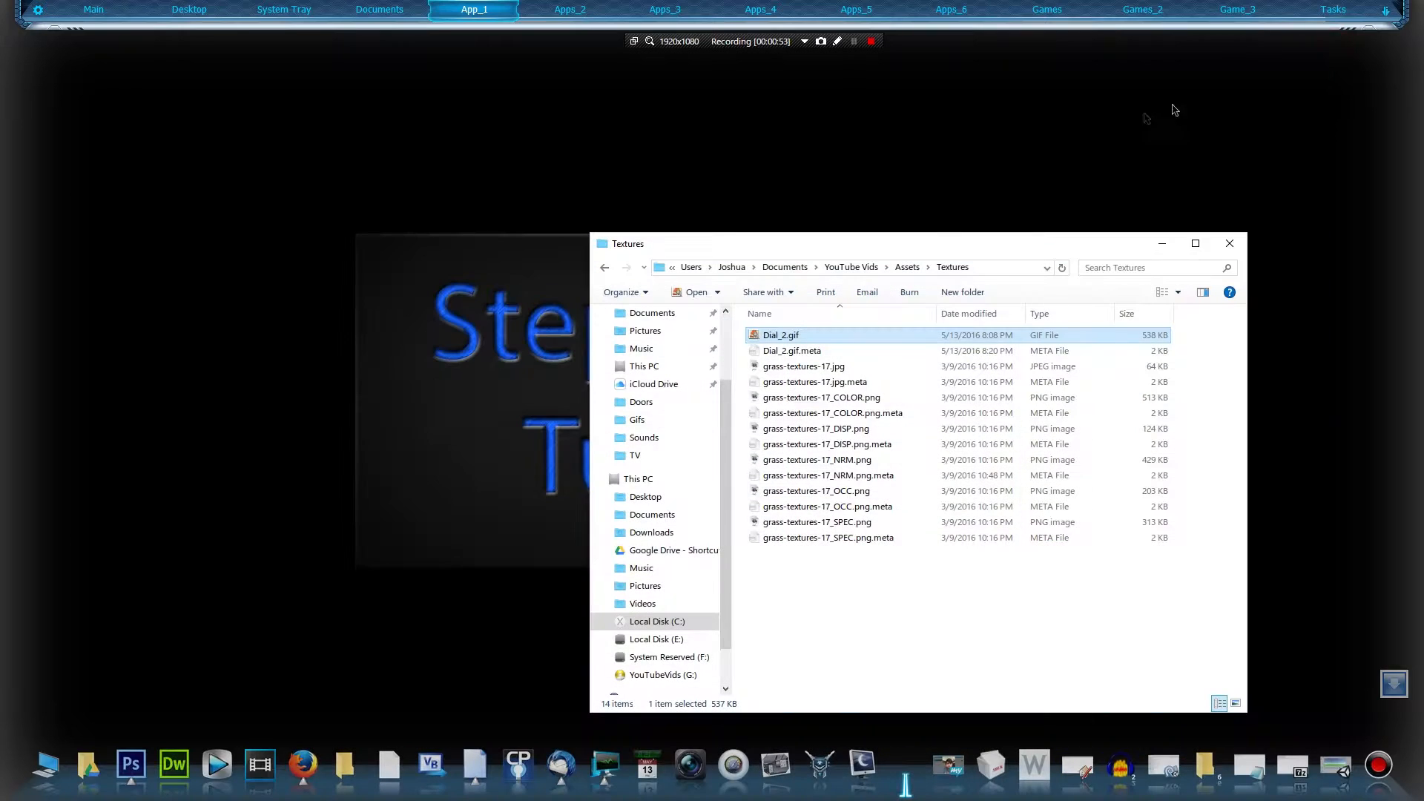
pyautogui.moveTo(329, 662)
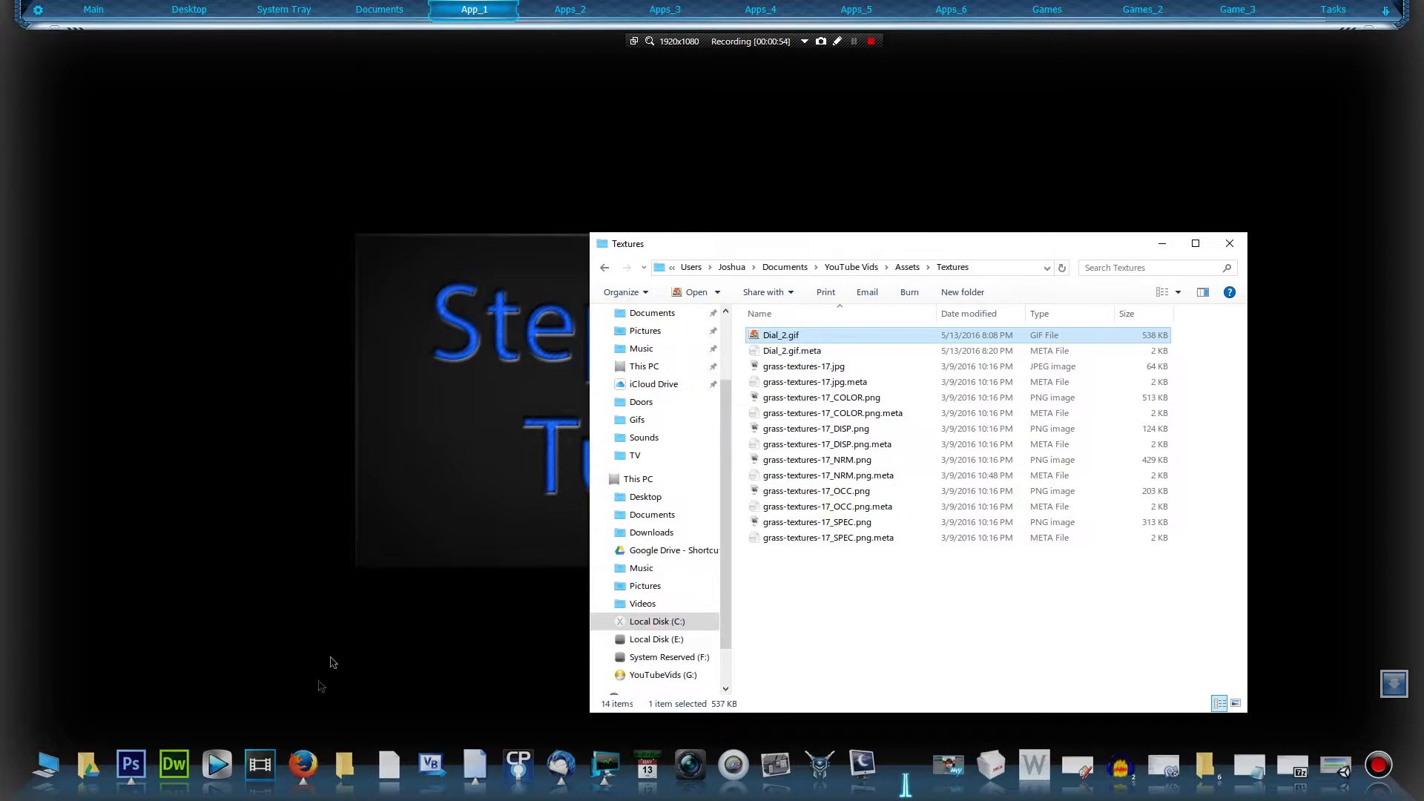
# Switch from File Explorer to Photoshop using the taskbar icon.
pyautogui.click(130, 766)
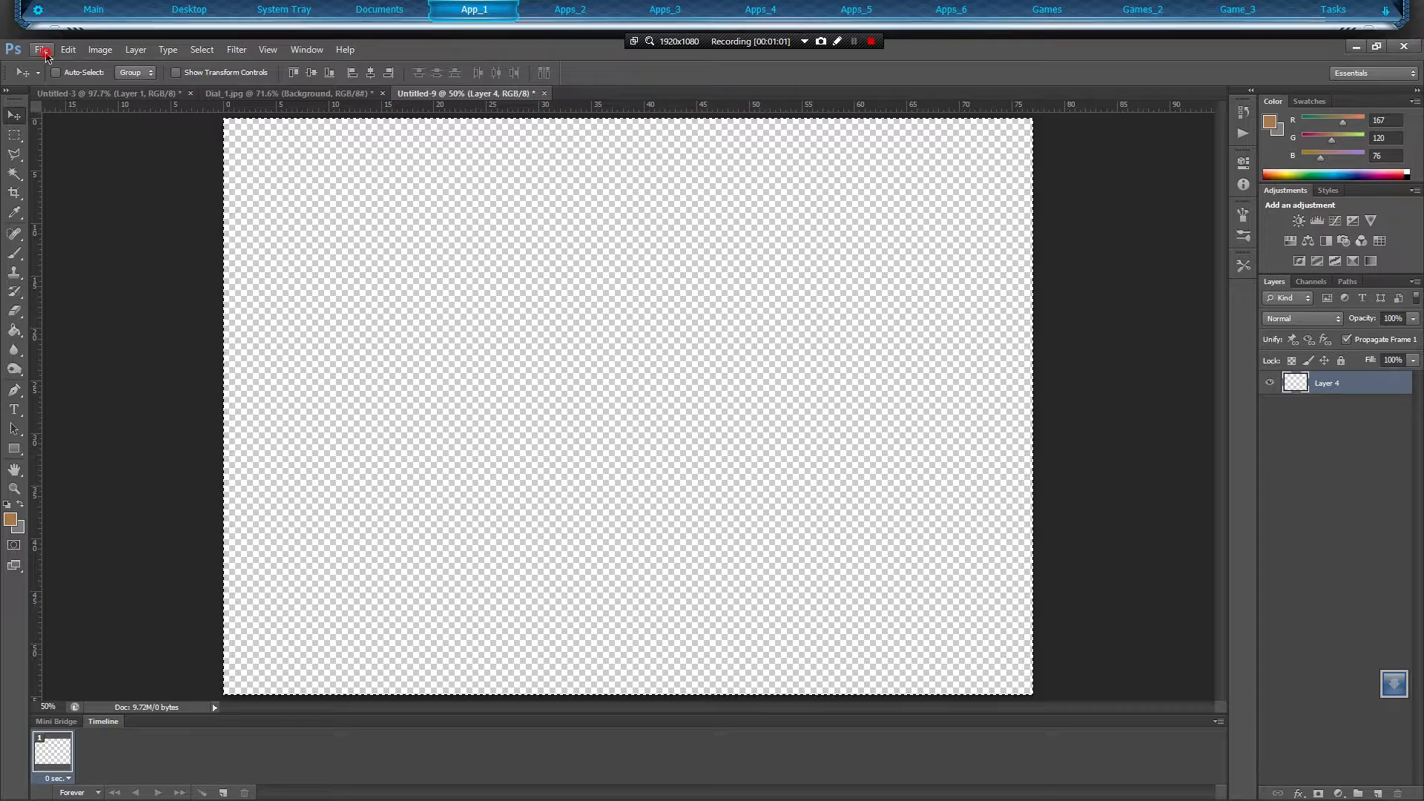
# Create a new 2000 × 1000 px document with a transparent background.
pyautogui.click(41, 49)
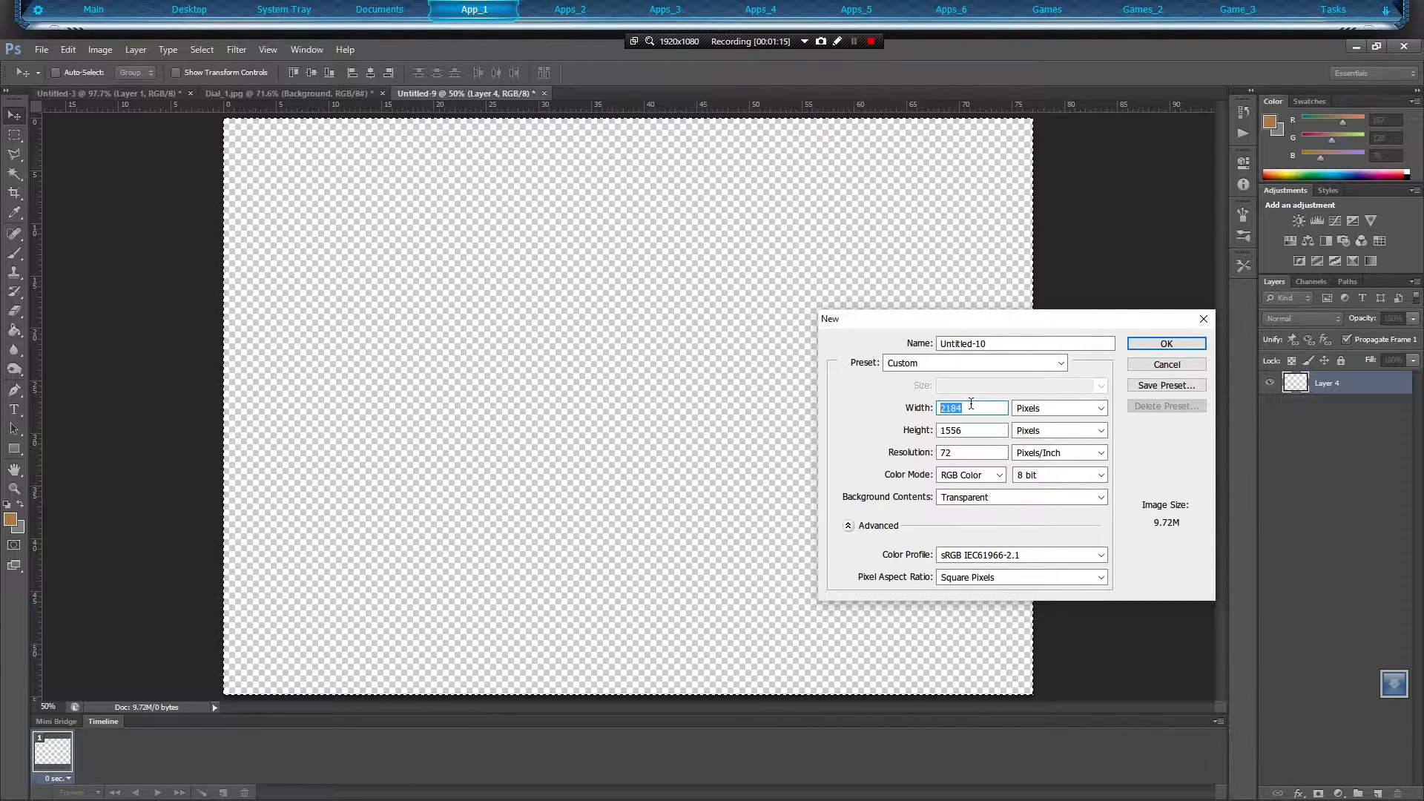
pyautogui.write('2000')
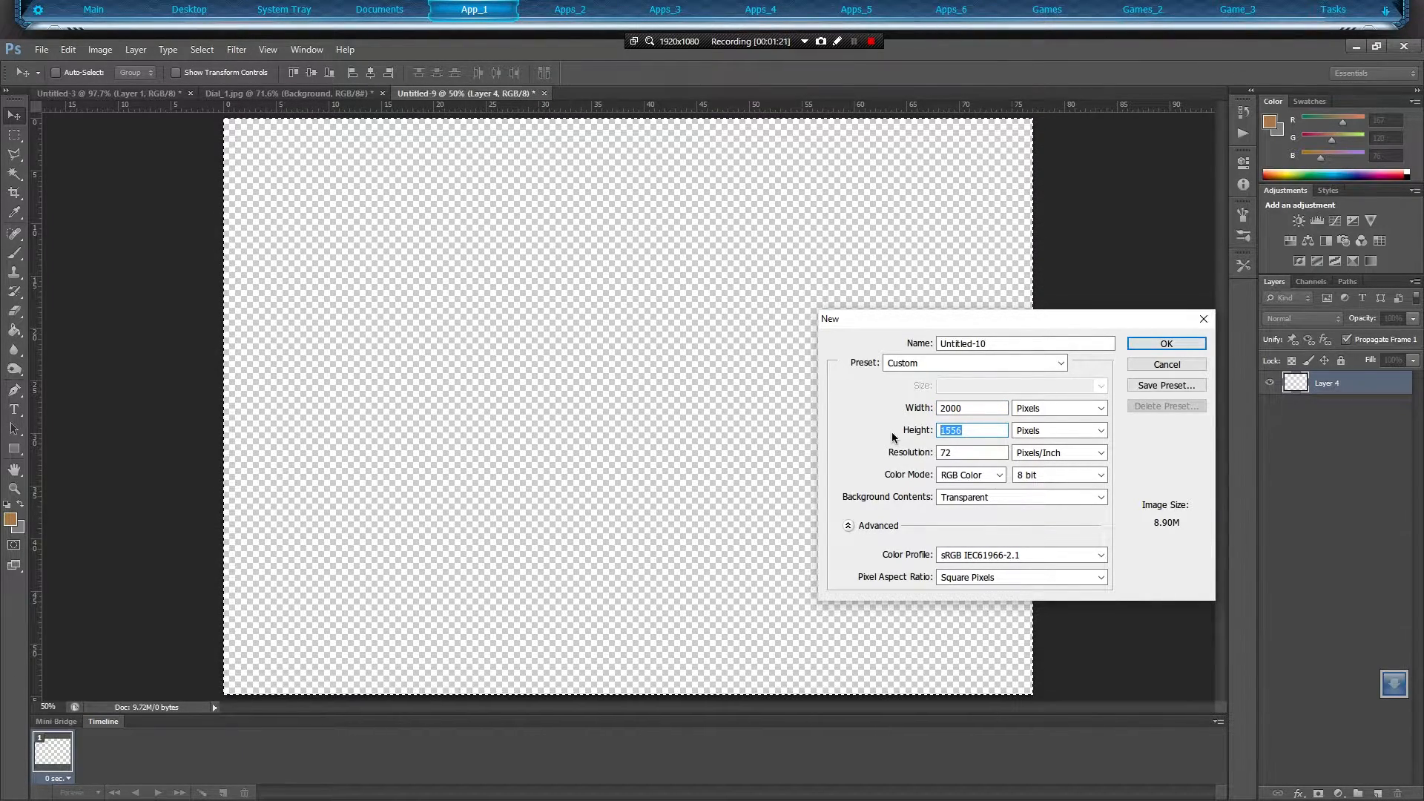
pyautogui.write('1000')
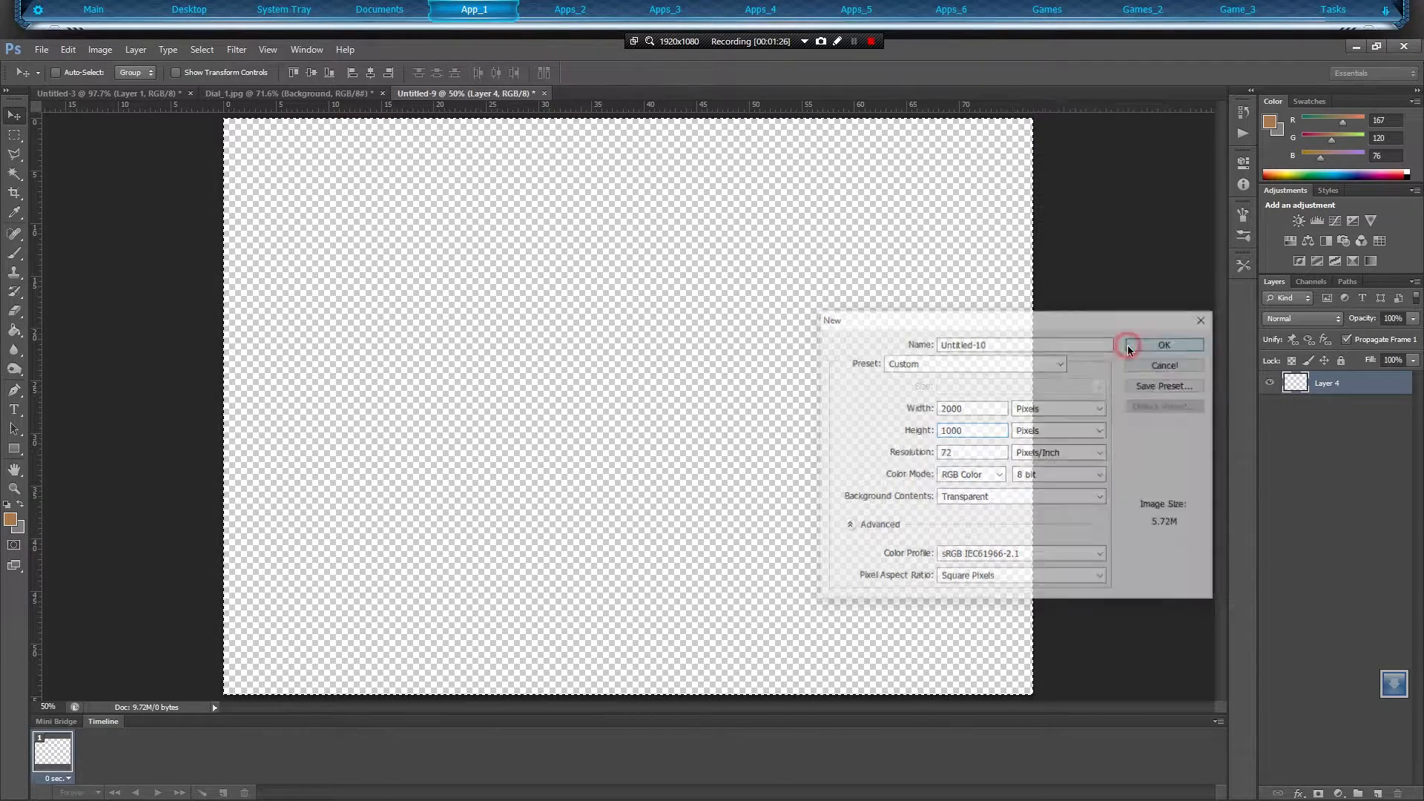
pyautogui.click(1164, 345)
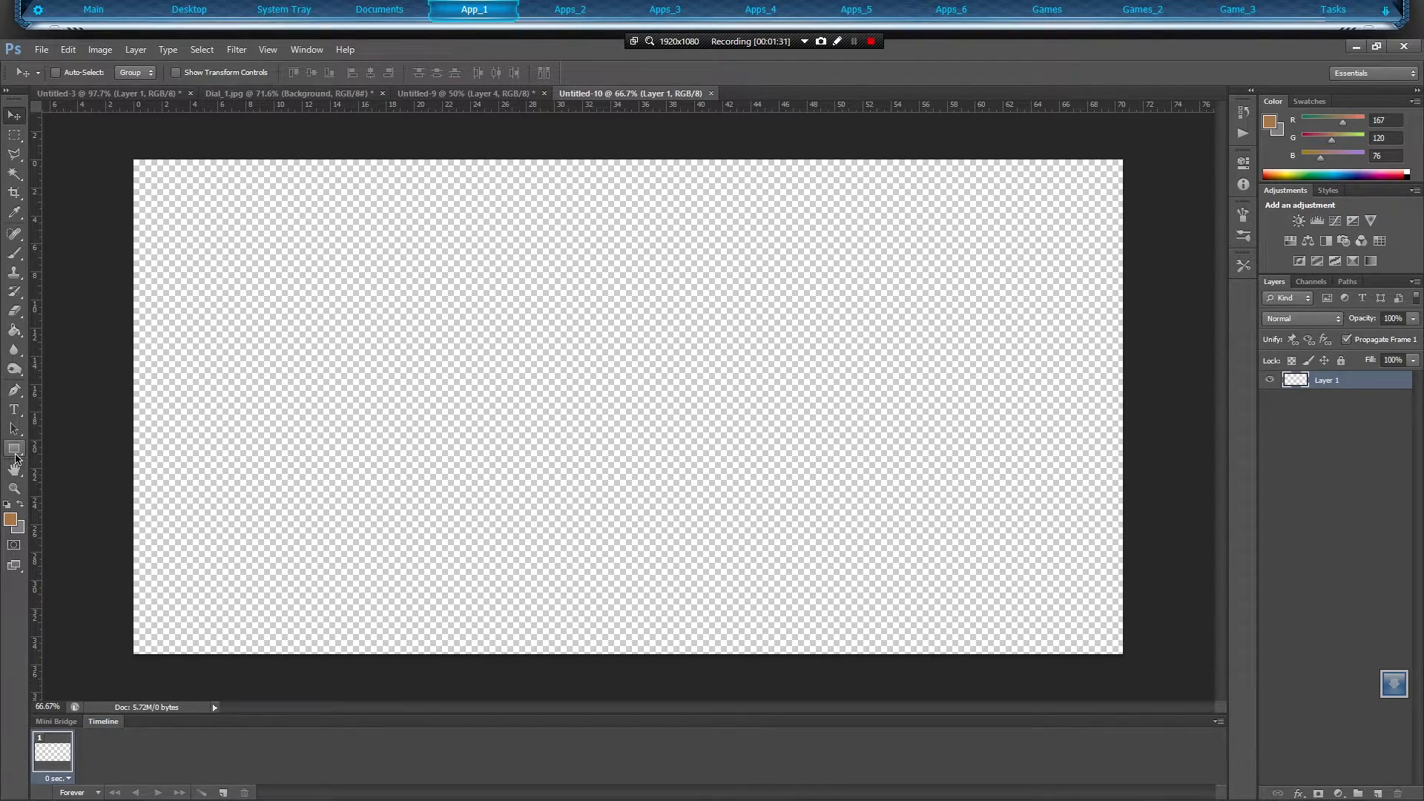
# Draw a 500 × 500 px brown square and place a black copy beside it.
pyautogui.click(15, 450)
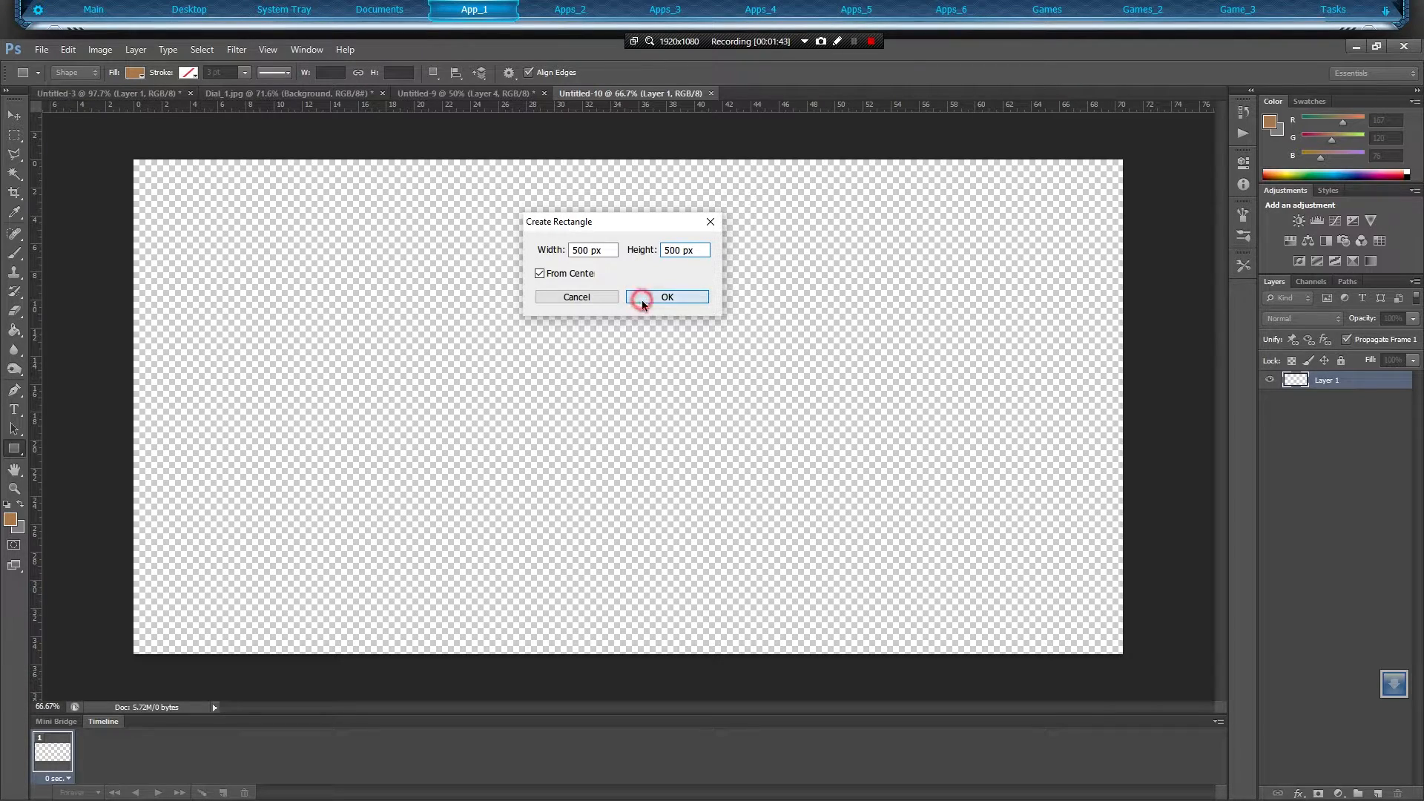
pyautogui.click(666, 297)
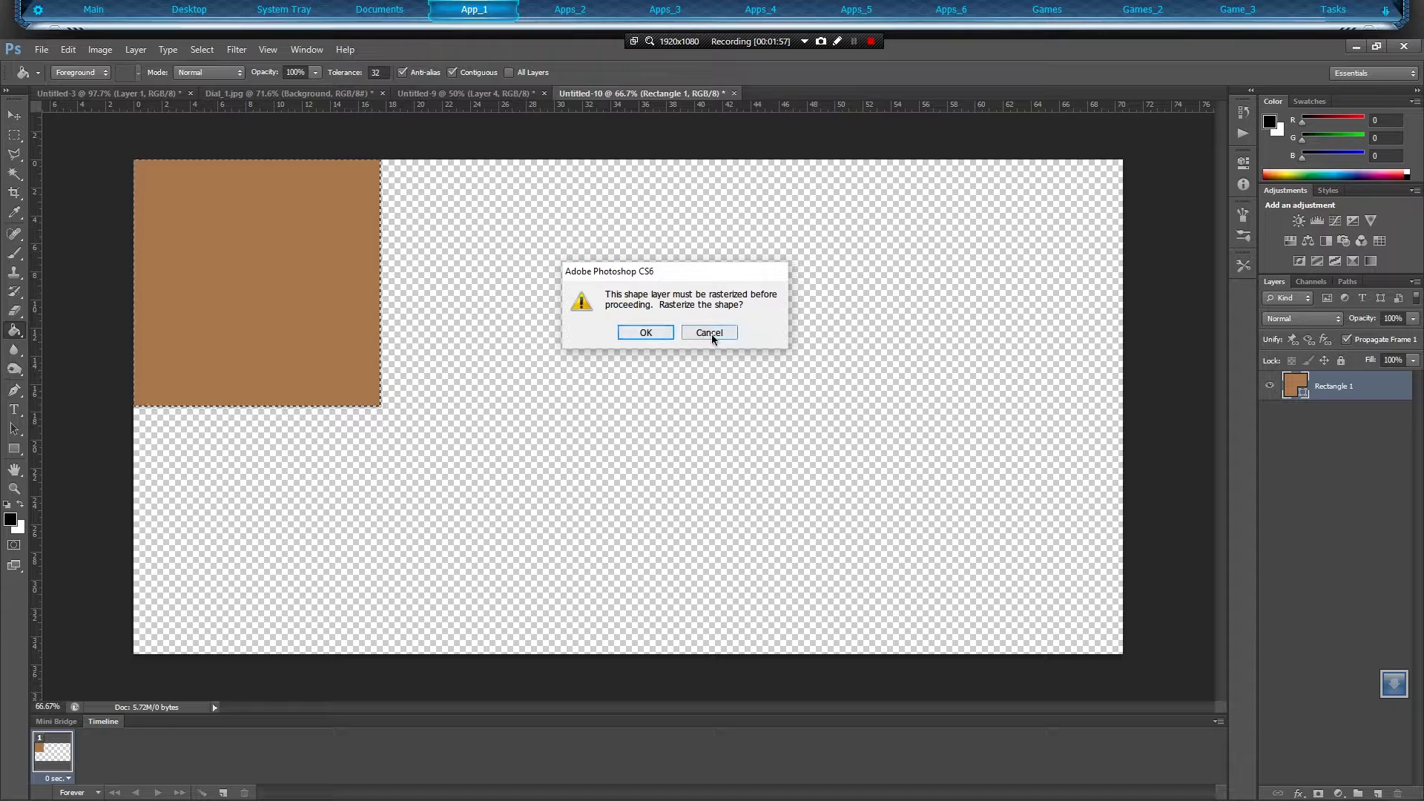
pyautogui.click(708, 332)
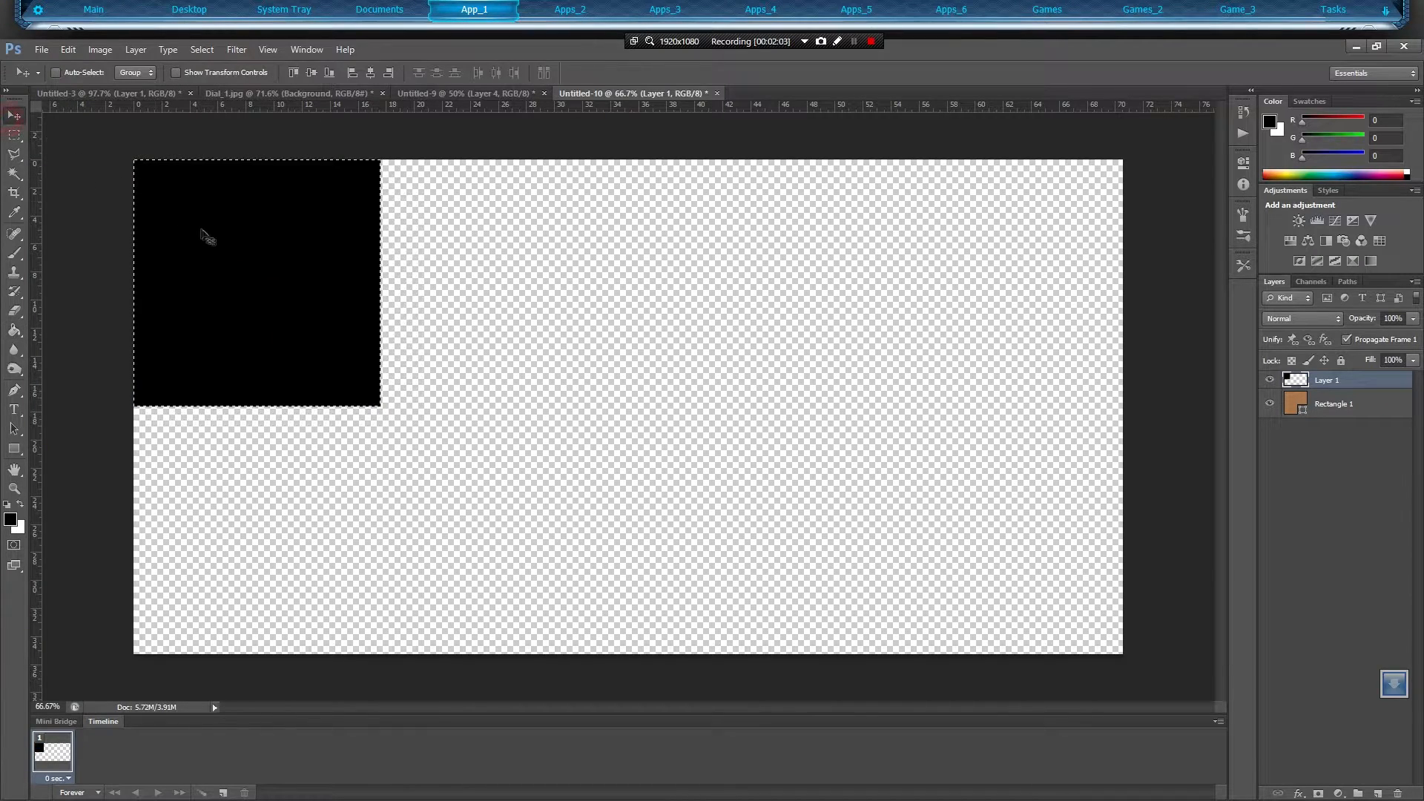
pyautogui.moveTo(205, 236); pyautogui.dragTo(458, 236)
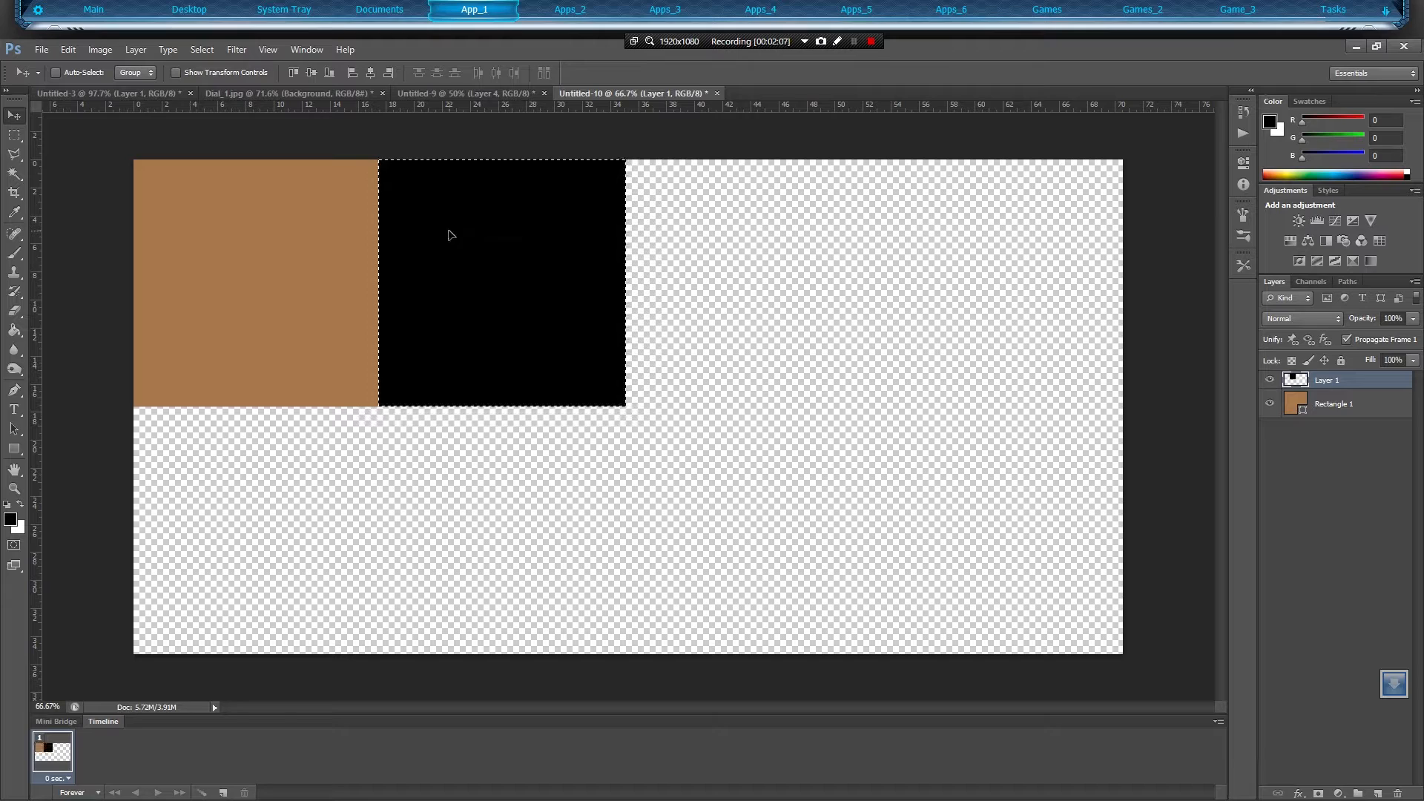
pyautogui.click(13, 175)
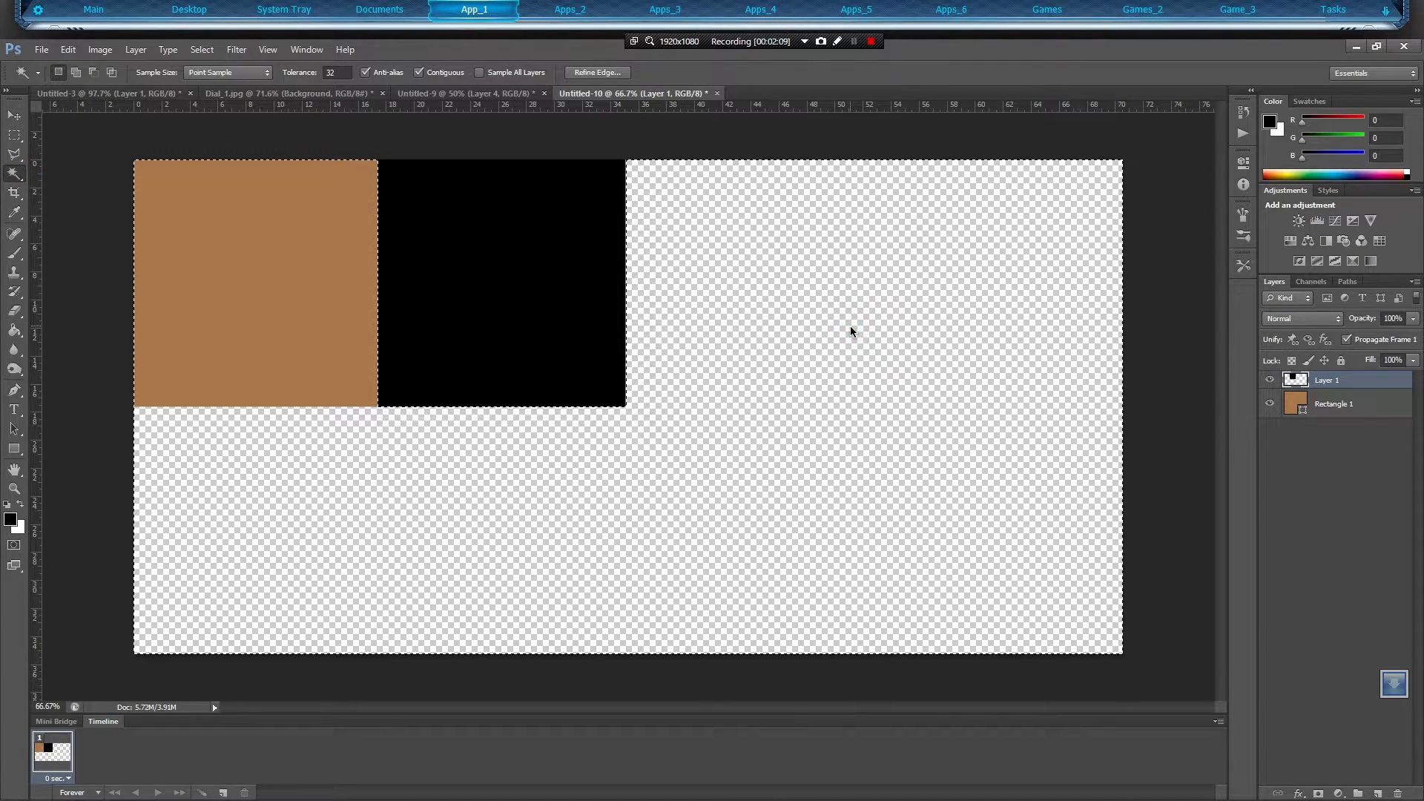
pyautogui.click(13, 116)
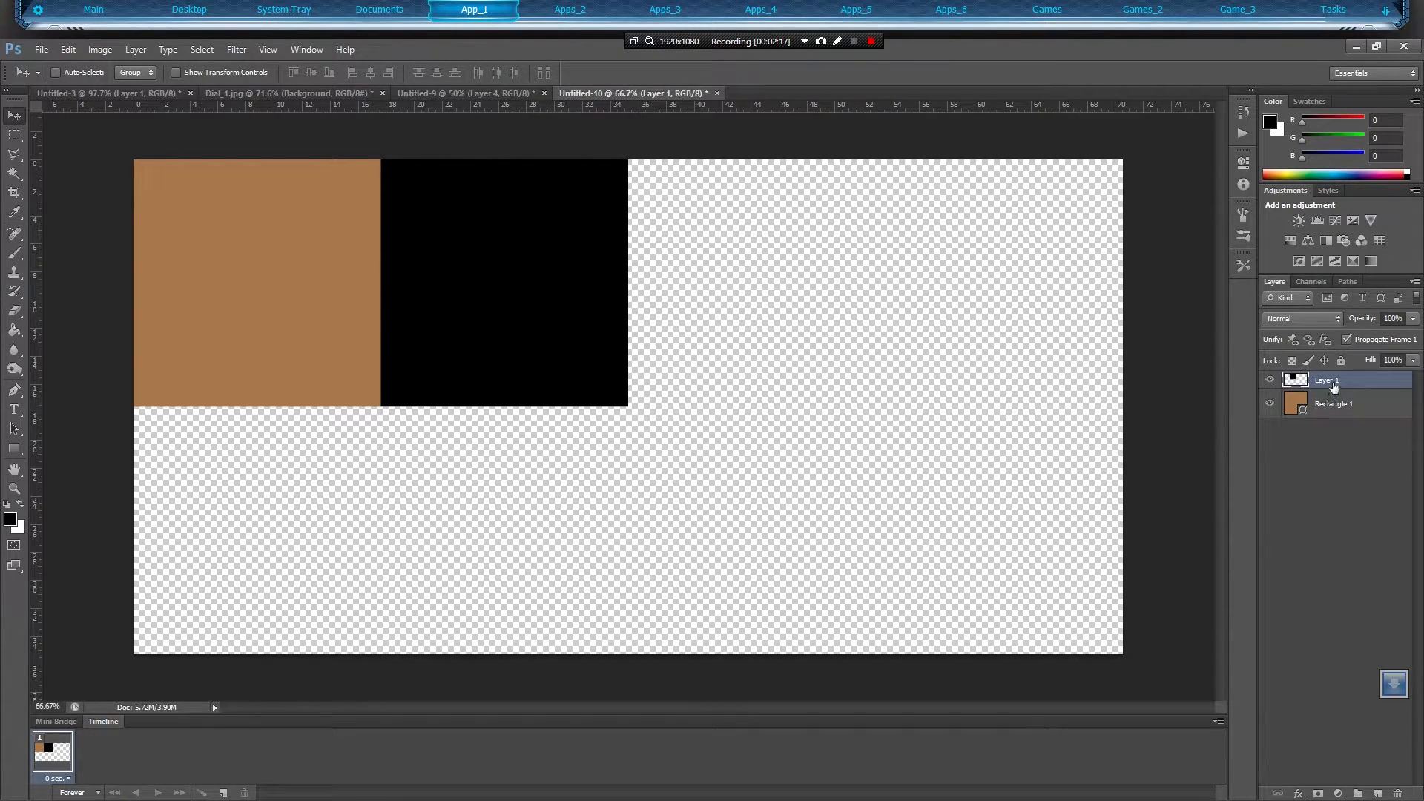
# Duplicate the square layers, colorizing copies white, red, cyan, blue, yellow and green.
pyautogui.press('ctrl+j')
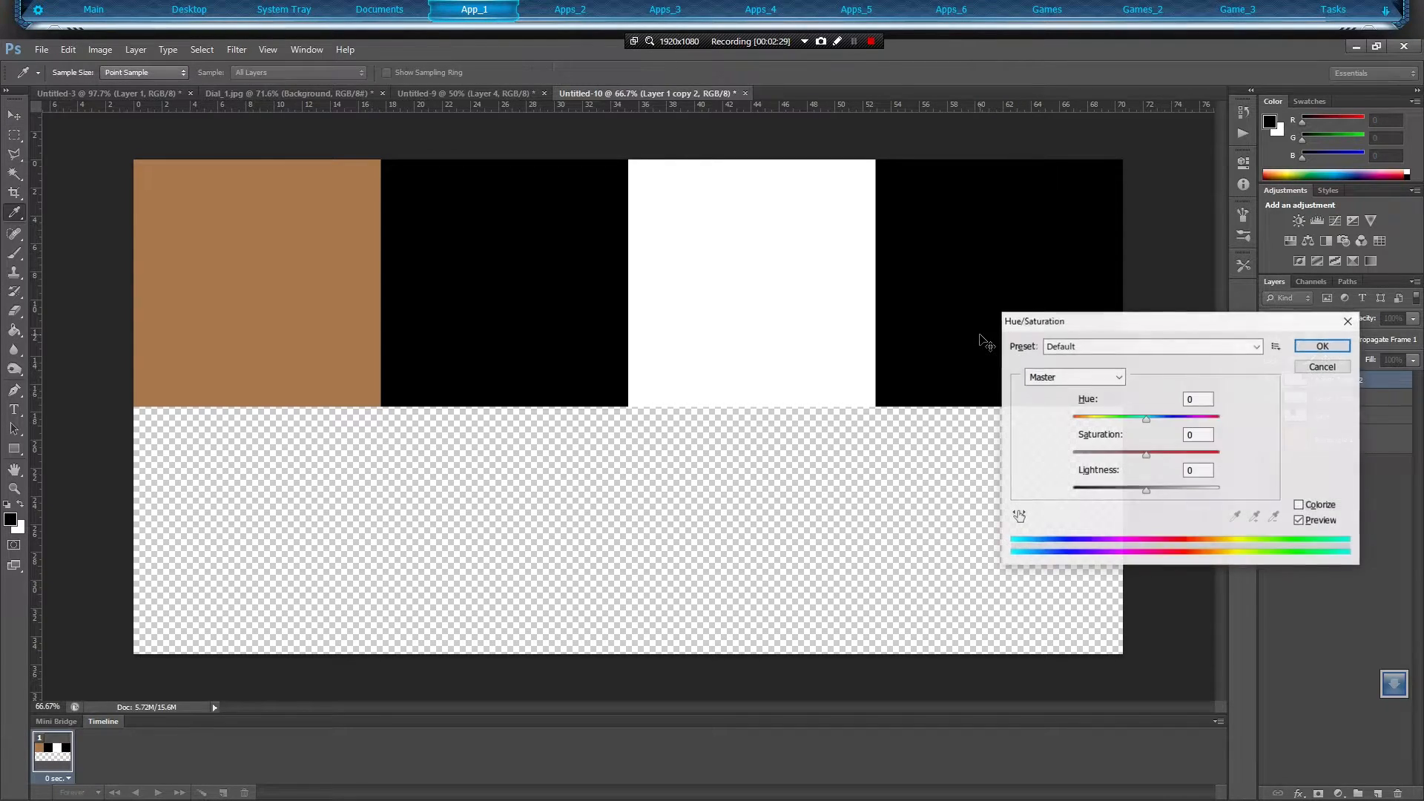
pyautogui.click(1299, 505)
pyautogui.write('+51')
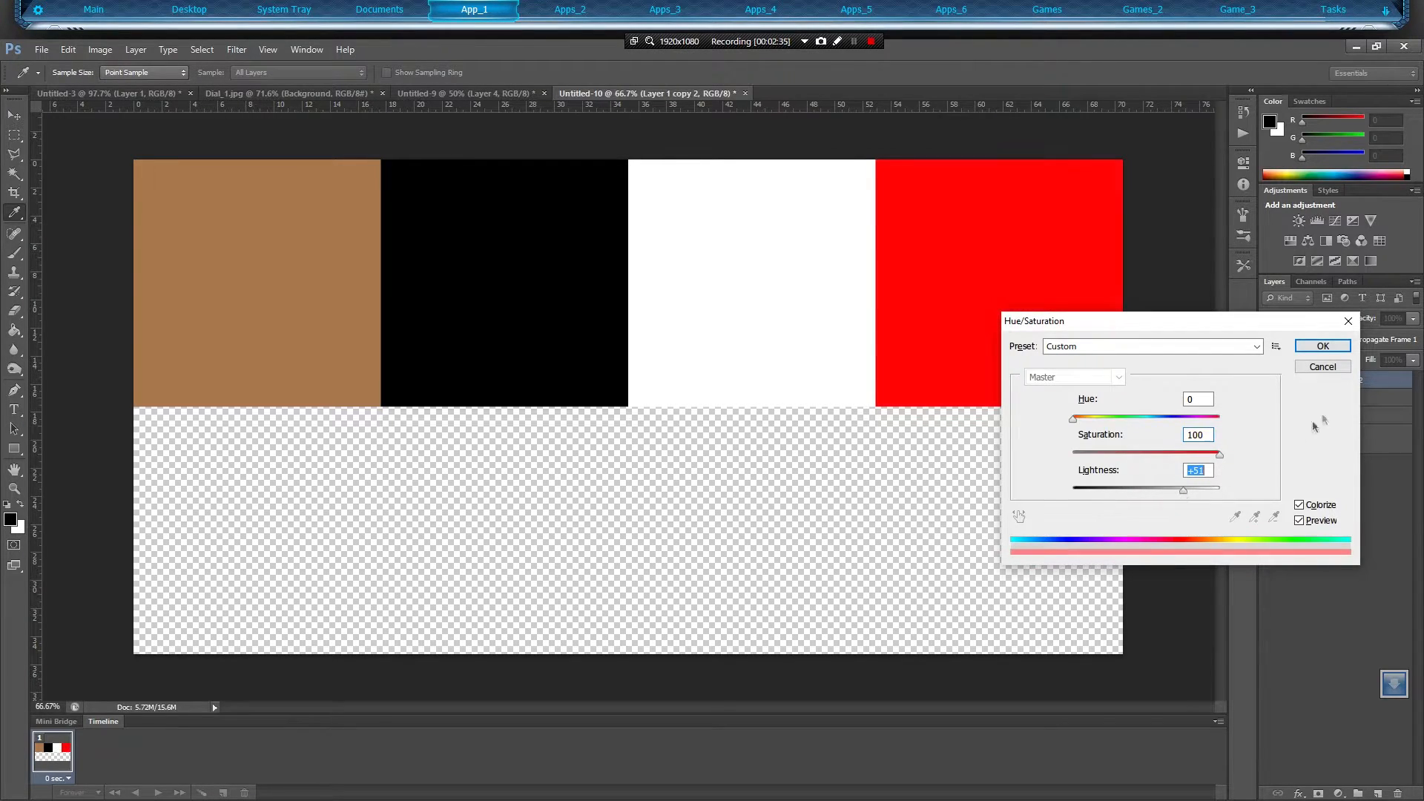
pyautogui.click(1322, 345)
pyautogui.write('247')
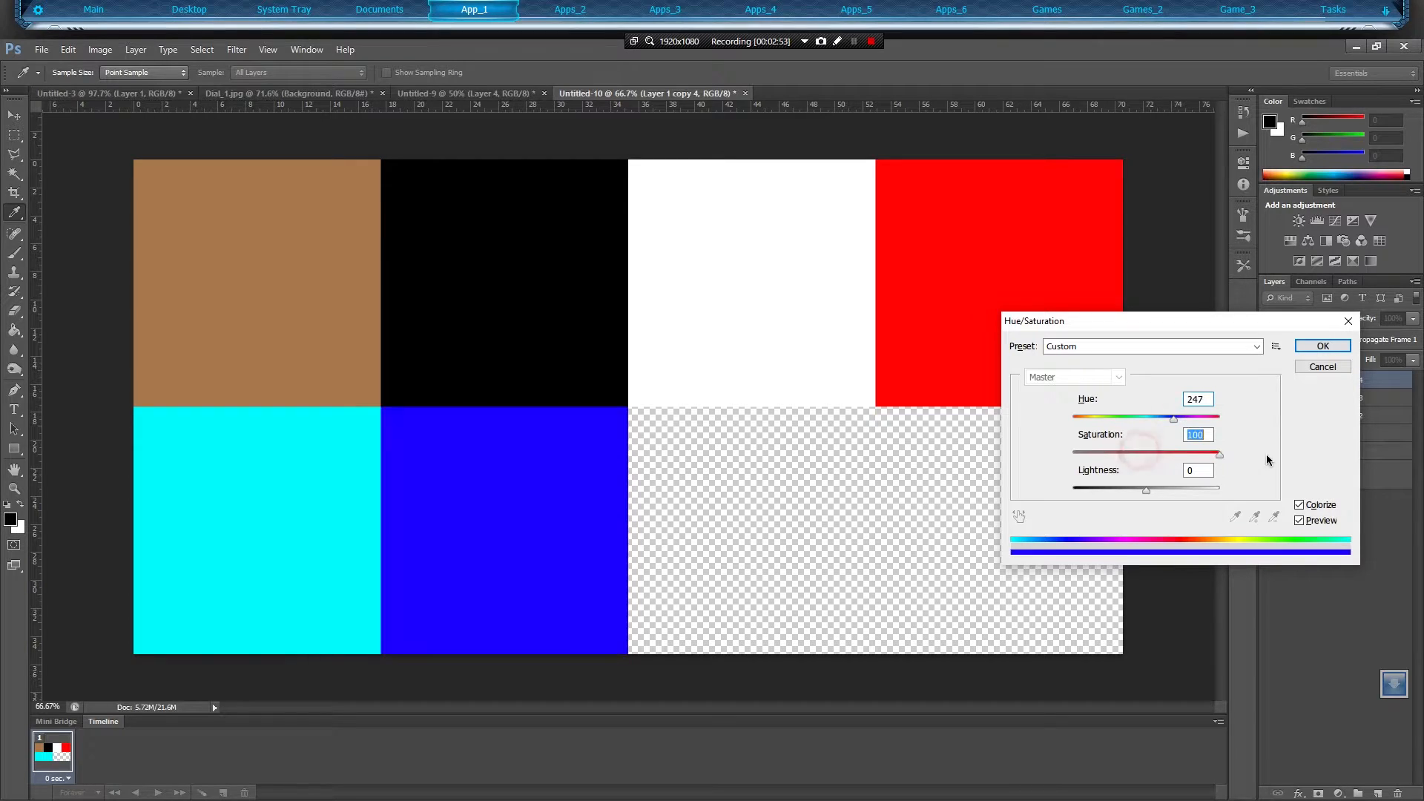
pyautogui.click(1320, 347)
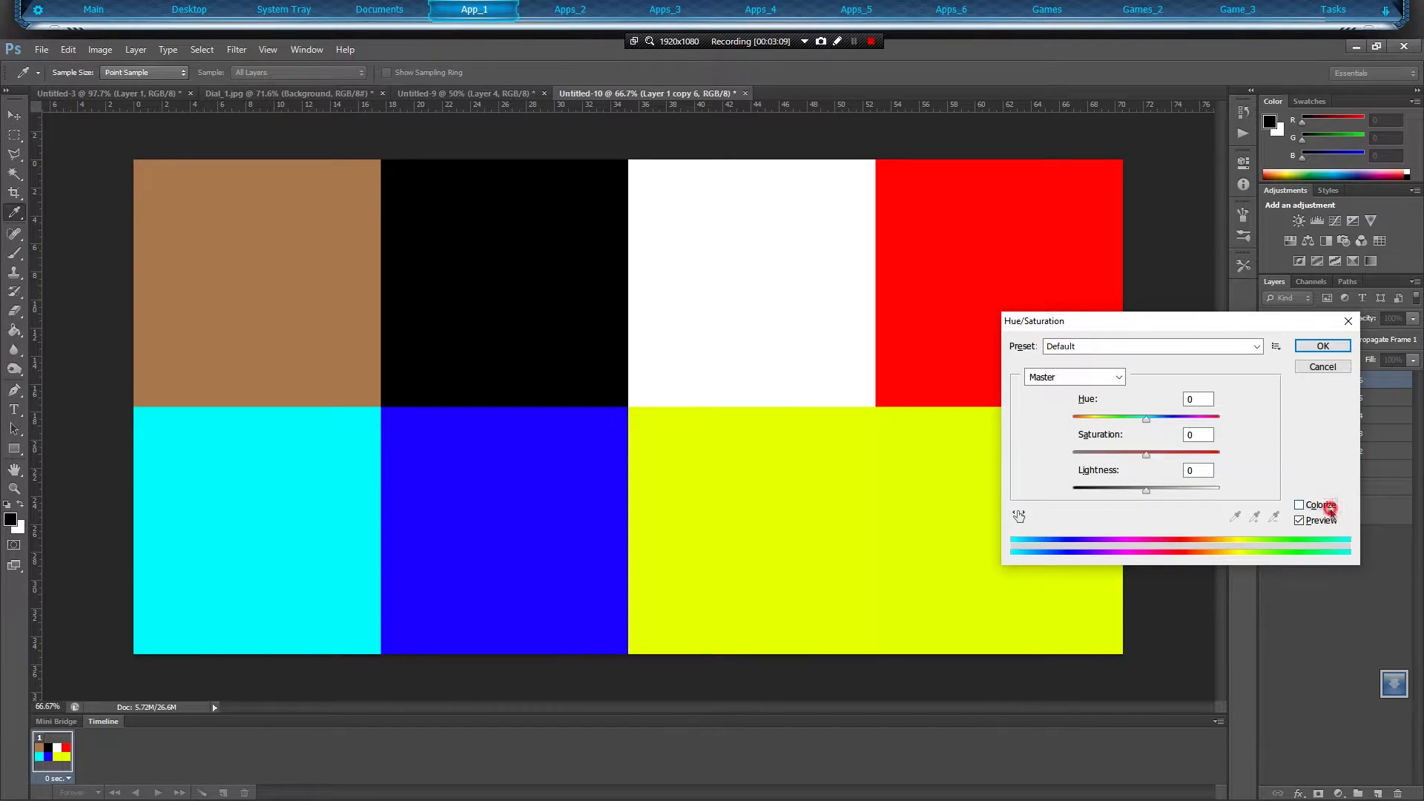
pyautogui.click(1299, 505)
pyautogui.write('100')
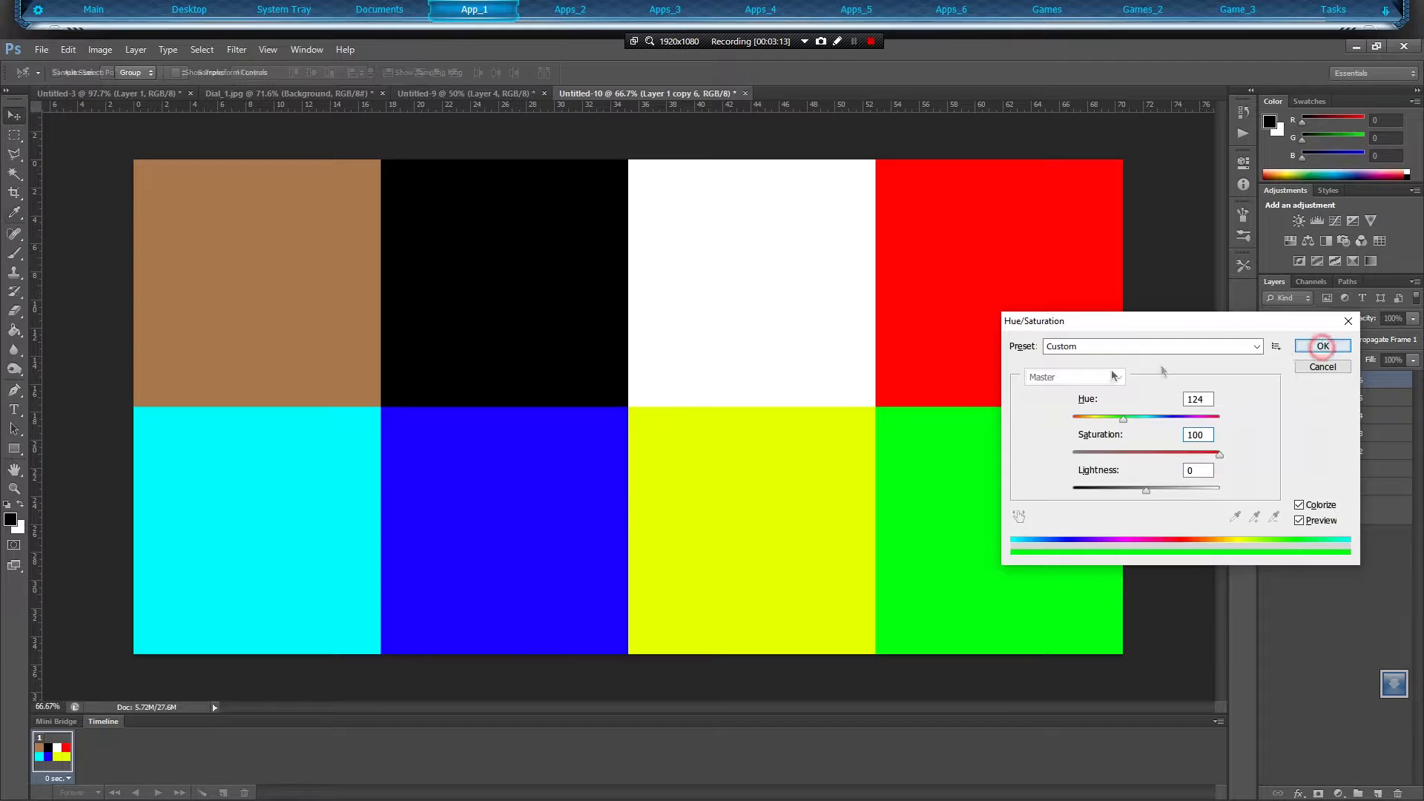
pyautogui.click(1321, 346)
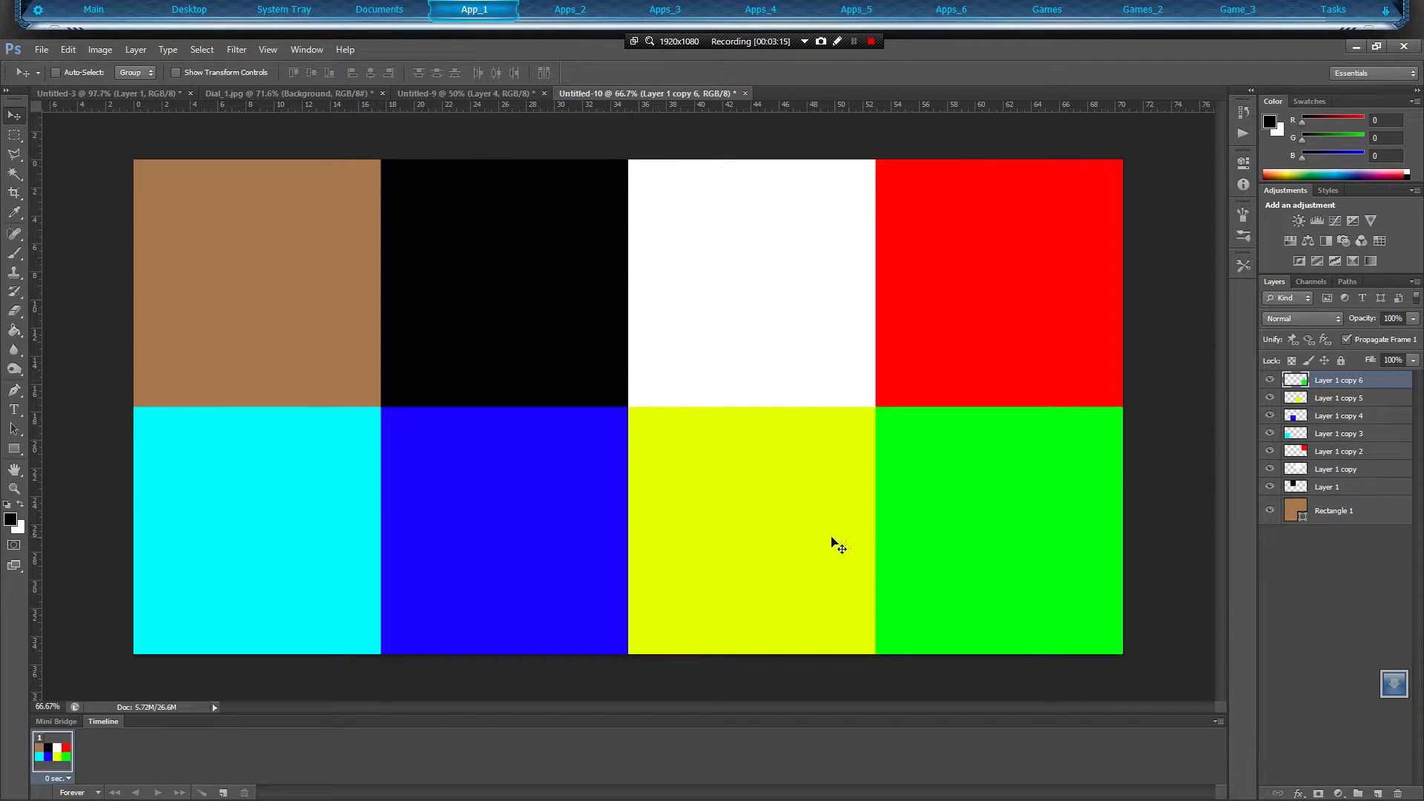
pyautogui.moveTo(472, 455)
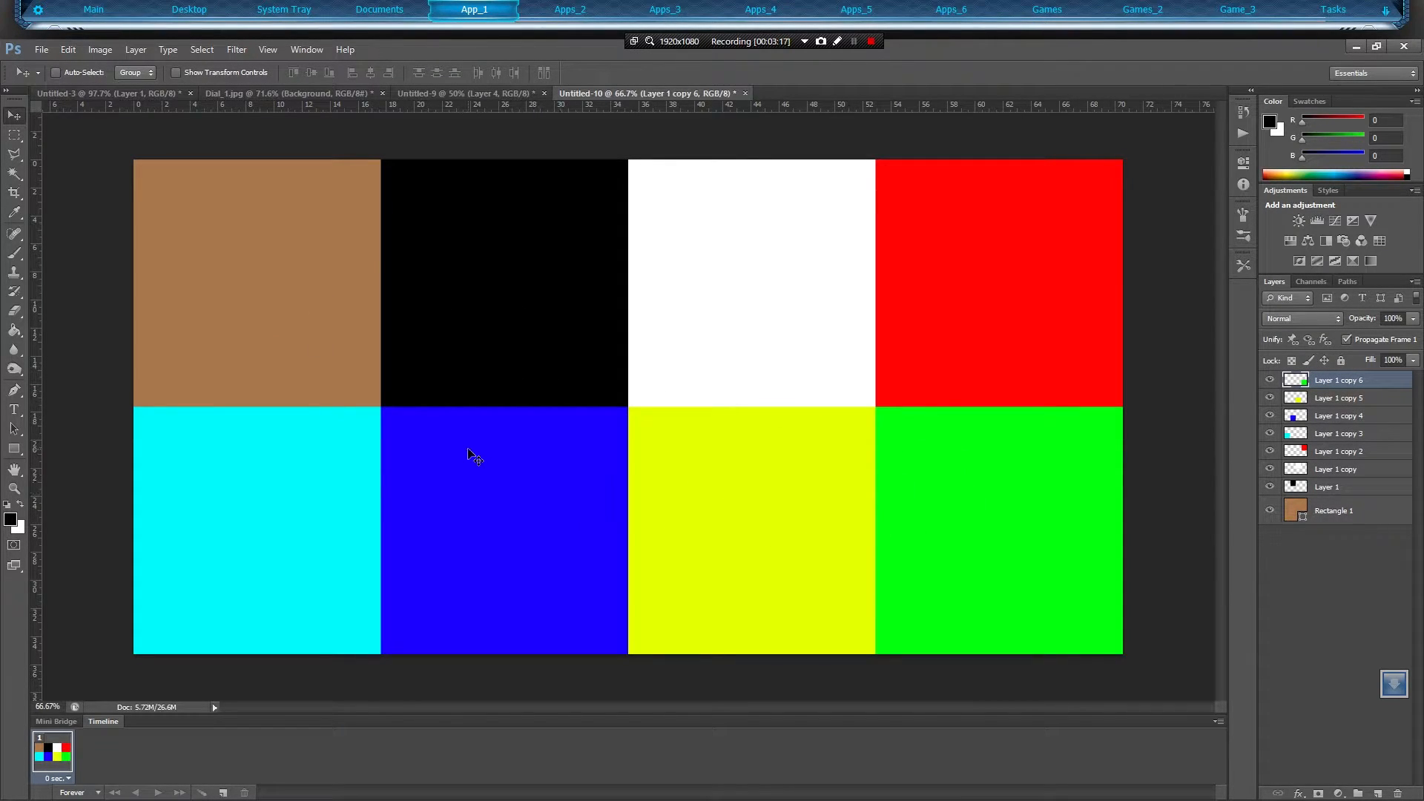
pyautogui.moveTo(81, 199)
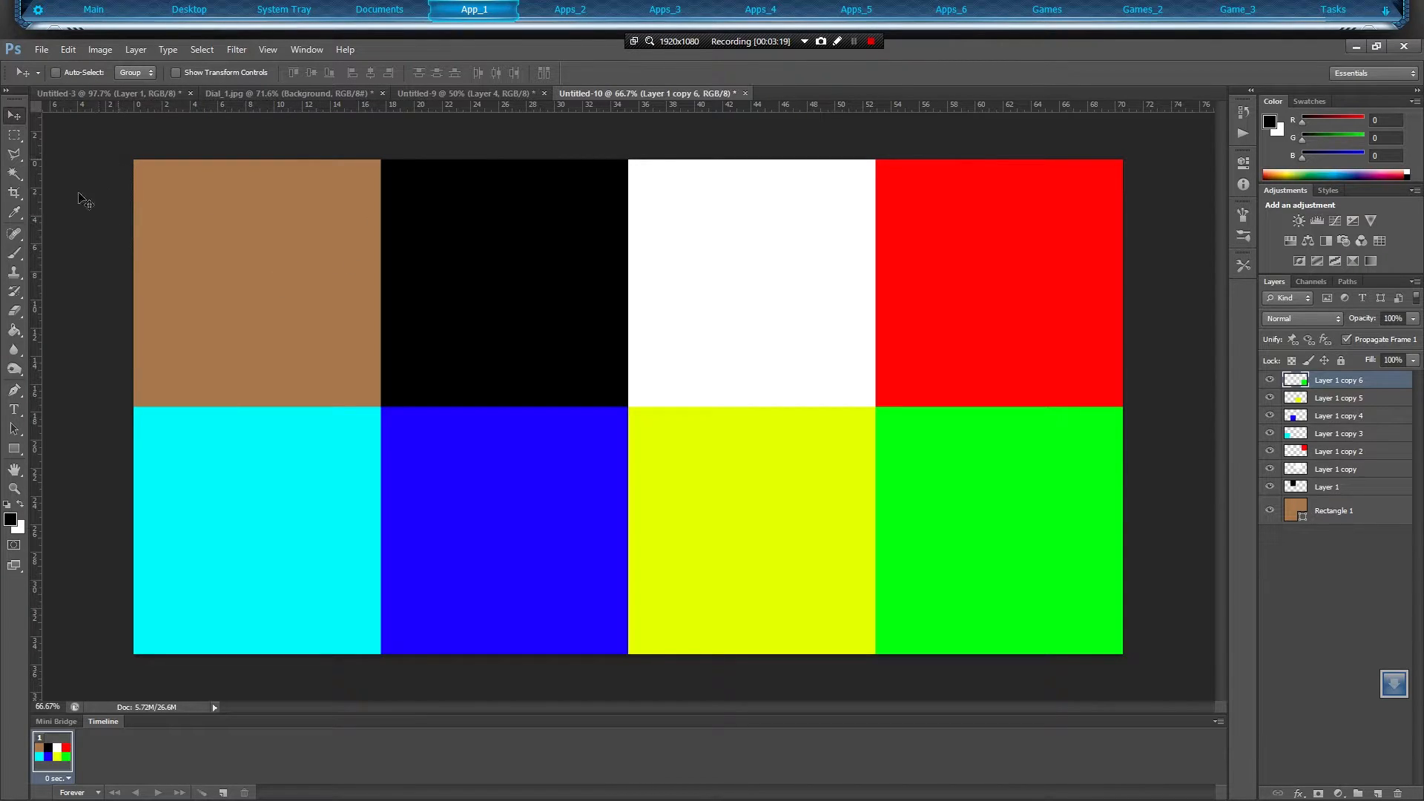
pyautogui.moveTo(311, 380)
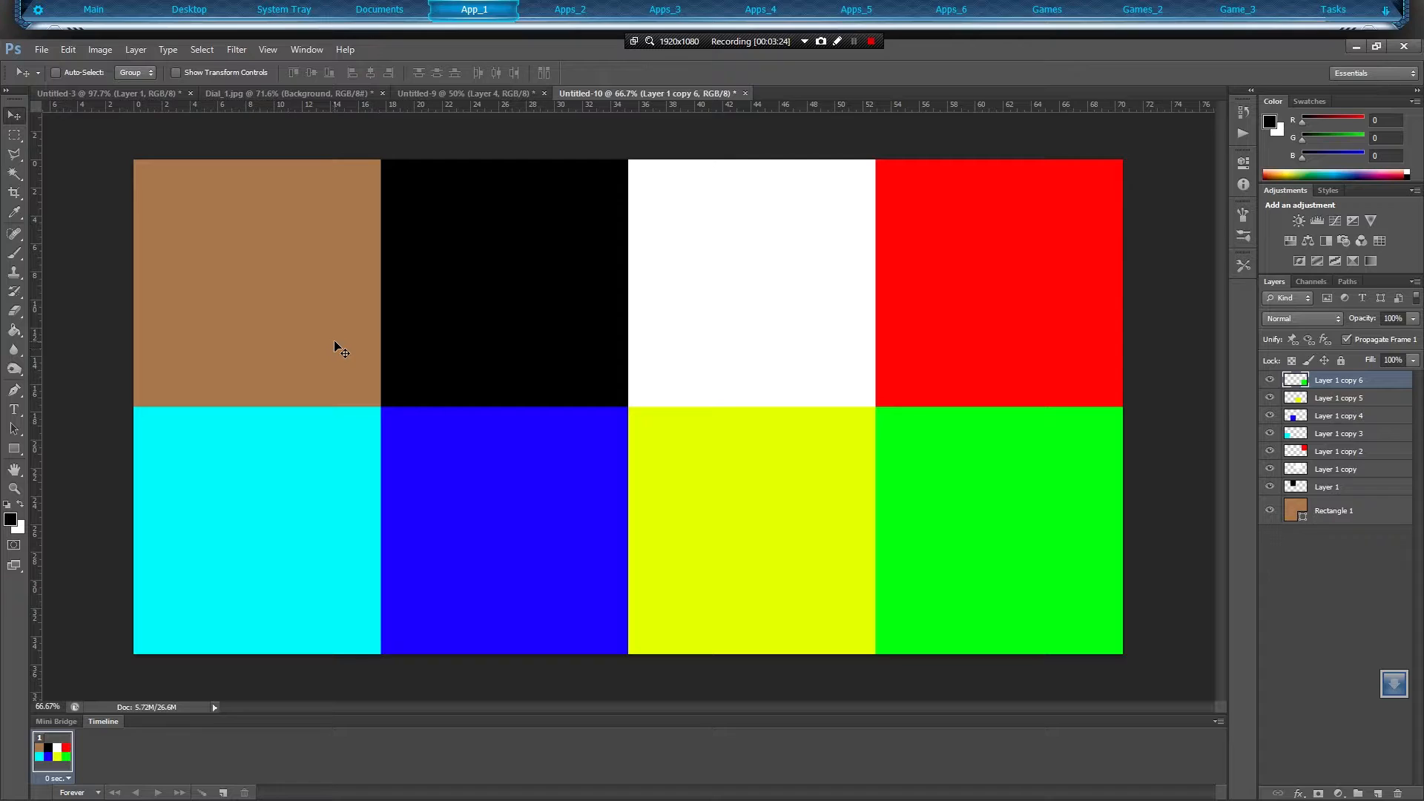
pyautogui.moveTo(1048, 263)
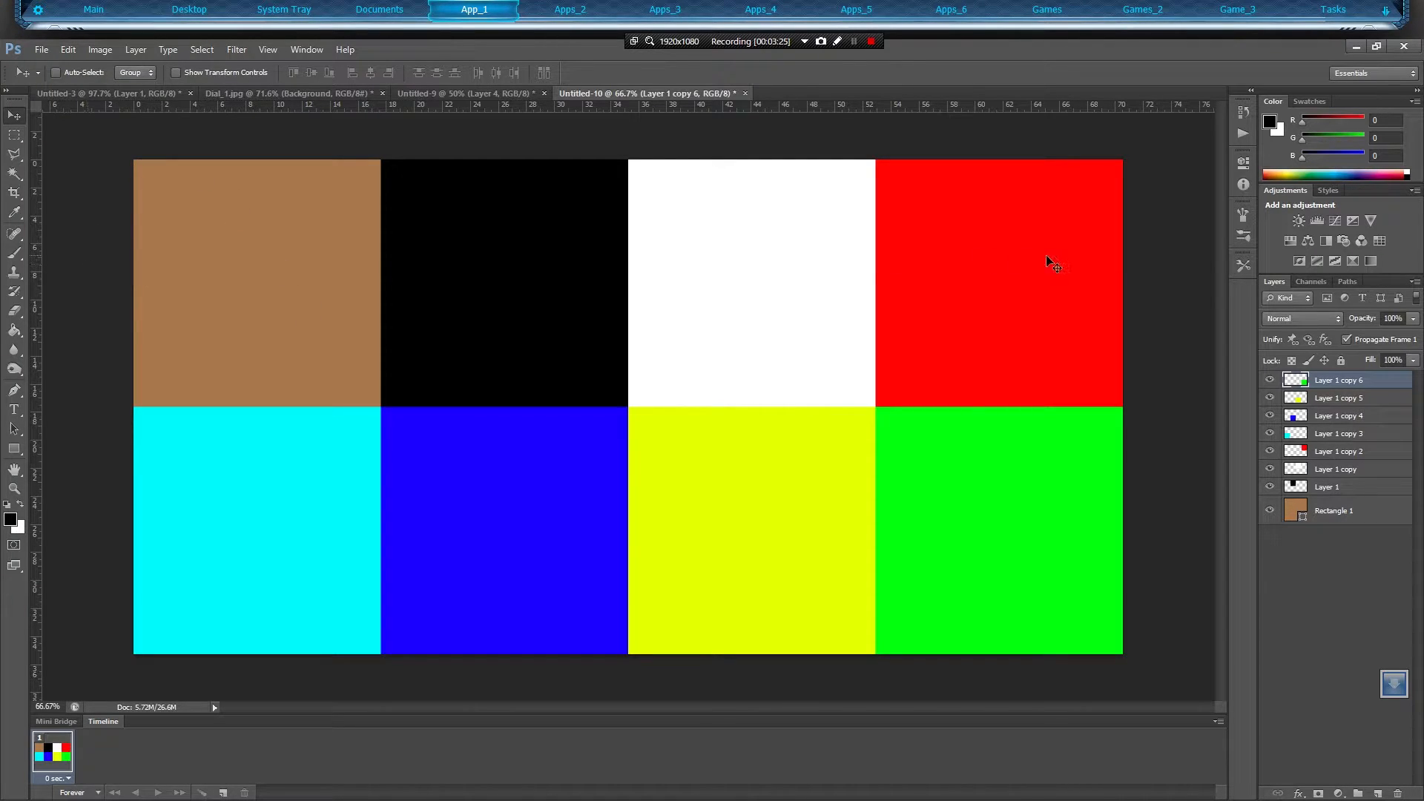
pyautogui.moveTo(349, 236)
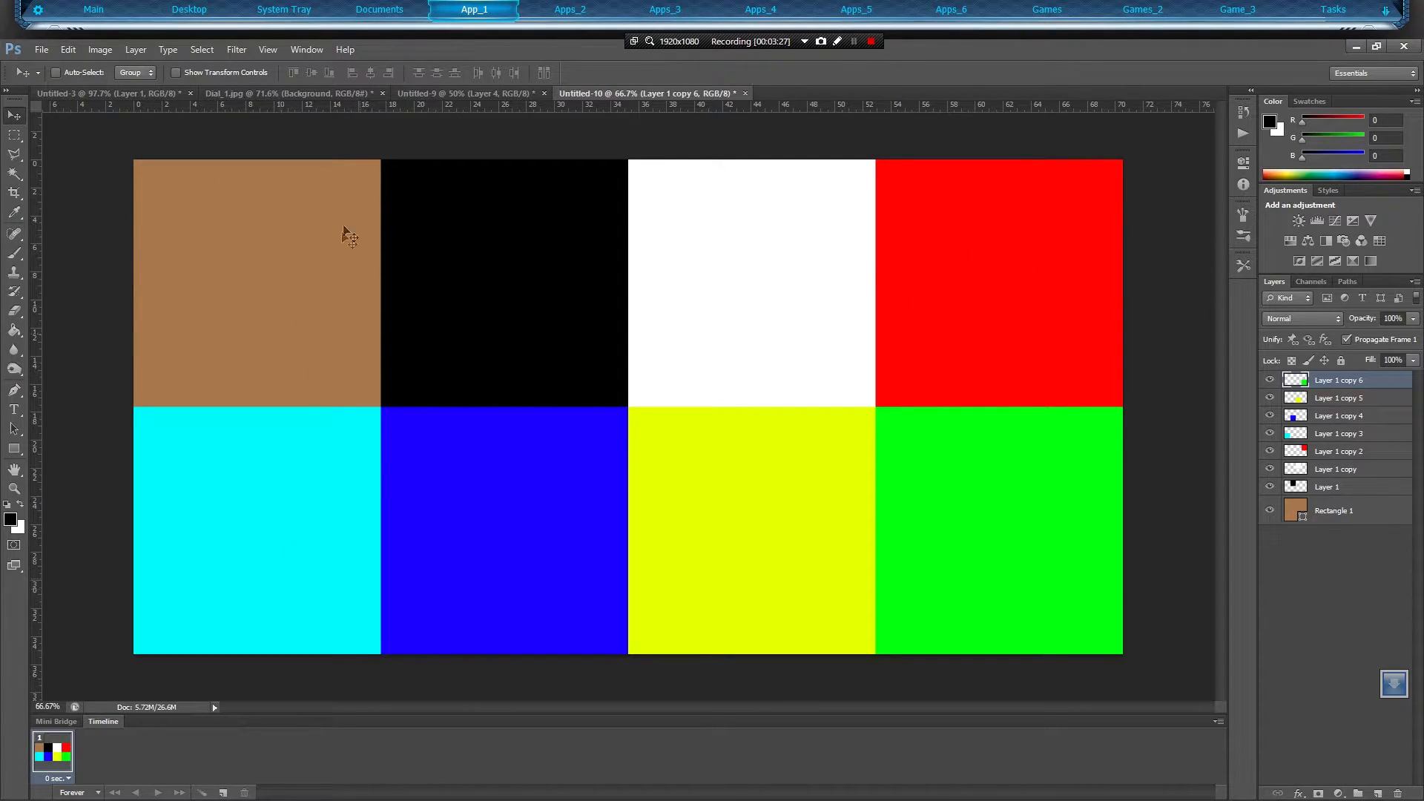
pyautogui.moveTo(303, 215)
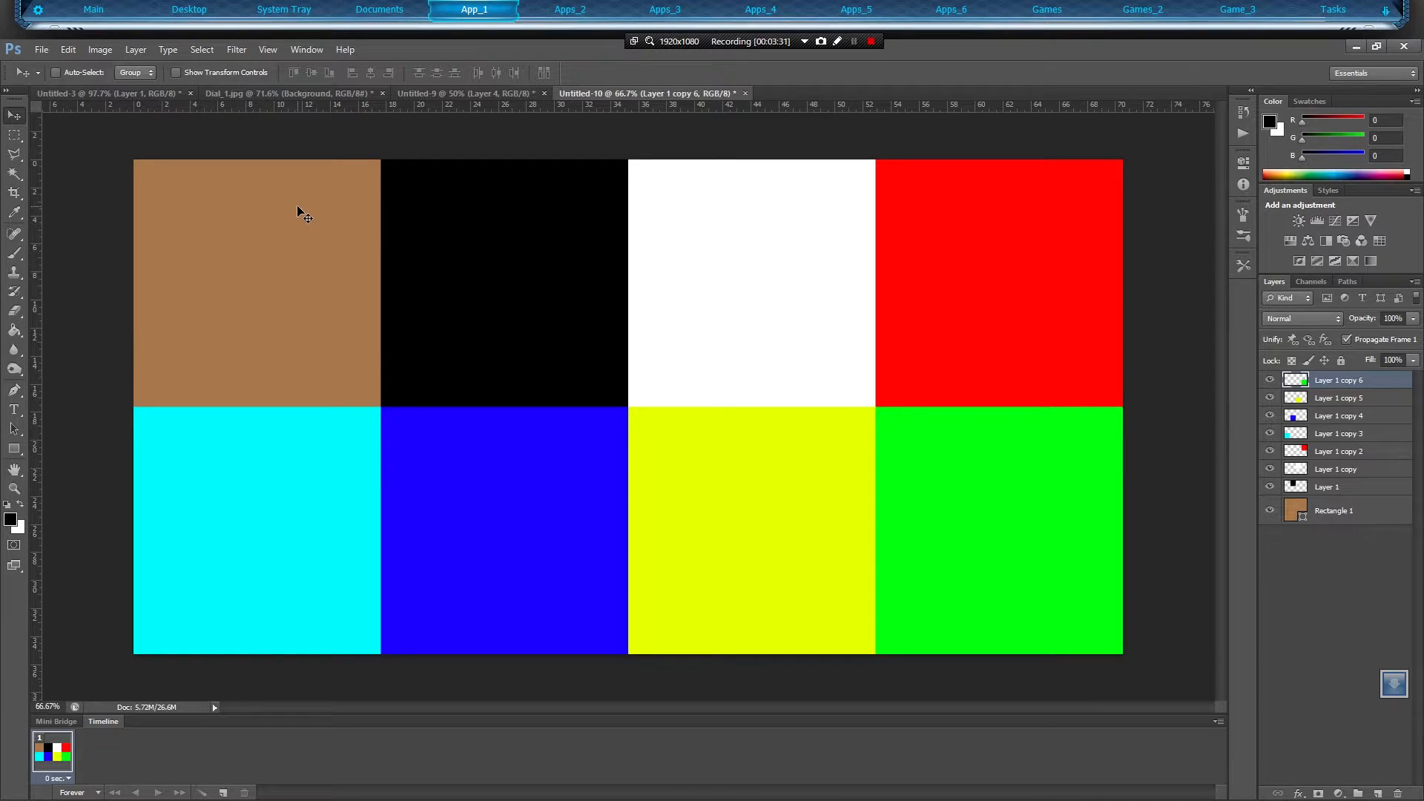
pyautogui.moveTo(303, 382)
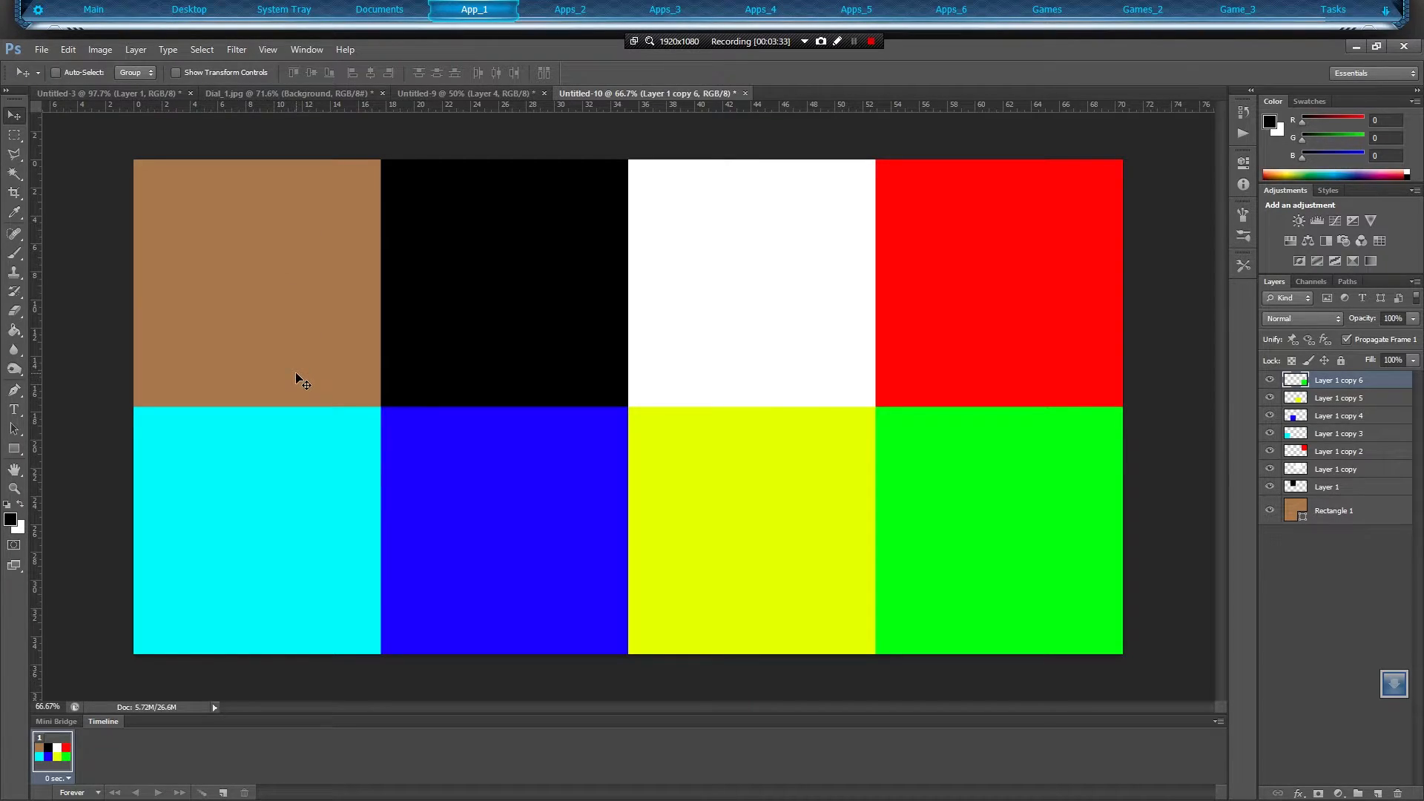
pyautogui.moveTo(271, 227)
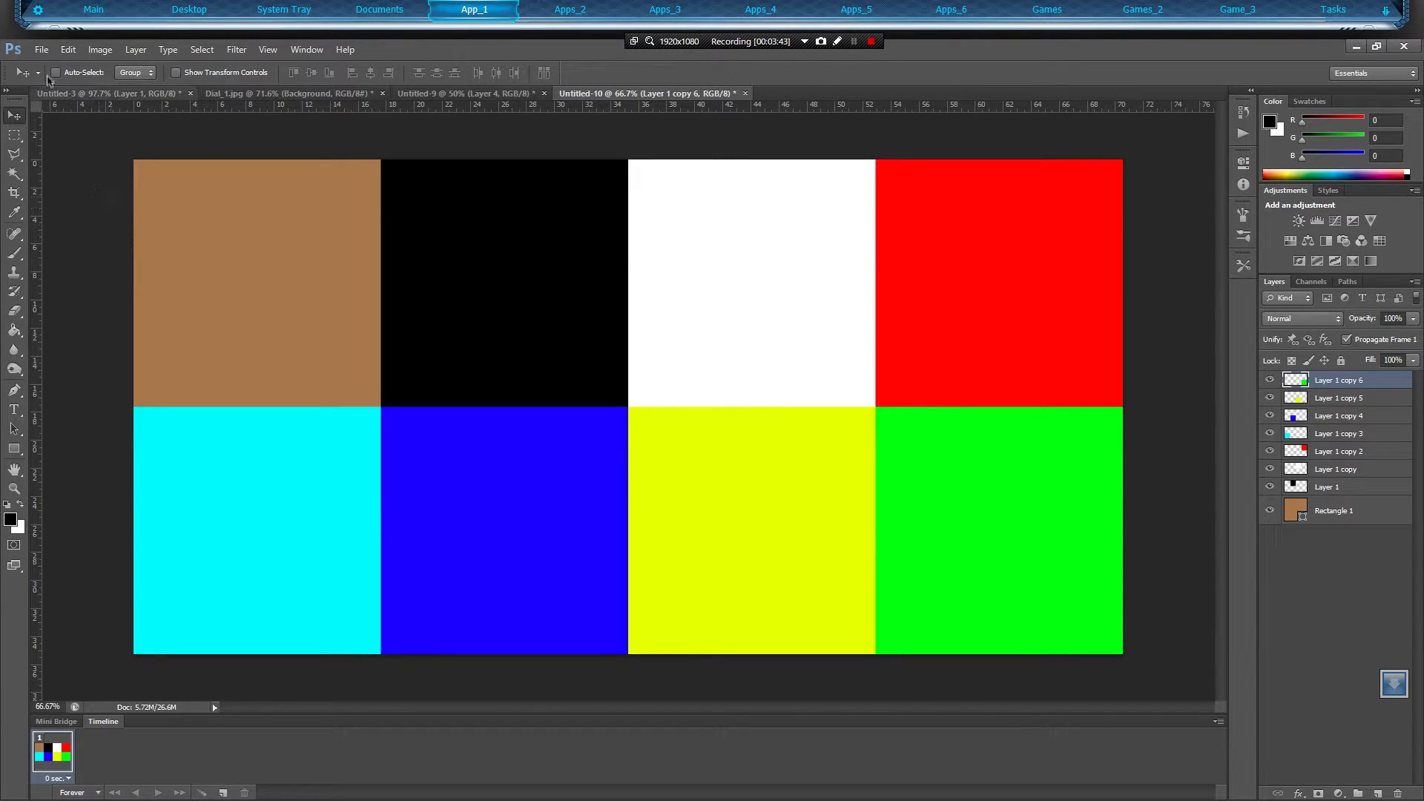
# Open the File menu over the finished eight-colour grid.
pyautogui.click(41, 49)
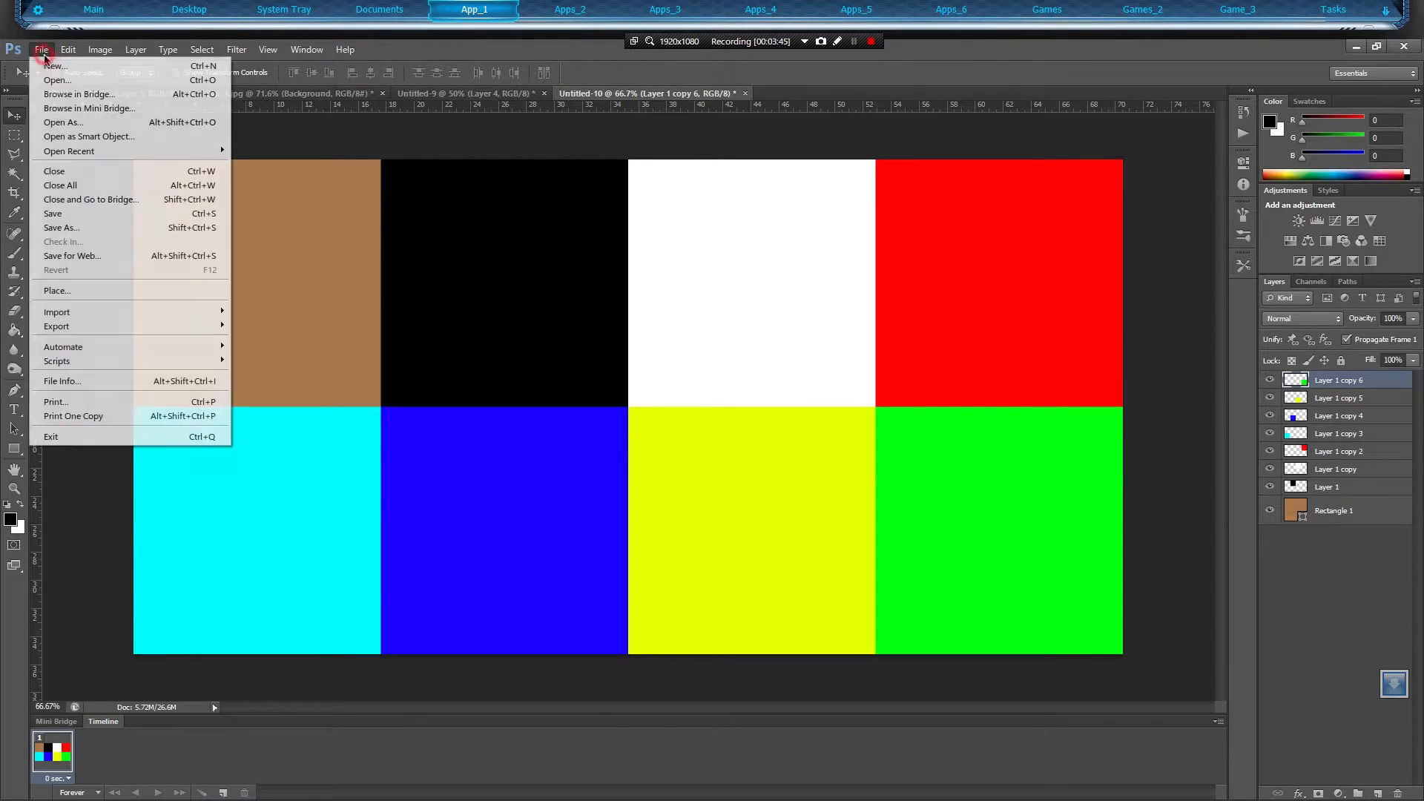
# Start Save As for the sprite sheet and make the Desktop the destination.
pyautogui.click(60, 227)
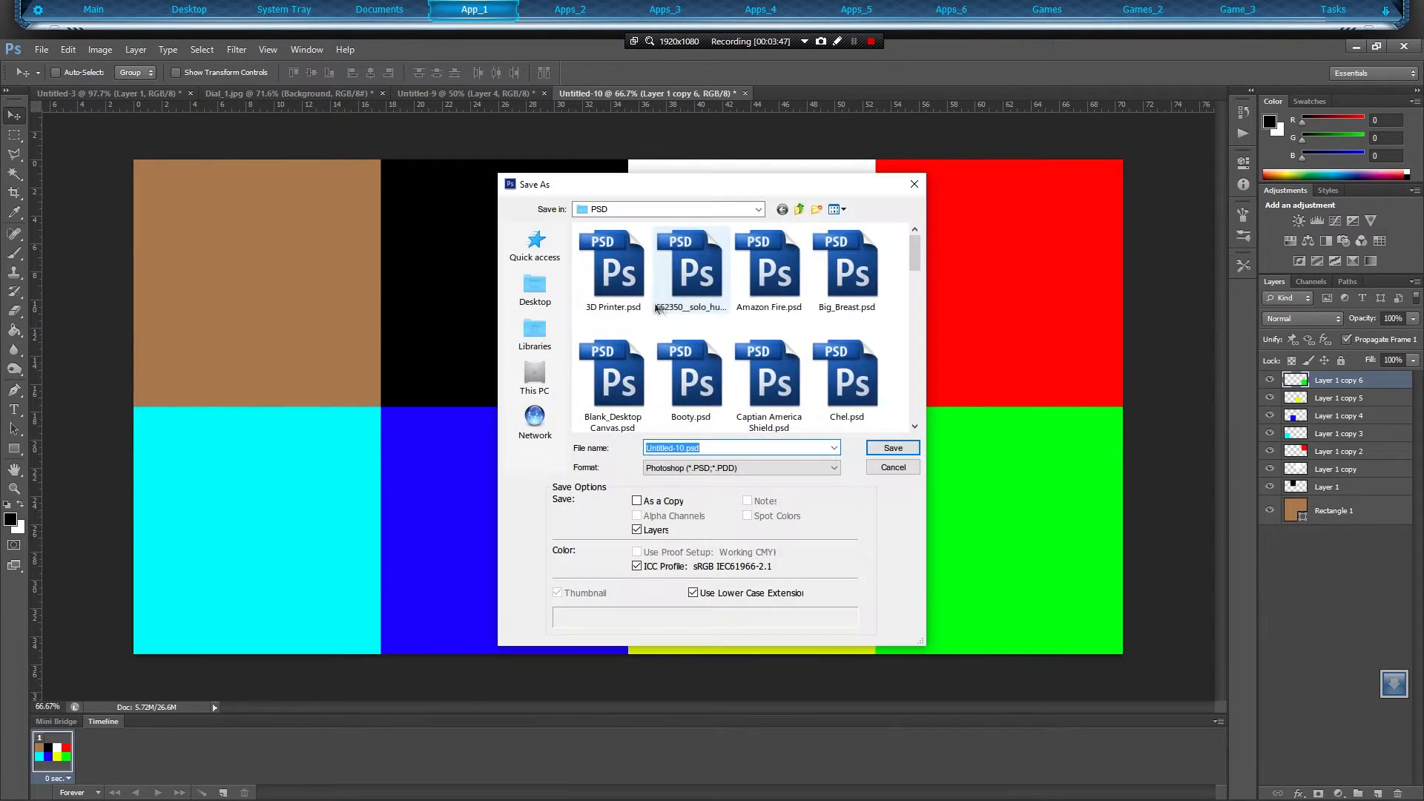
pyautogui.click(534, 377)
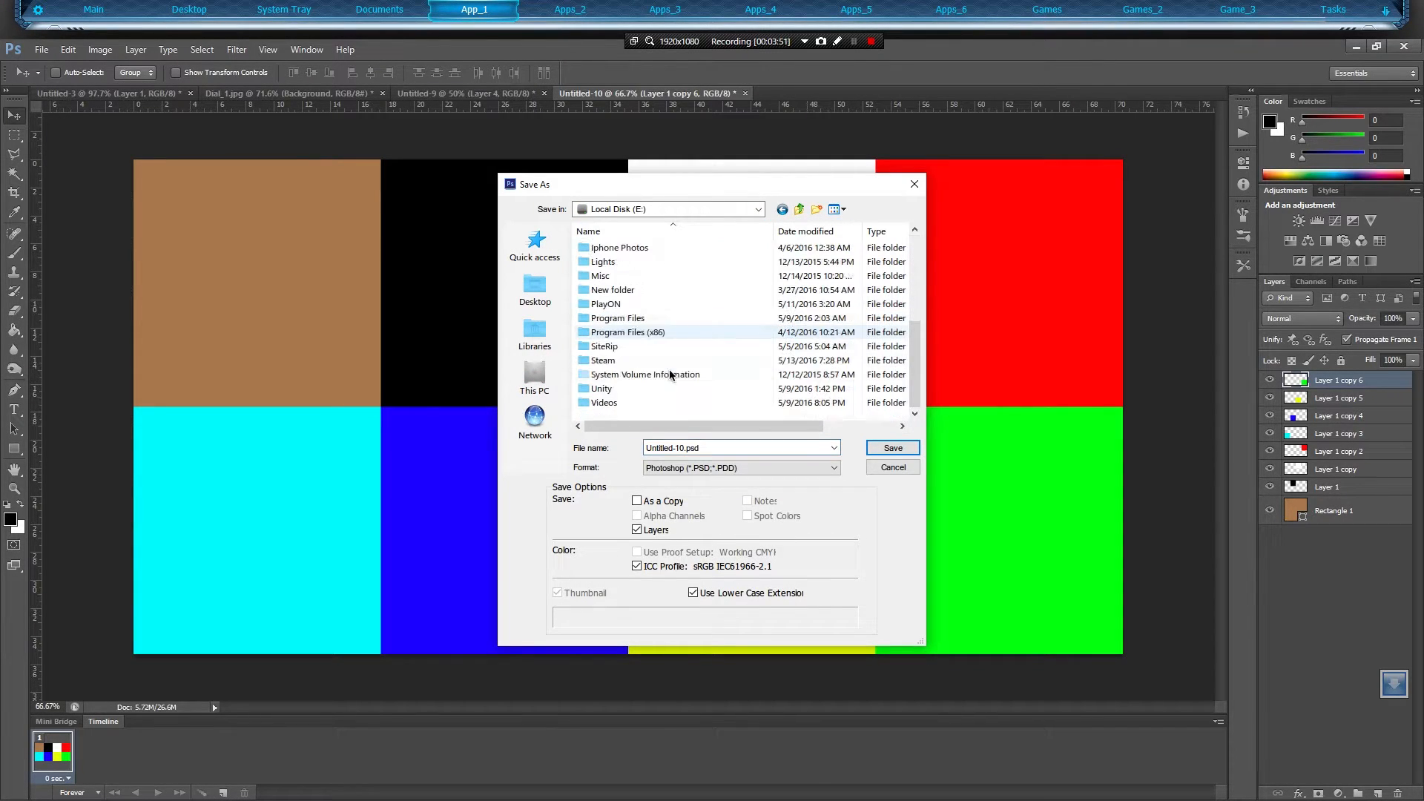
pyautogui.doubleClick(601, 388)
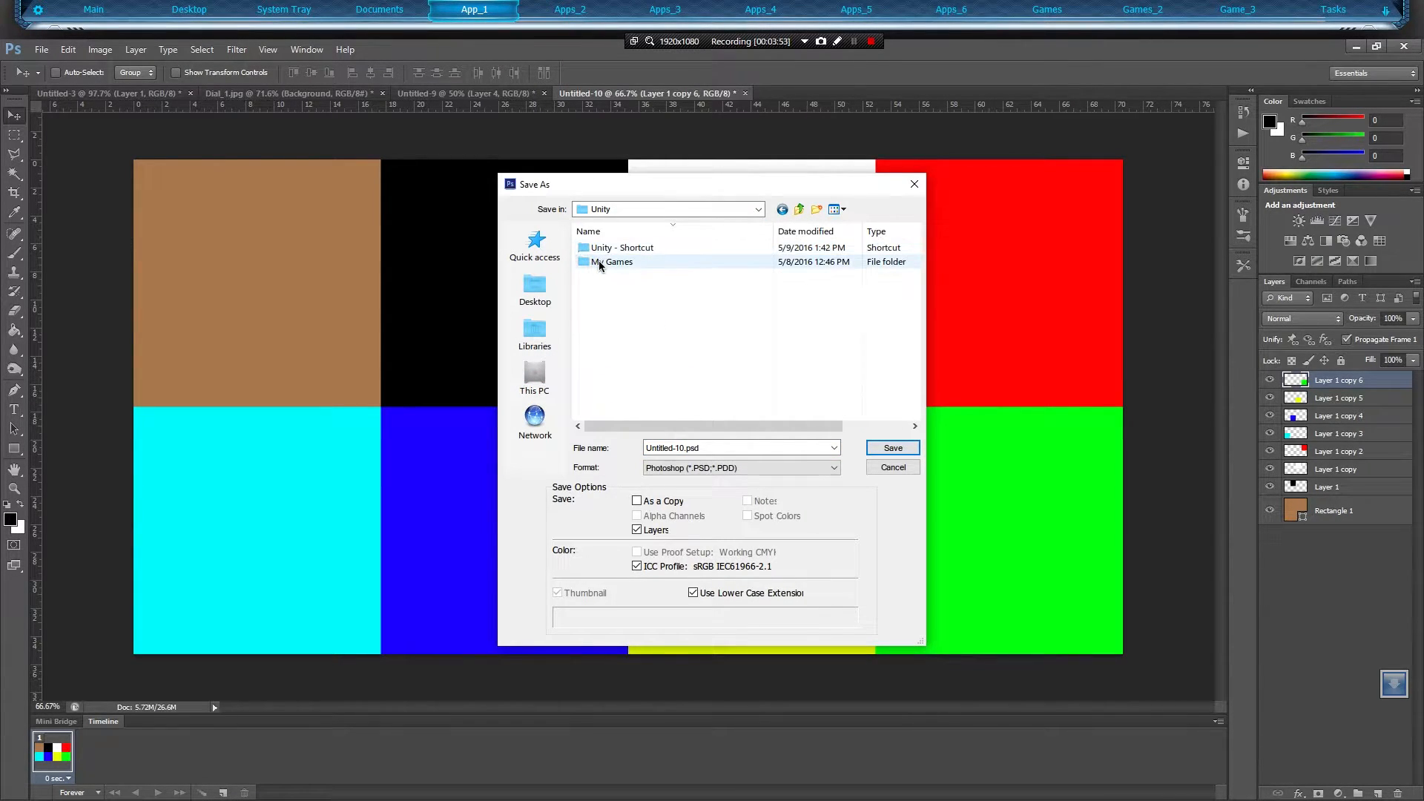
pyautogui.doubleClick(612, 262)
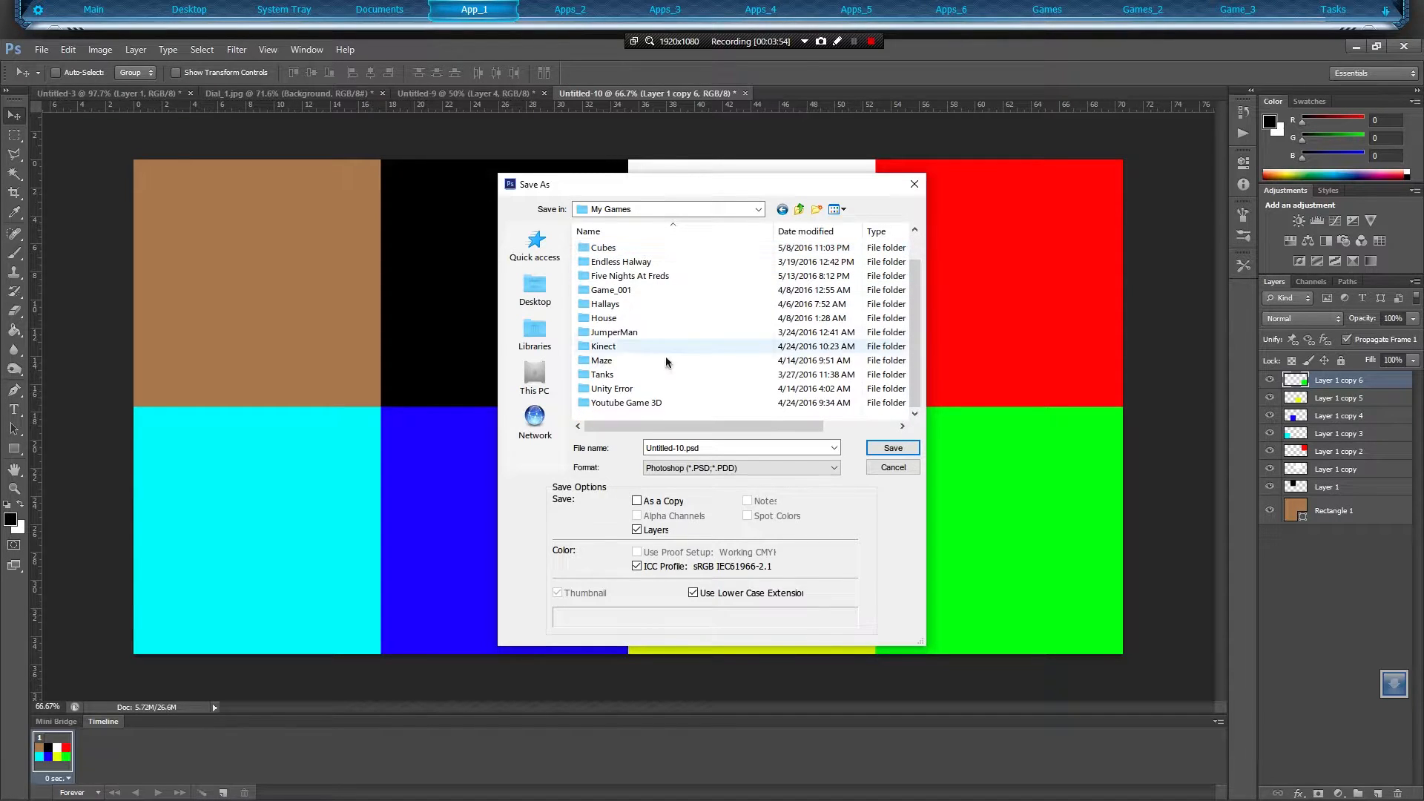
pyautogui.scroll(3)
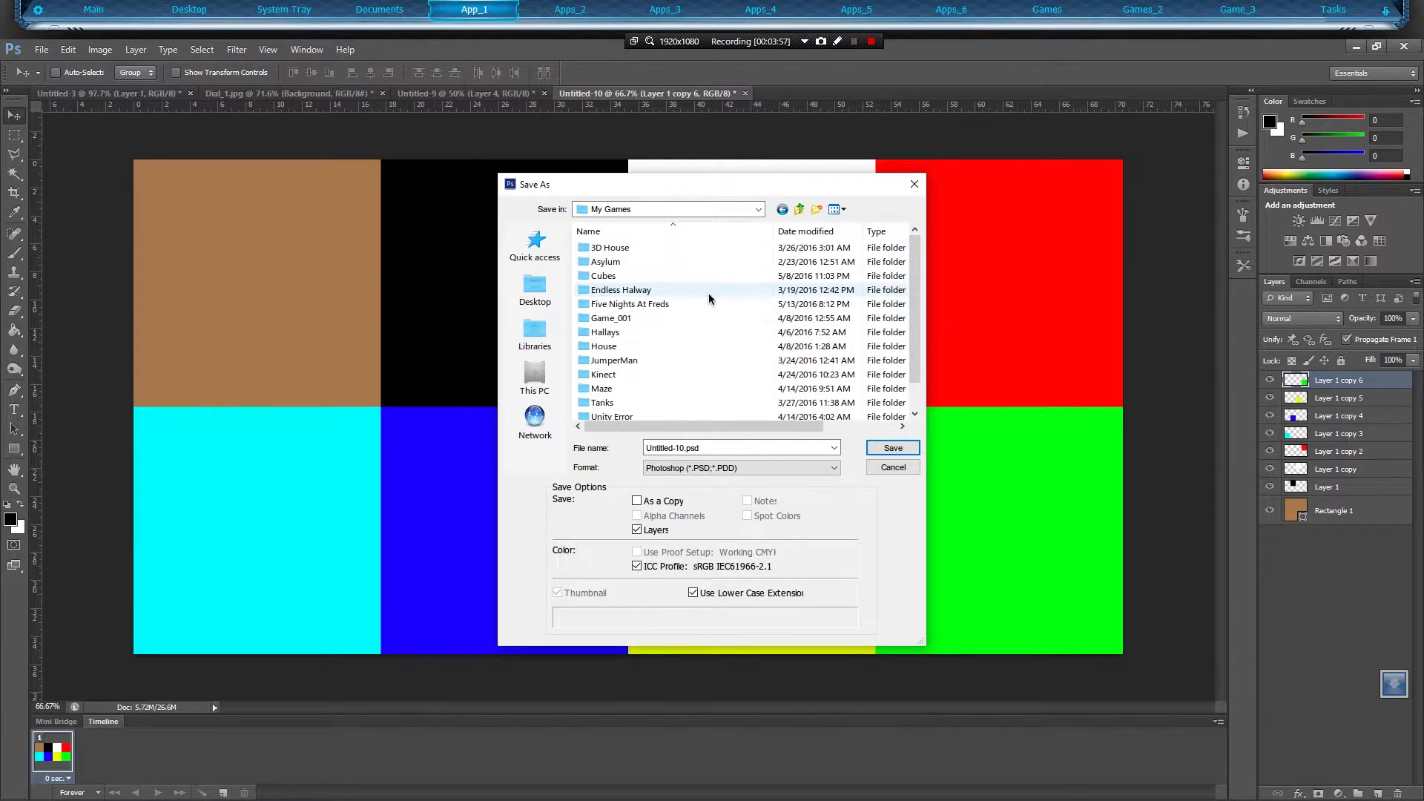
pyautogui.moveTo(534, 335)
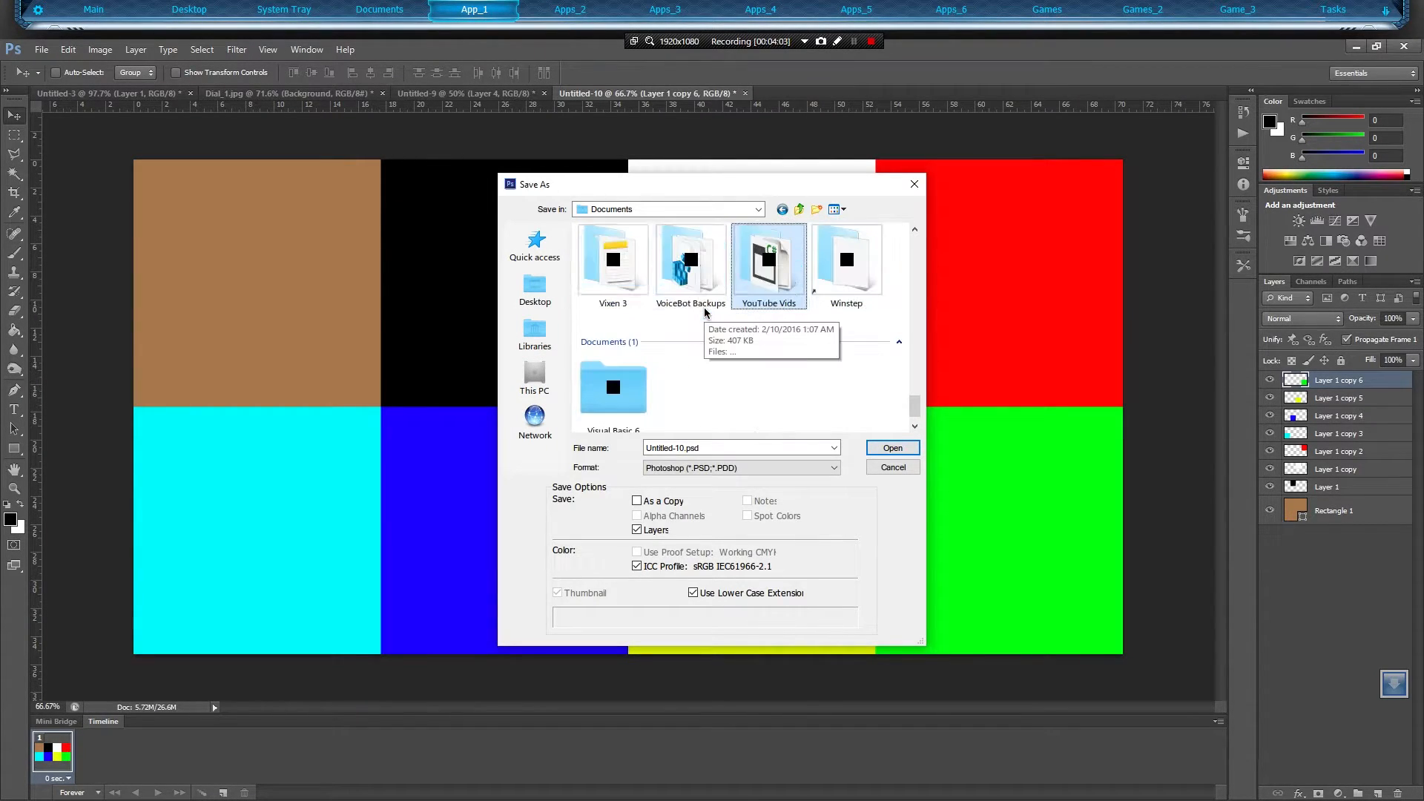
pyautogui.moveTo(644, 389)
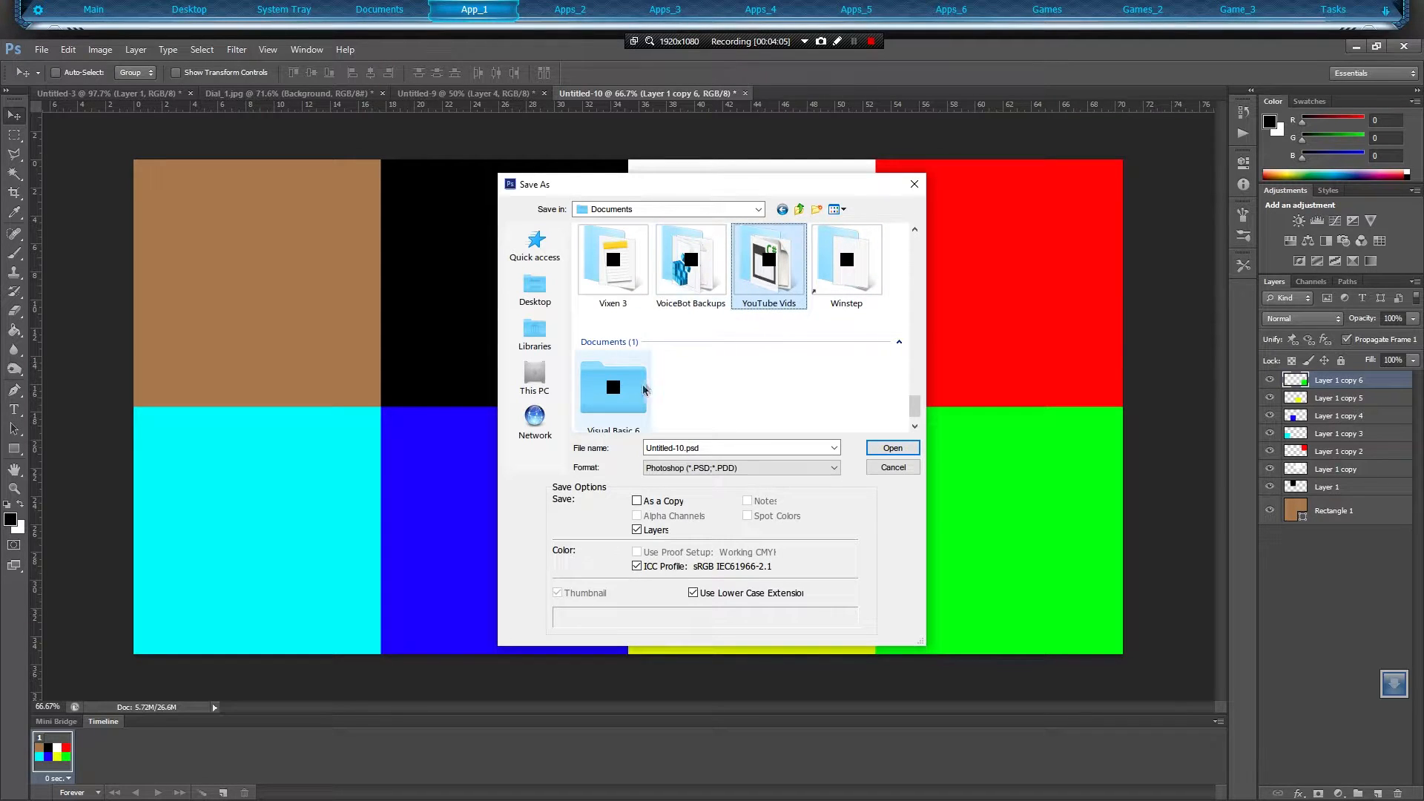
pyautogui.click(534, 288)
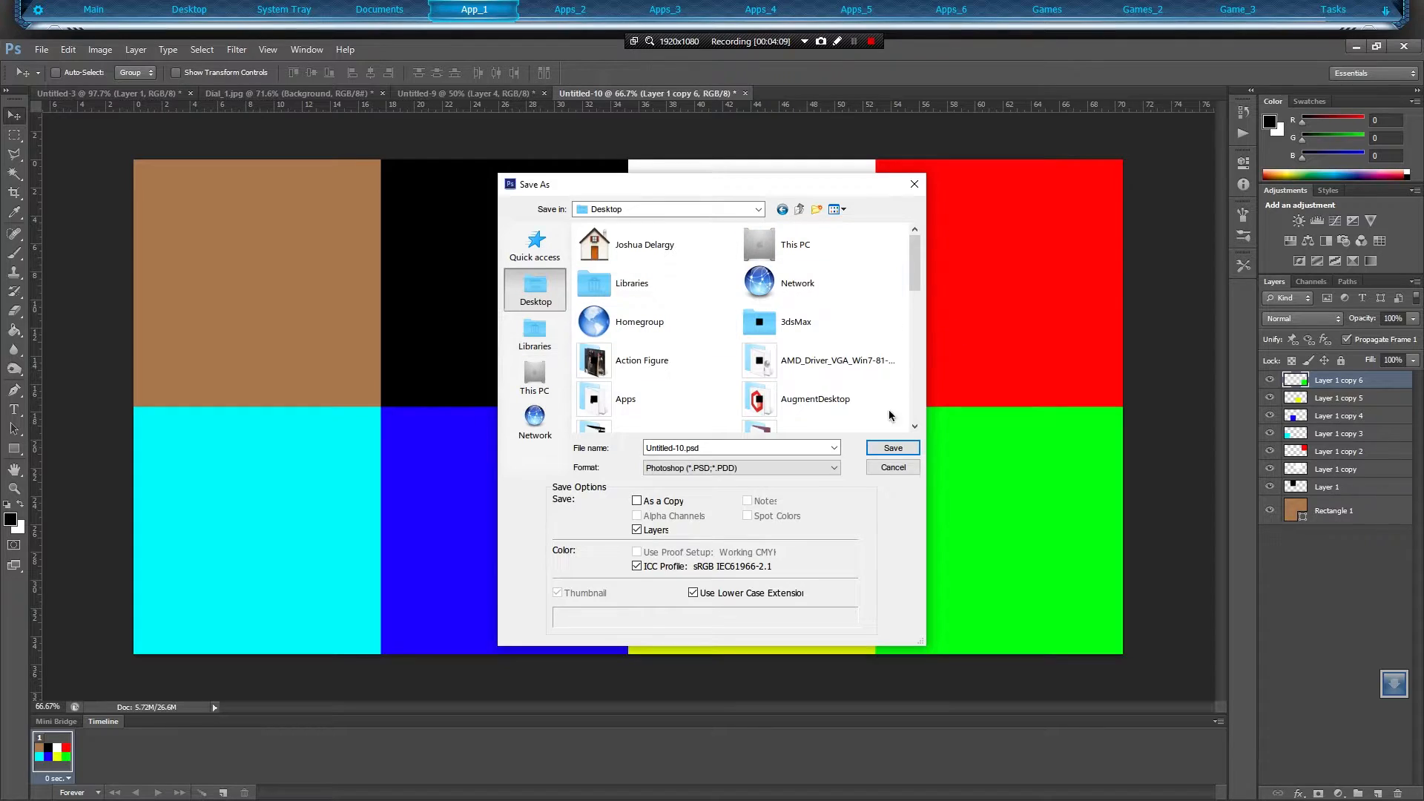
pyautogui.click(740, 468)
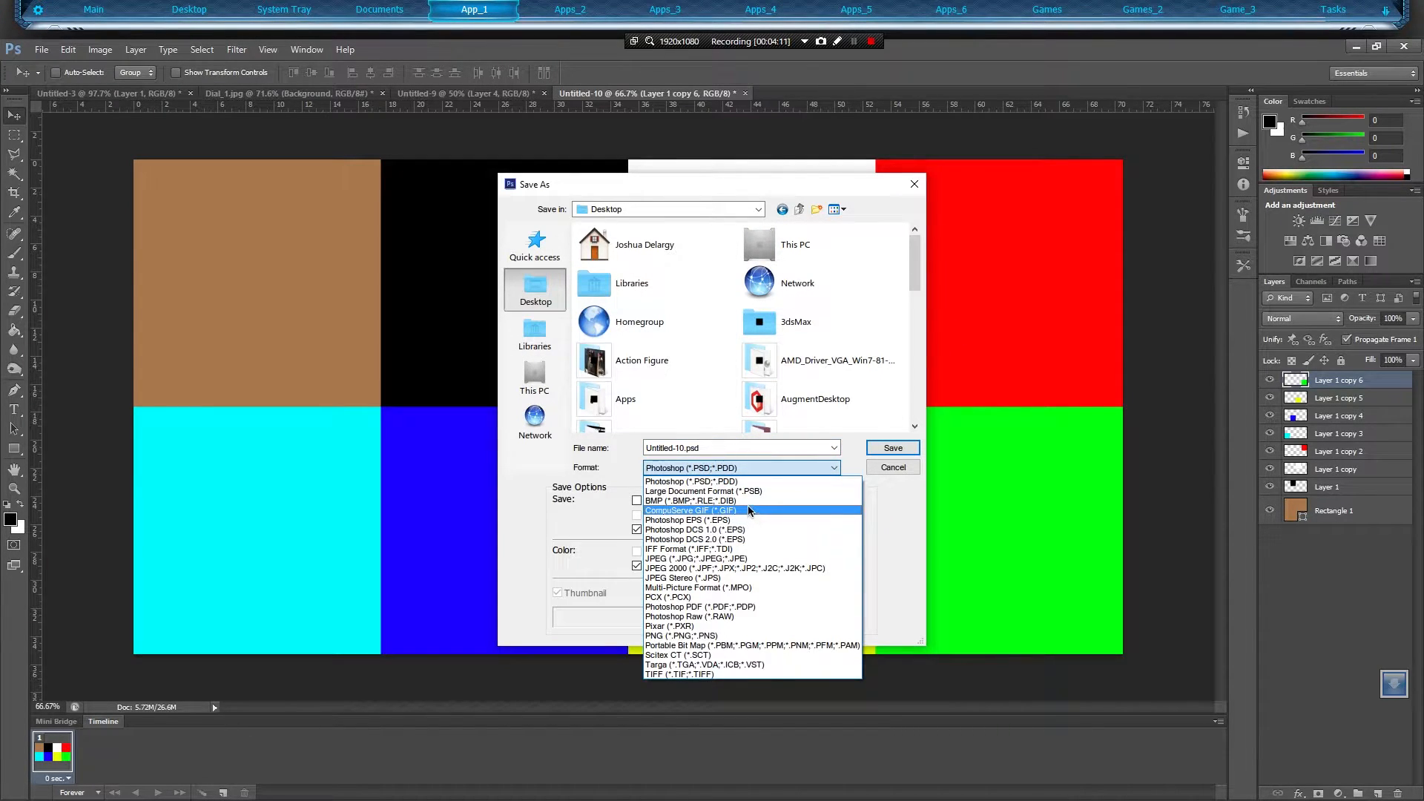
# Save as CompuServe GIF named 'Test Gif', accepting Indexed Color and GIF Options.
pyautogui.click(695, 509)
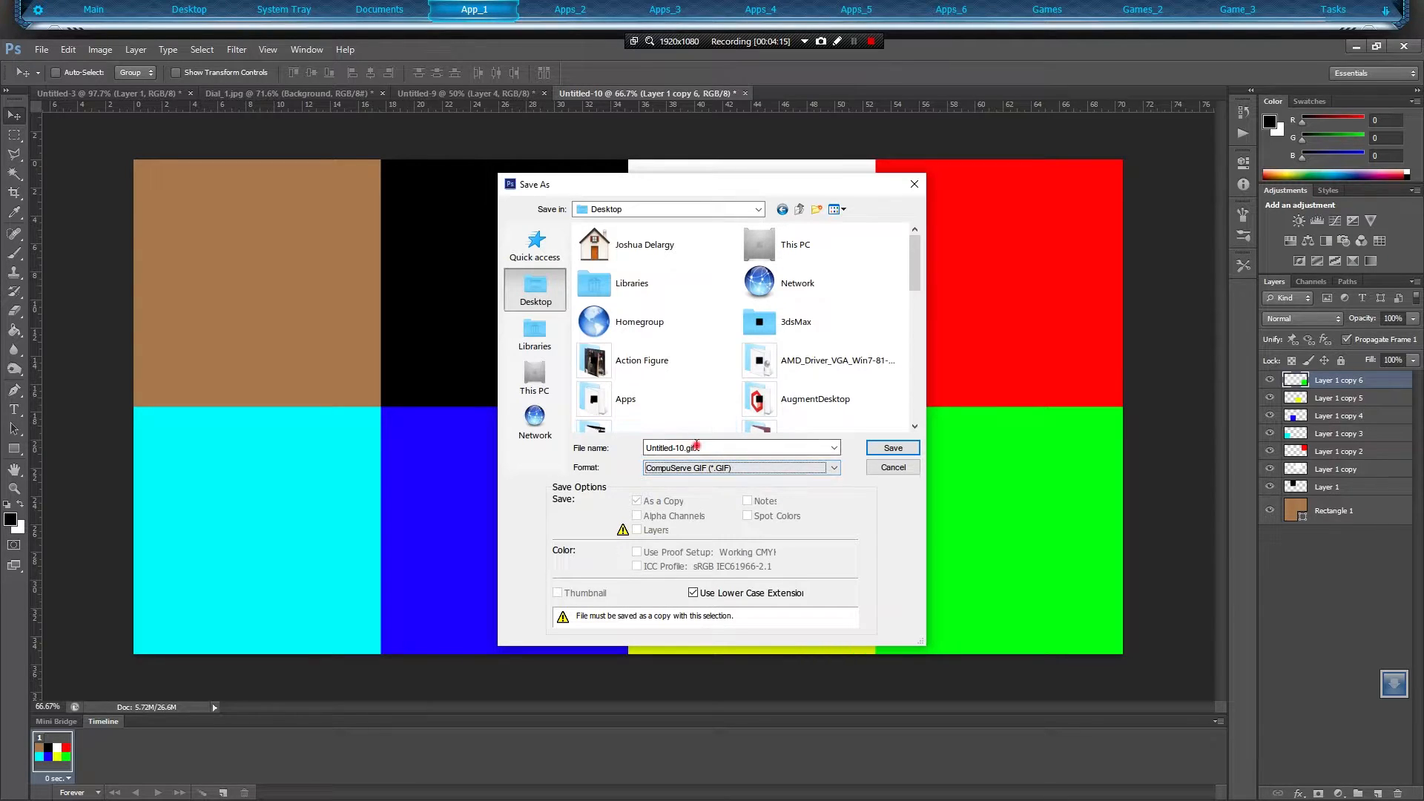
pyautogui.tripleClick(736, 447)
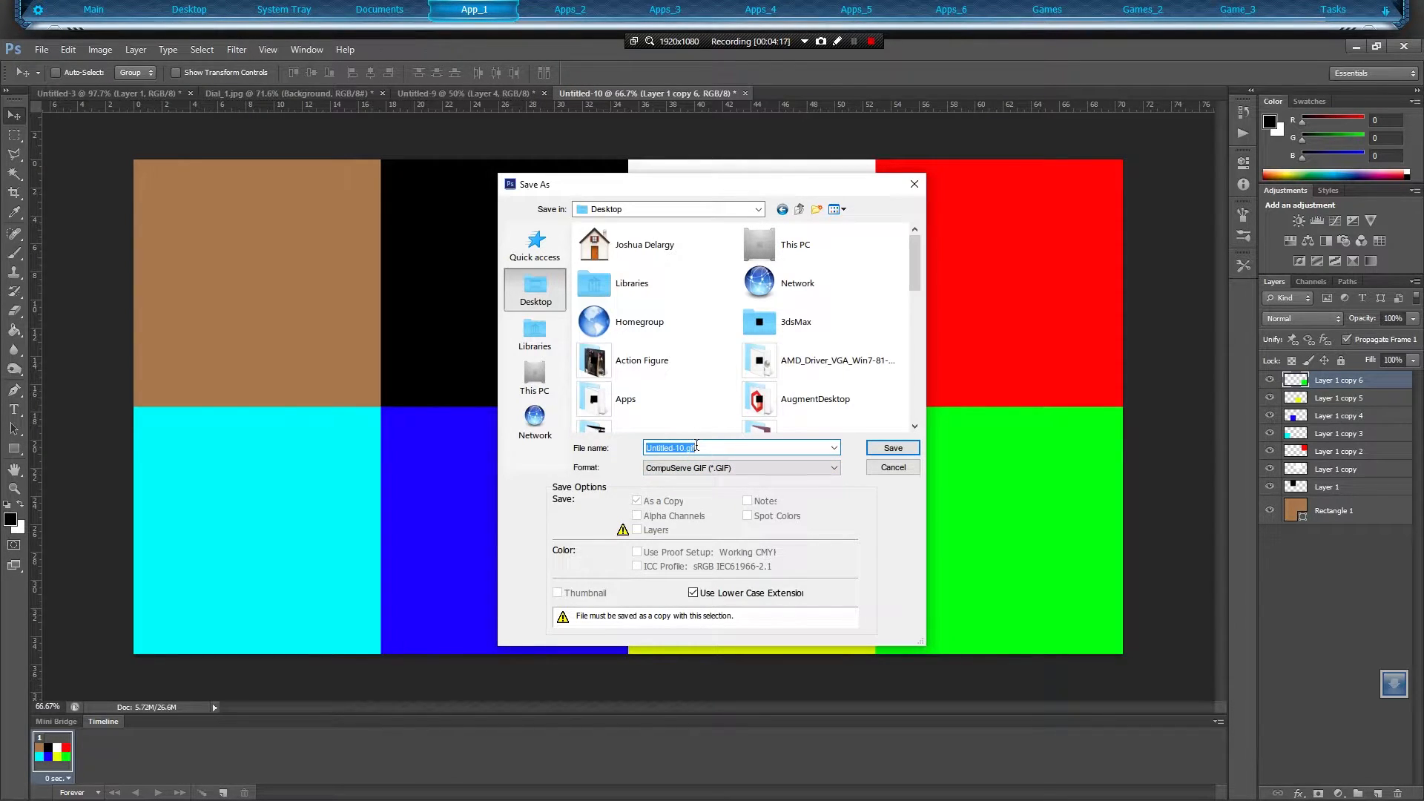
pyautogui.write('Test Gif')
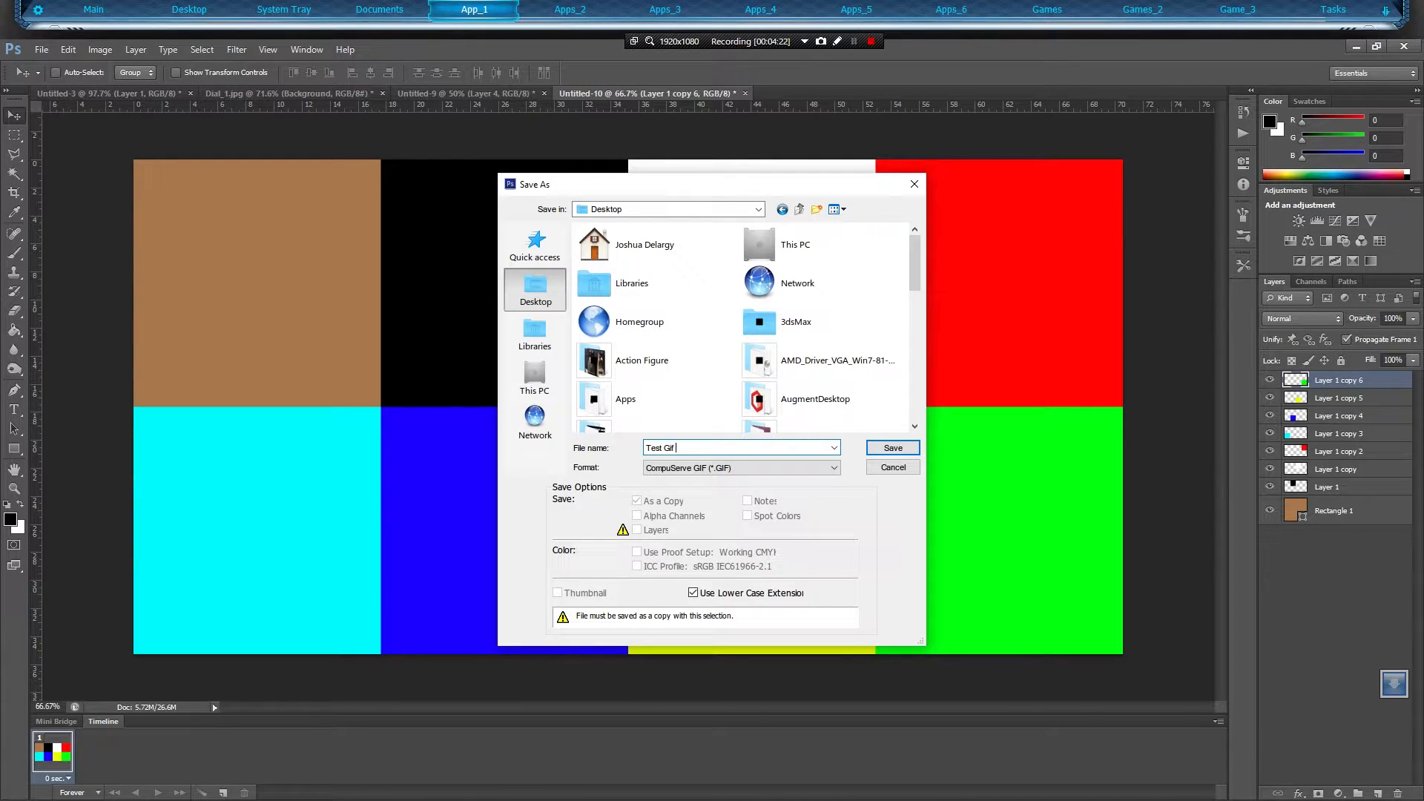
pyautogui.click(890, 448)
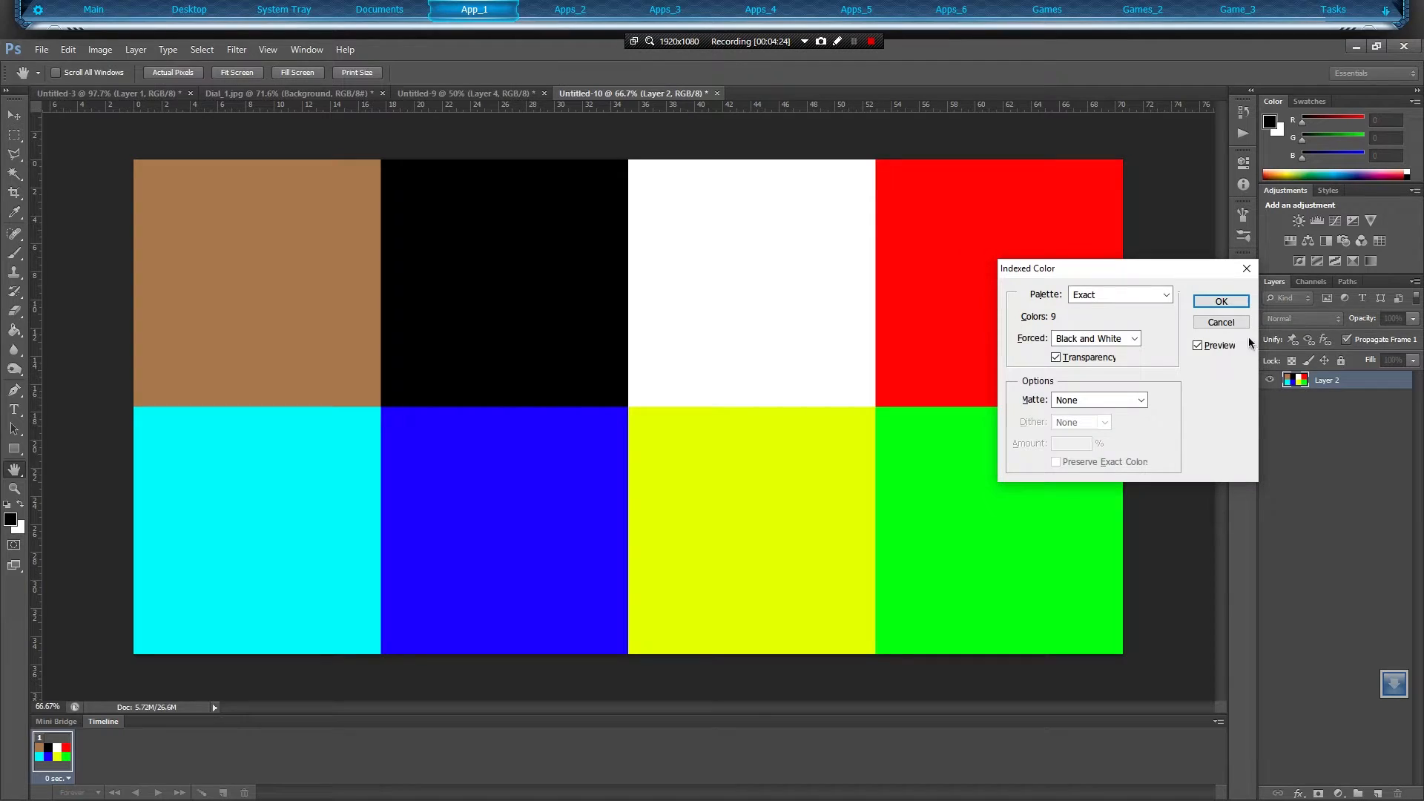
pyautogui.click(1219, 301)
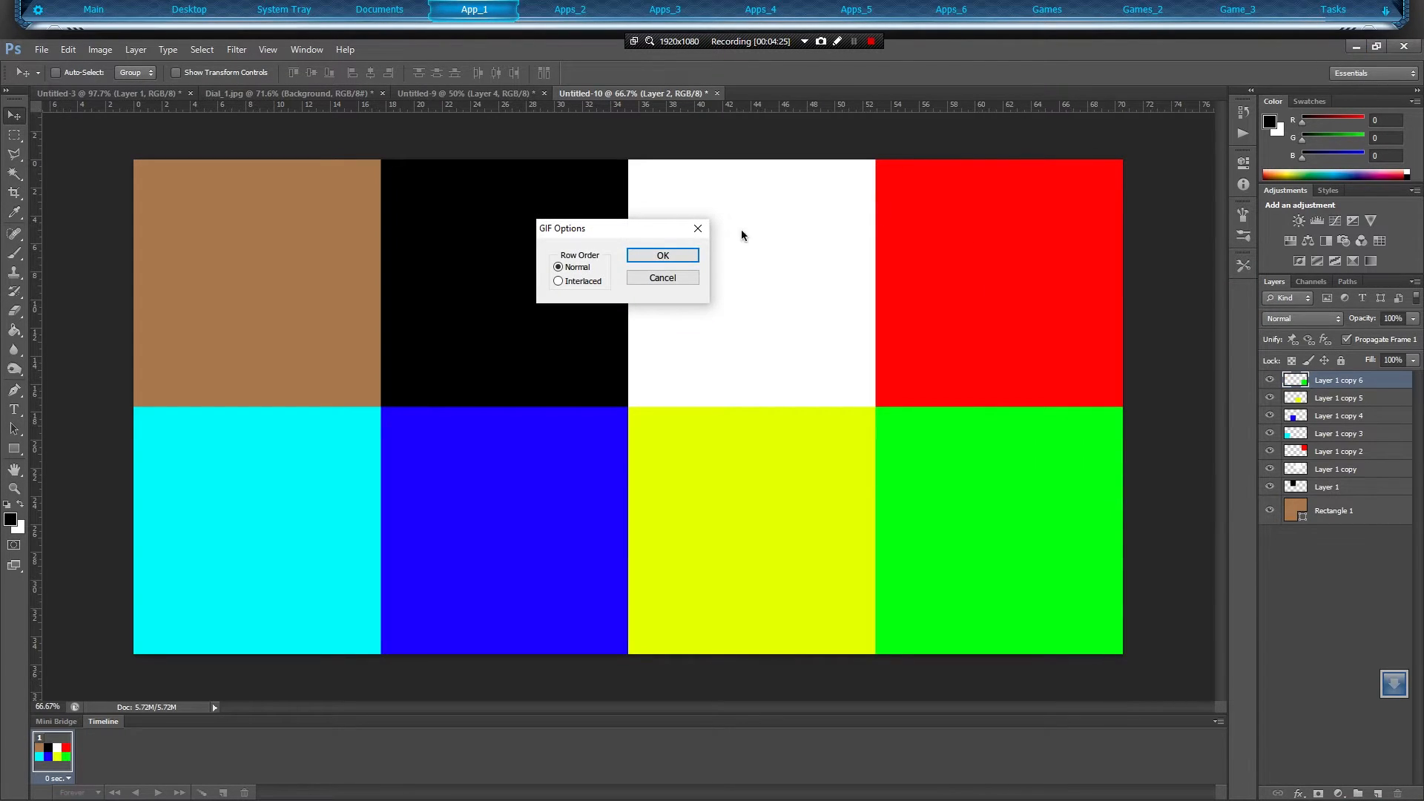
pyautogui.click(662, 254)
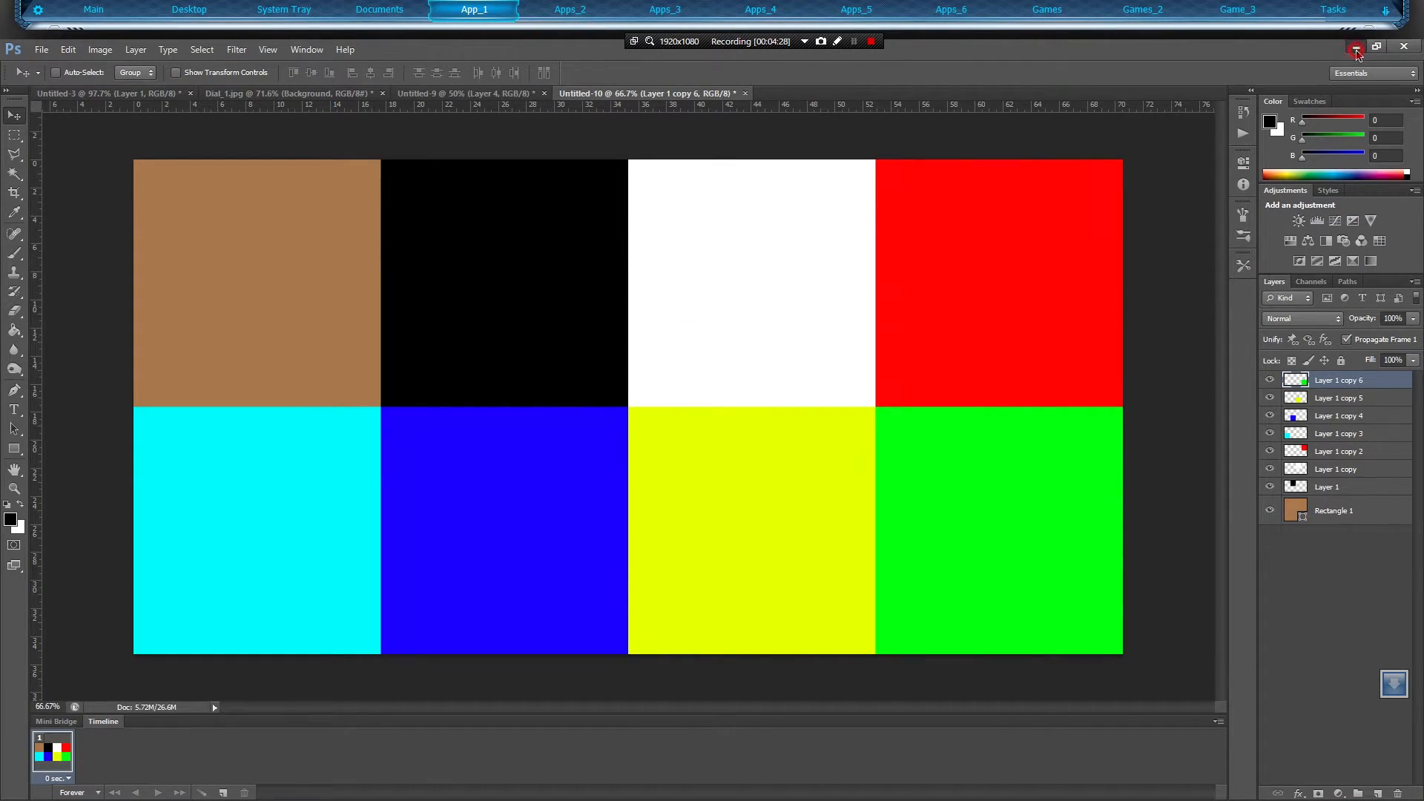
# Minimize Photoshop and select Test Gif Color.gif in the Desktop folder.
pyautogui.click(1356, 46)
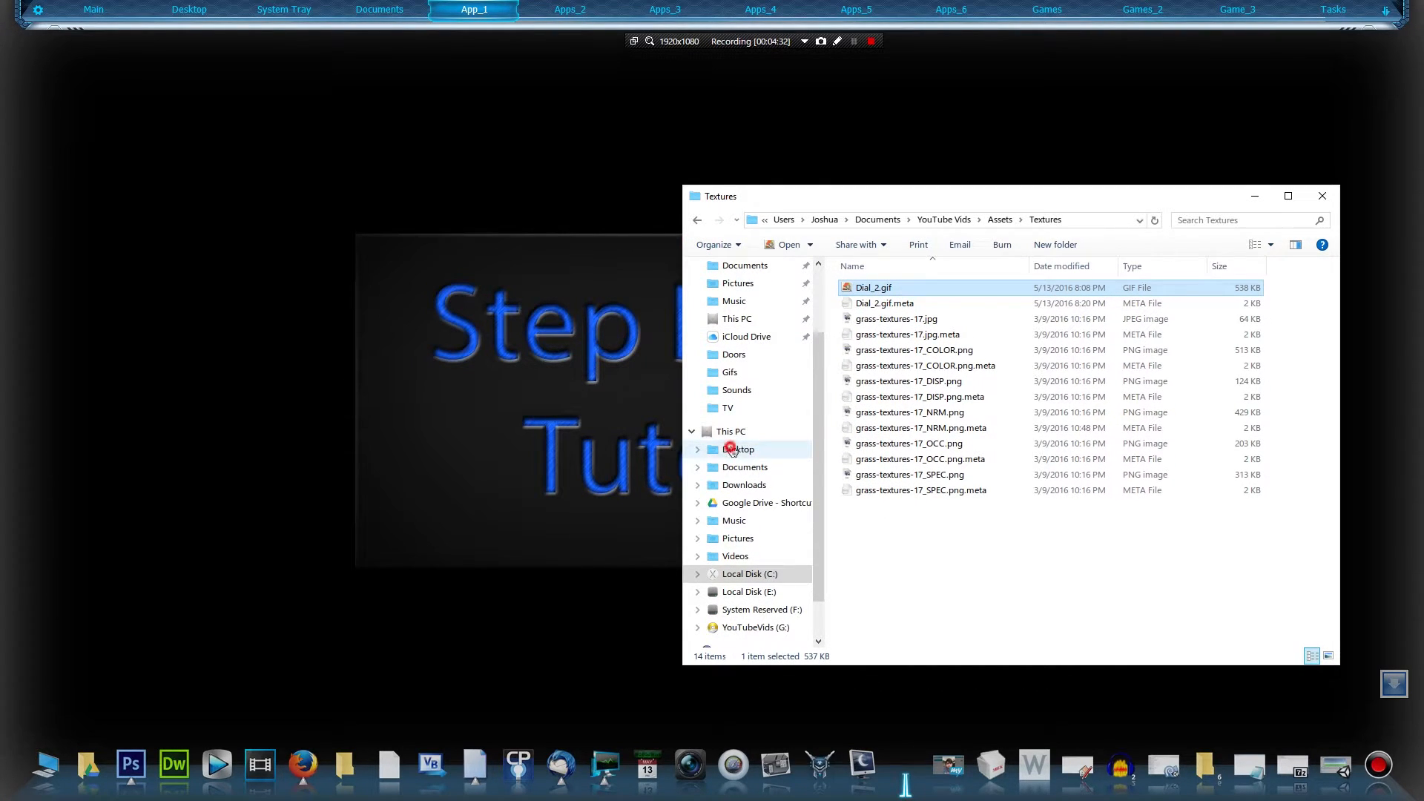
pyautogui.click(739, 449)
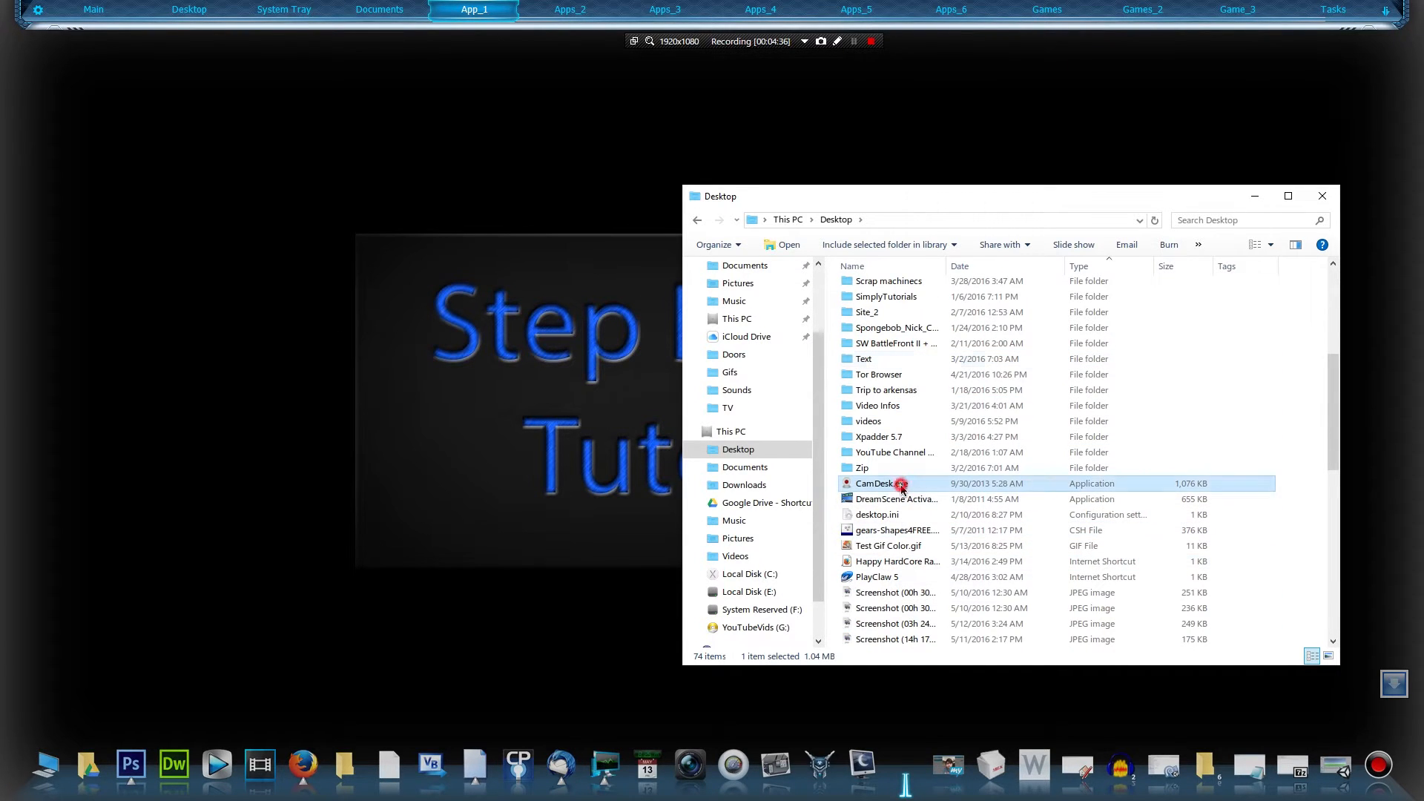
pyautogui.click(889, 545)
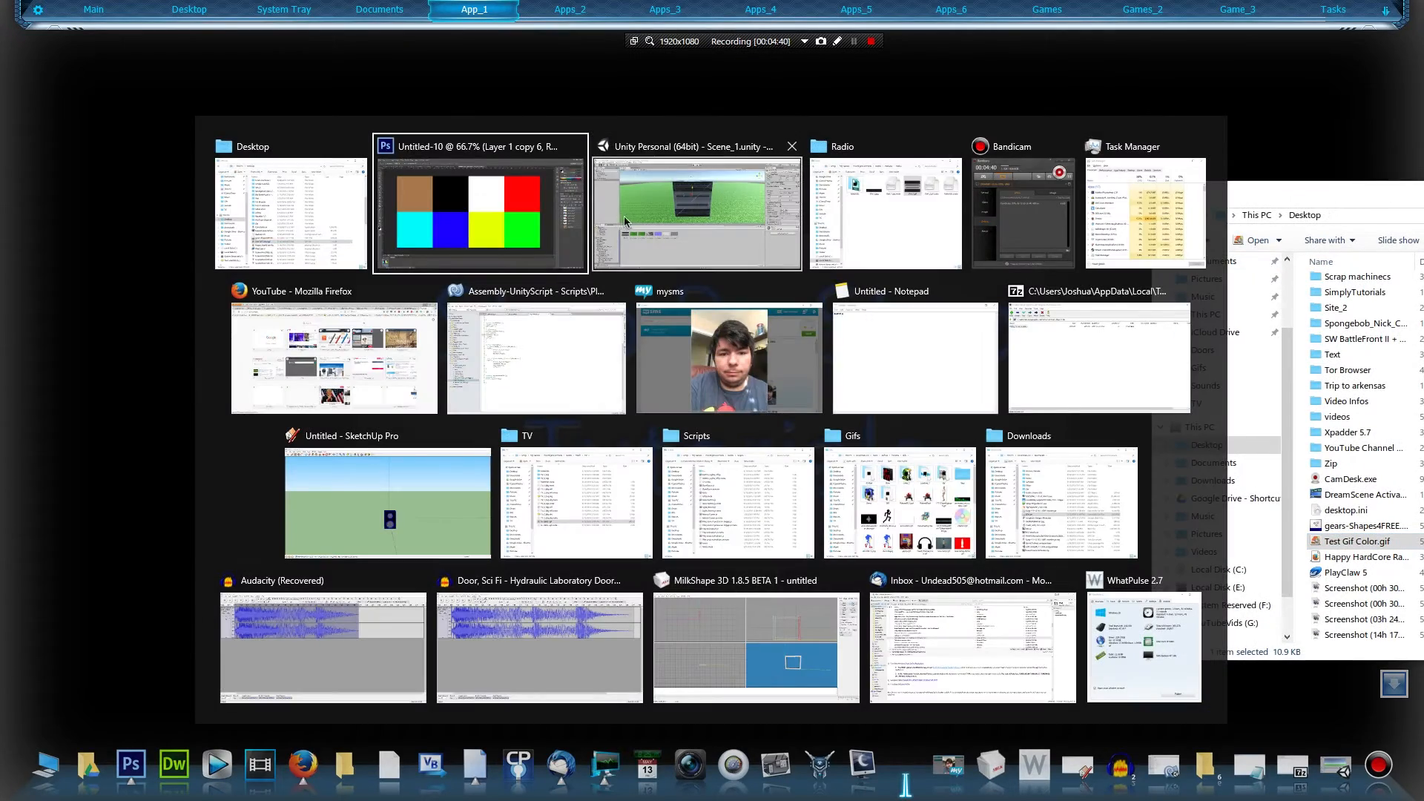
# Bring the Unity Personal window to the front from Task View.
pyautogui.click(696, 213)
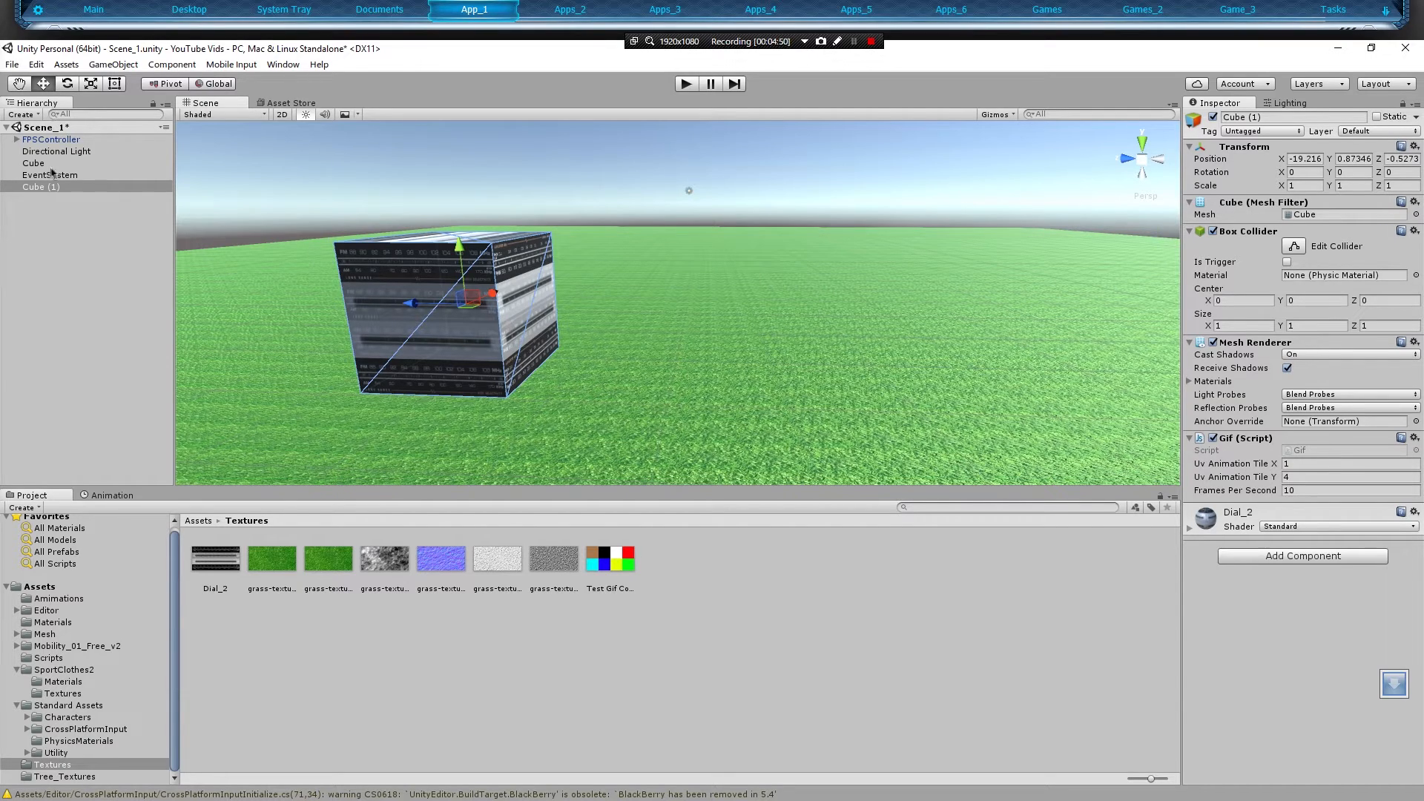
# Add a capsule right of the cube, textured with the Test Gif Color material.
pyautogui.rightClick(40, 186)
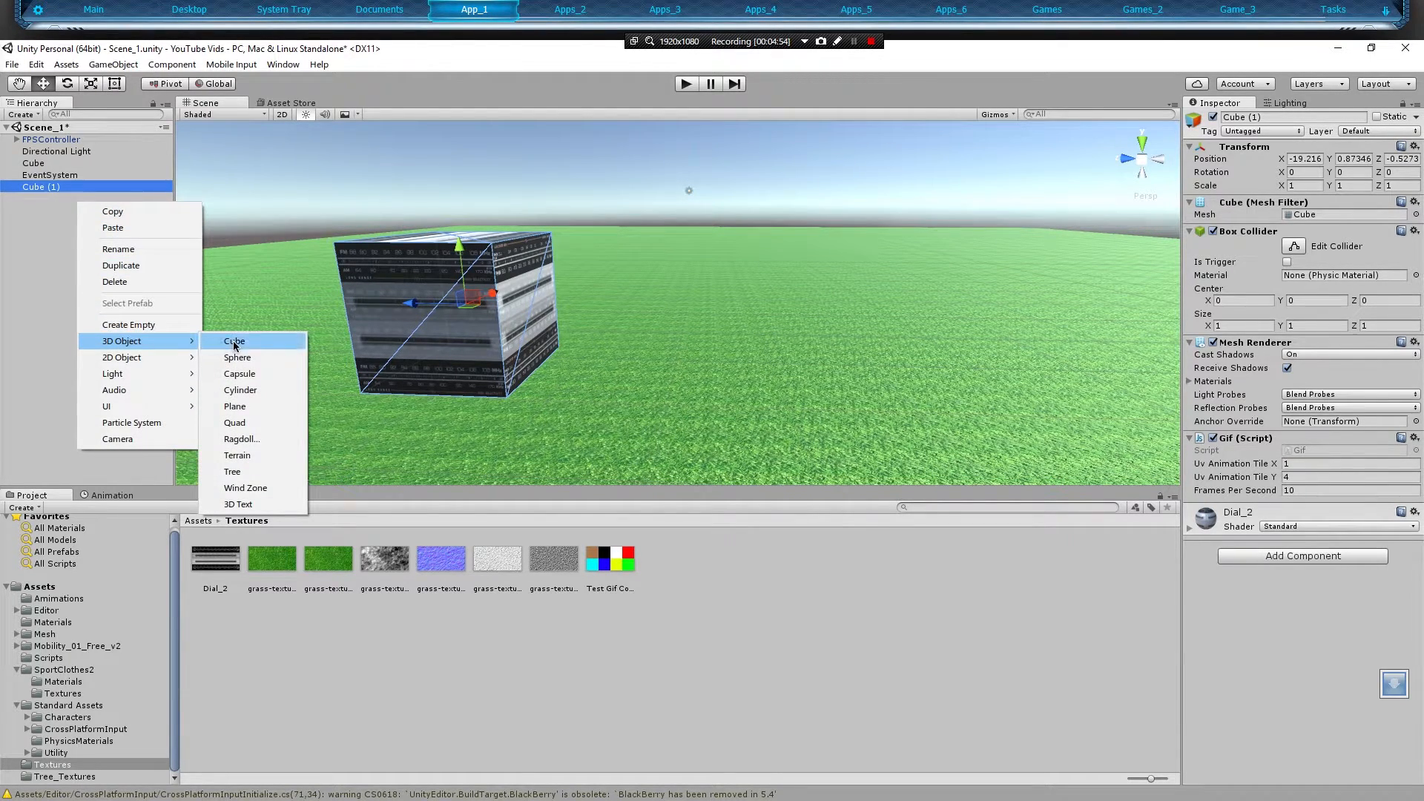
pyautogui.moveTo(269, 365)
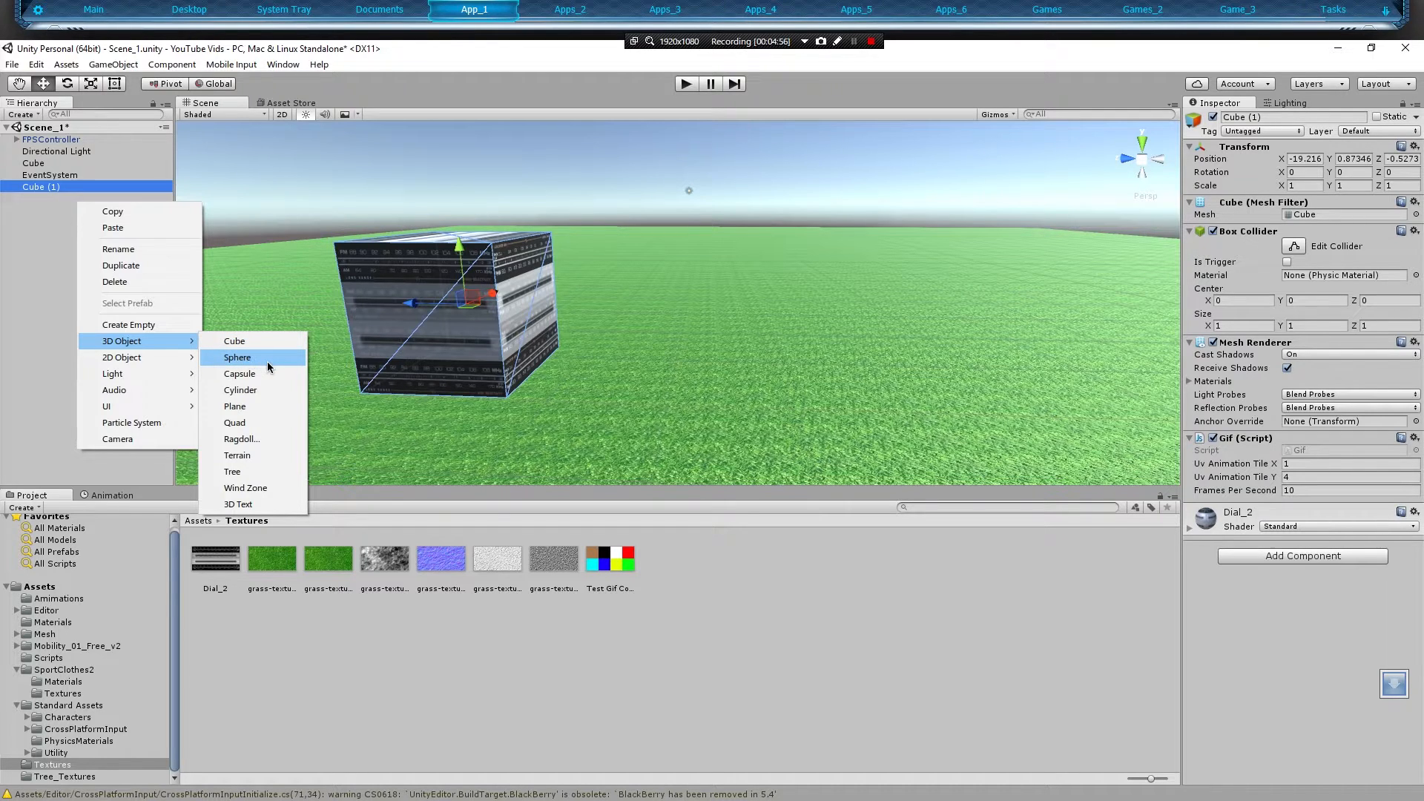
pyautogui.moveTo(239, 373)
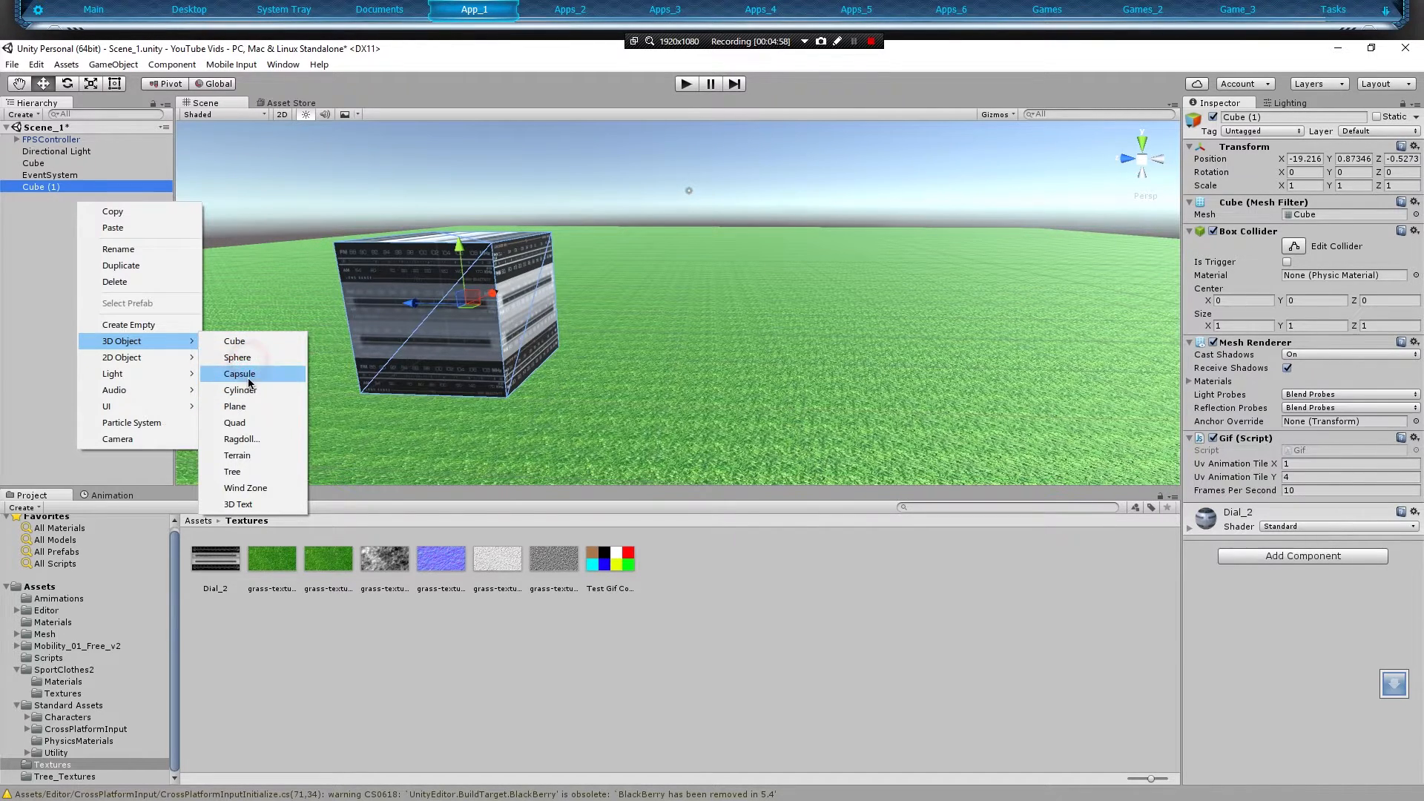
pyautogui.click(240, 373)
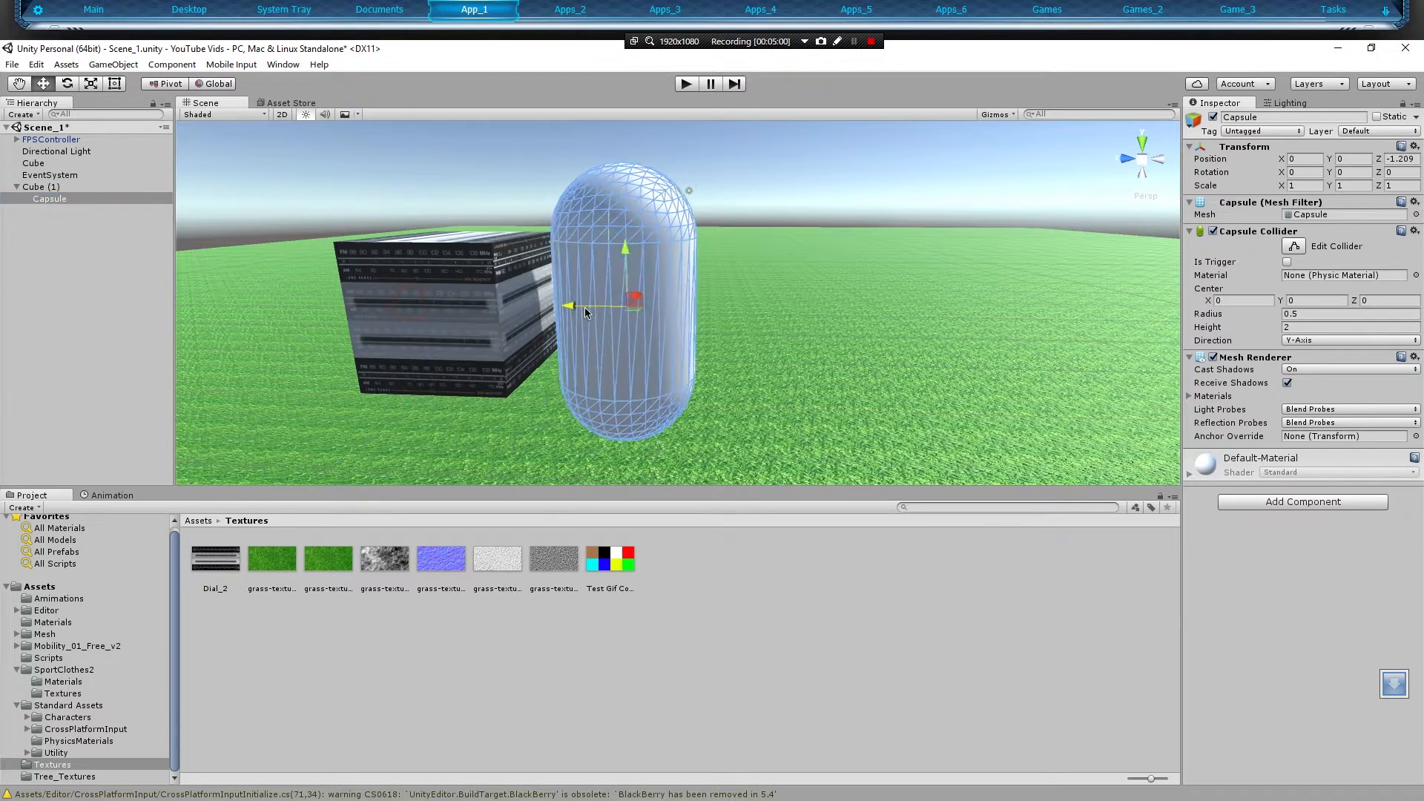
pyautogui.moveTo(570, 307); pyautogui.dragTo(765, 307)
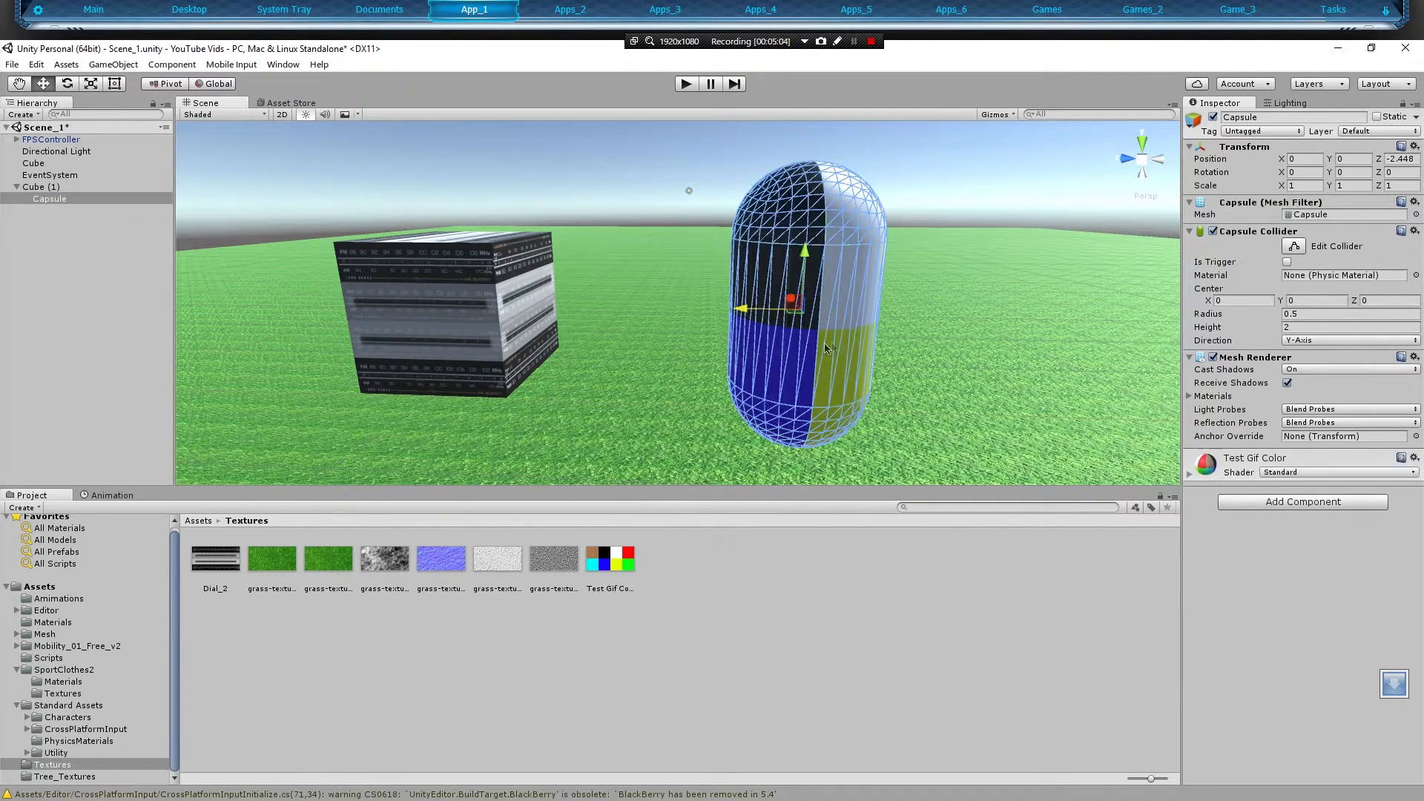
pyautogui.click(34, 163)
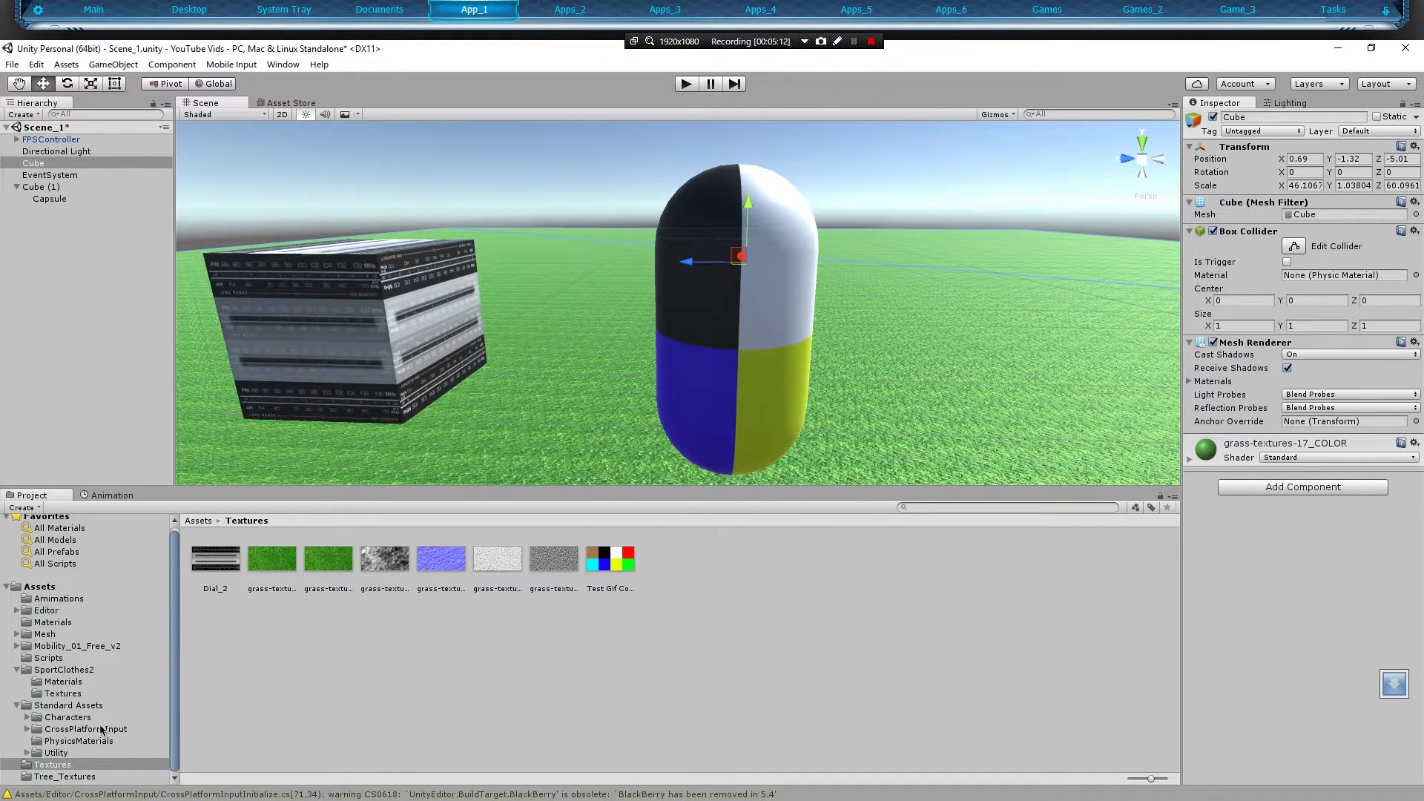
pyautogui.moveTo(90, 692)
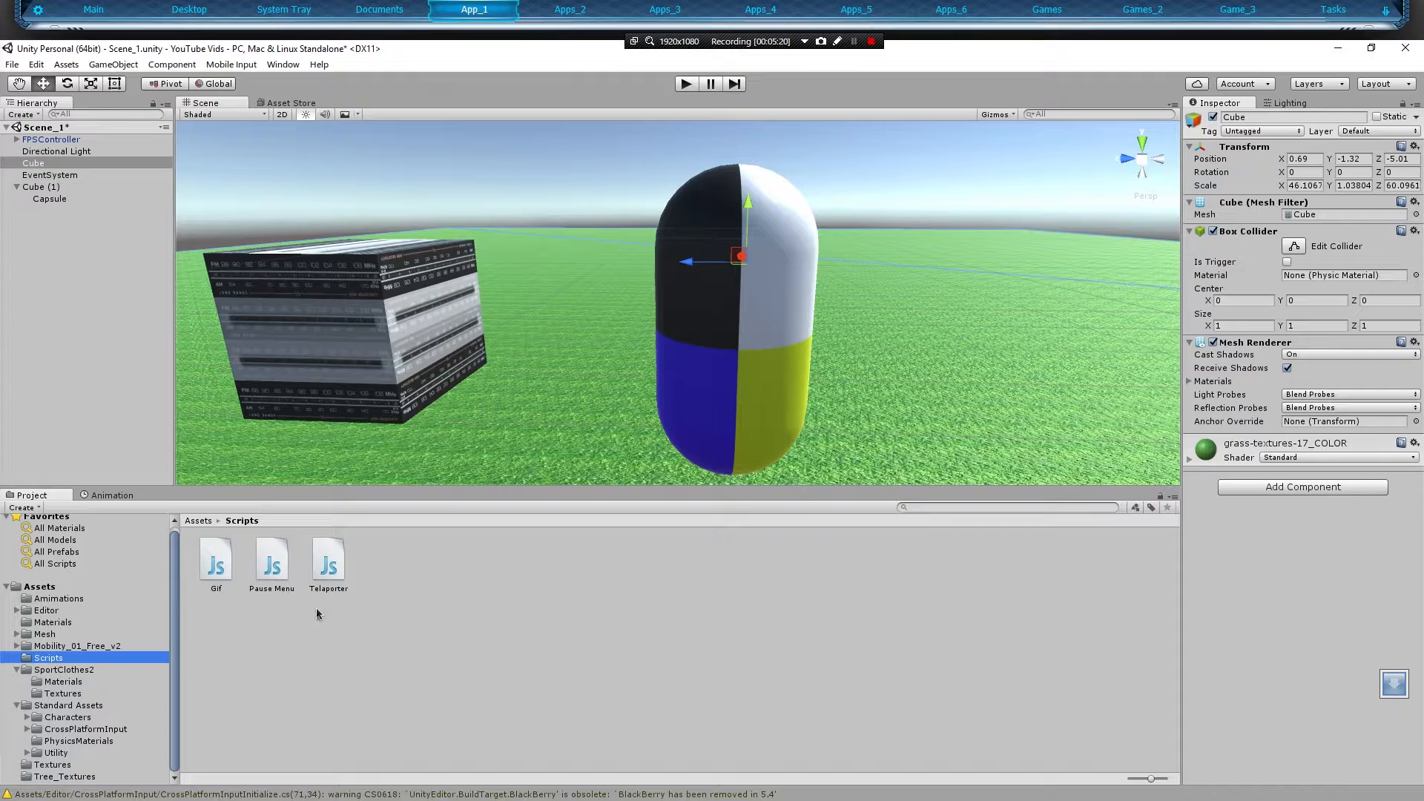
# Attach the Gif script from the Scripts folder to the capsule.
pyautogui.click(215, 557)
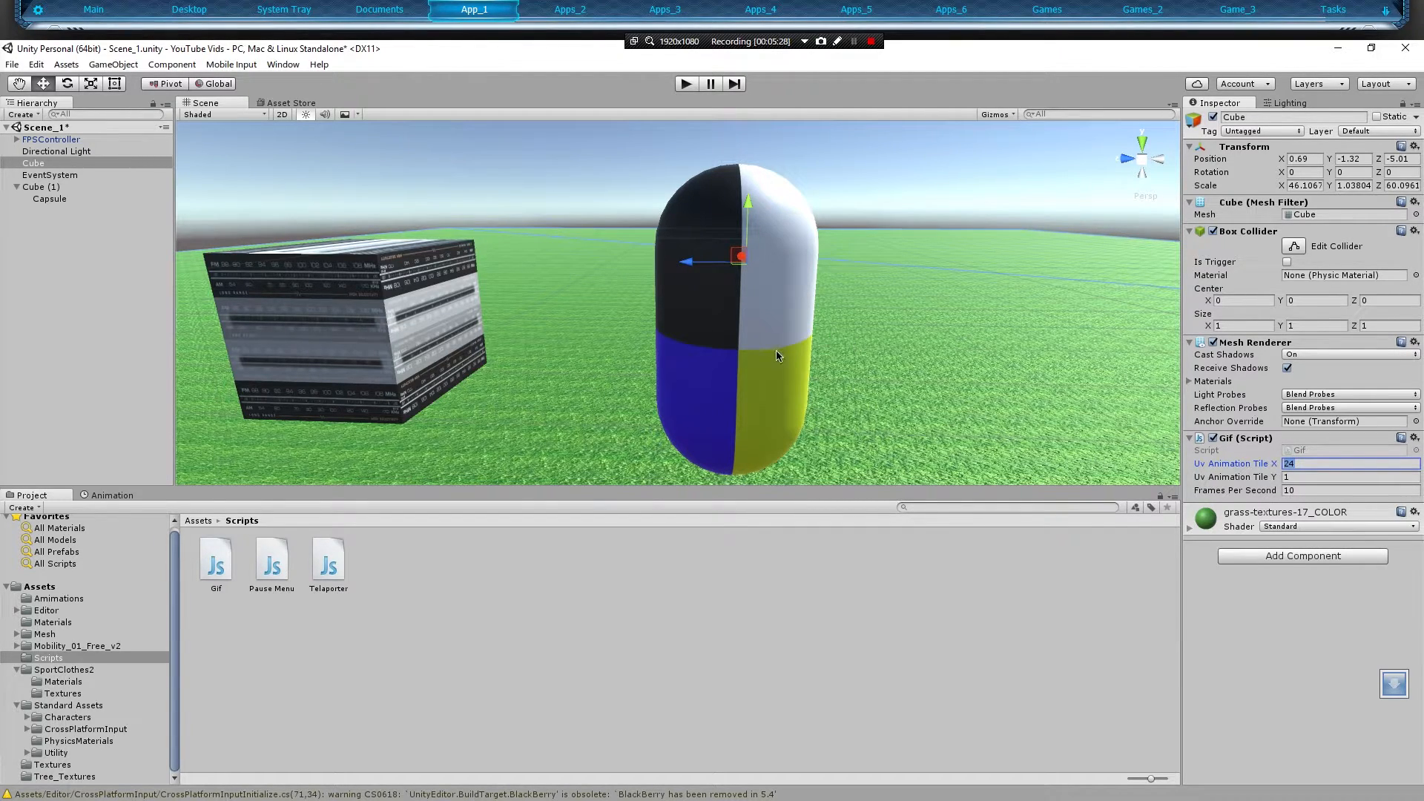
pyautogui.click(49, 198)
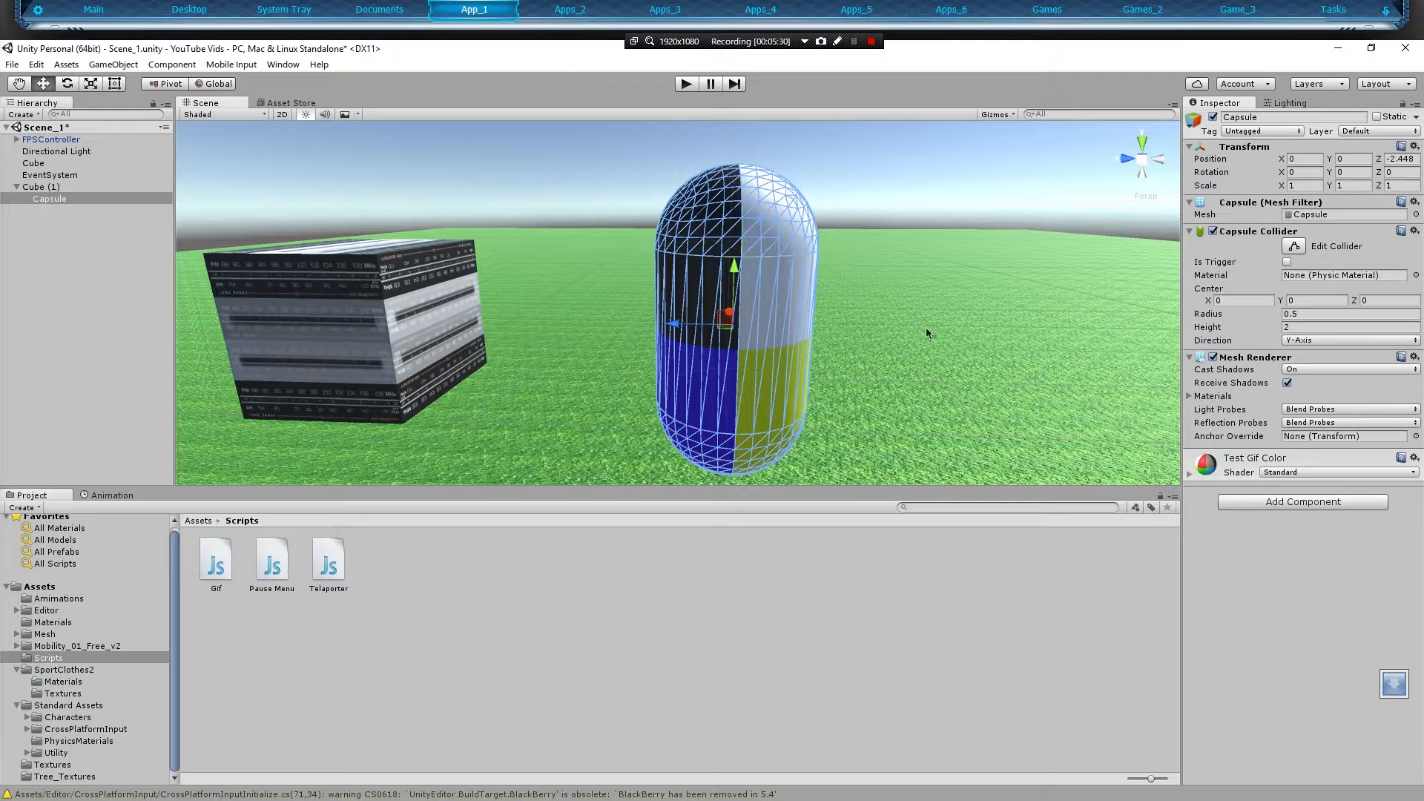
pyautogui.click(1413, 438)
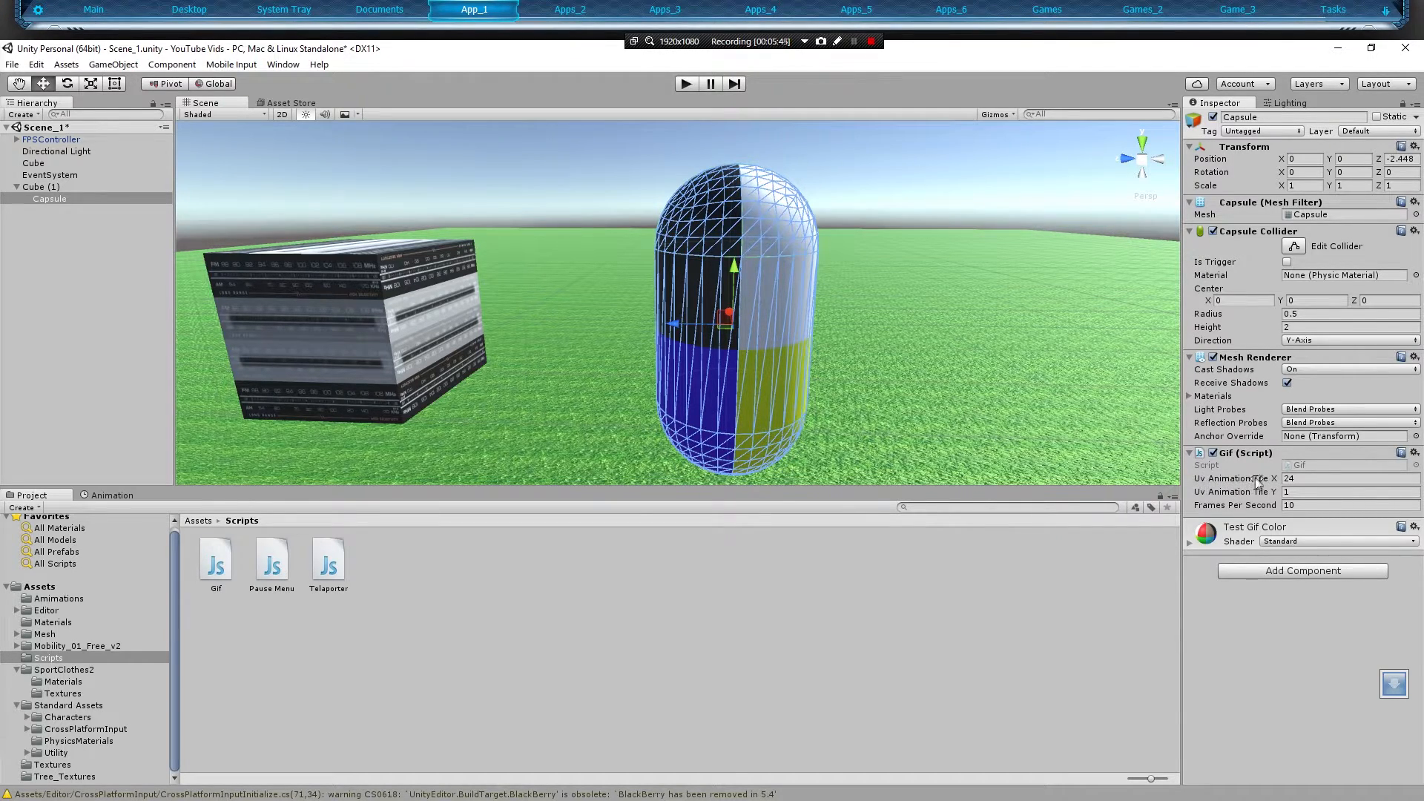
pyautogui.moveTo(718, 391)
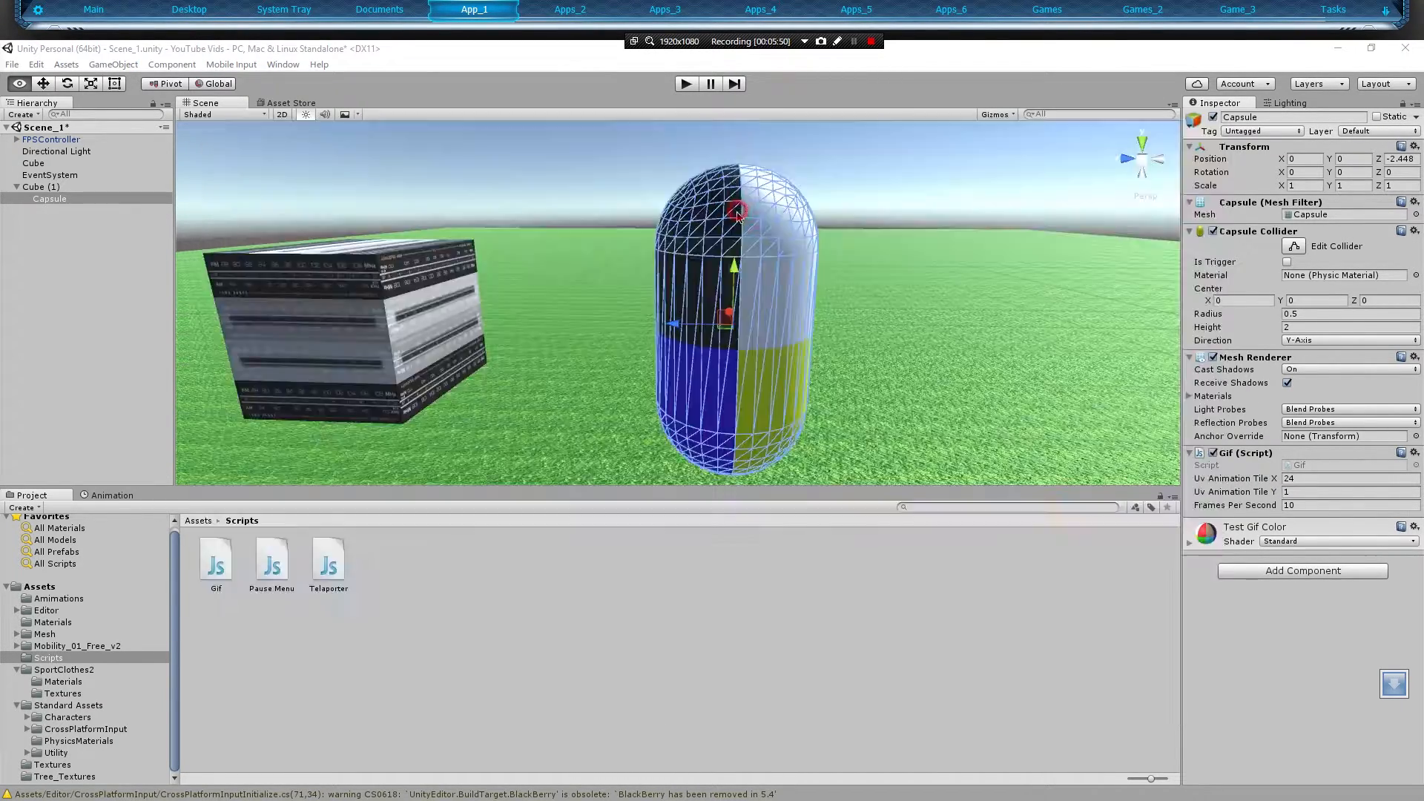
# Set the capsule's Gif script Uv Animation Tile X to 4 and Tile Y to 2.
pyautogui.click(474, 9)
pyautogui.write('4')
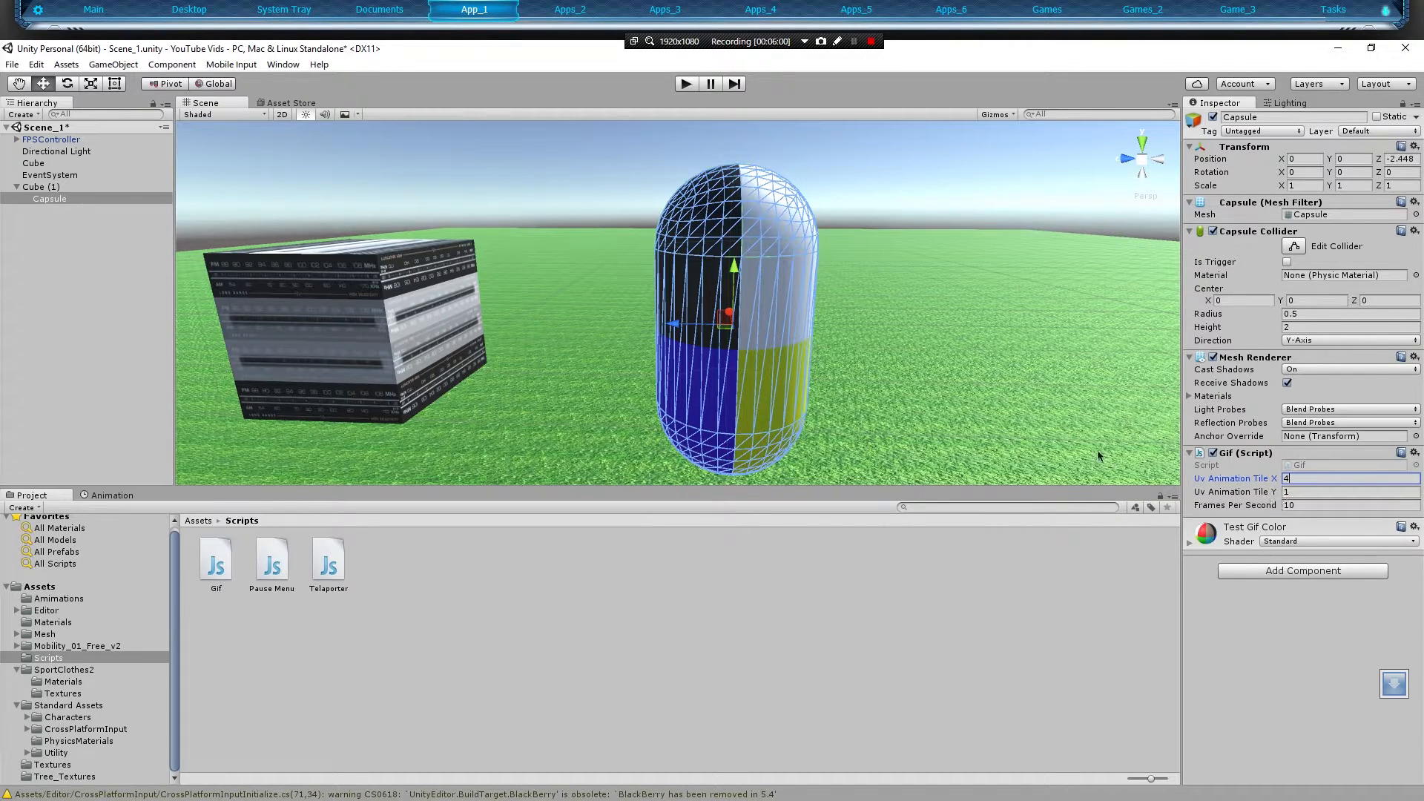
pyautogui.moveTo(788, 427)
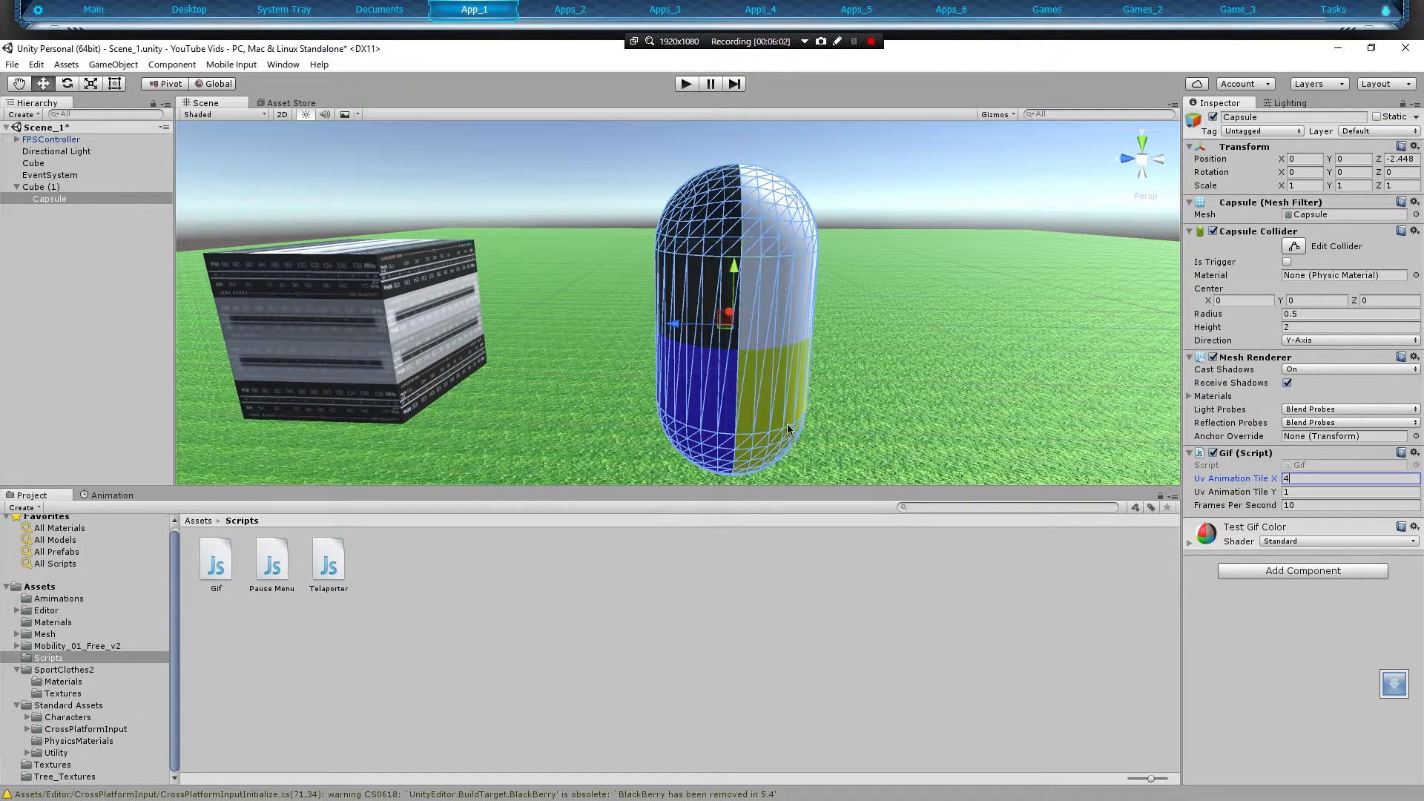
pyautogui.click(1344, 491)
pyautogui.write('2')
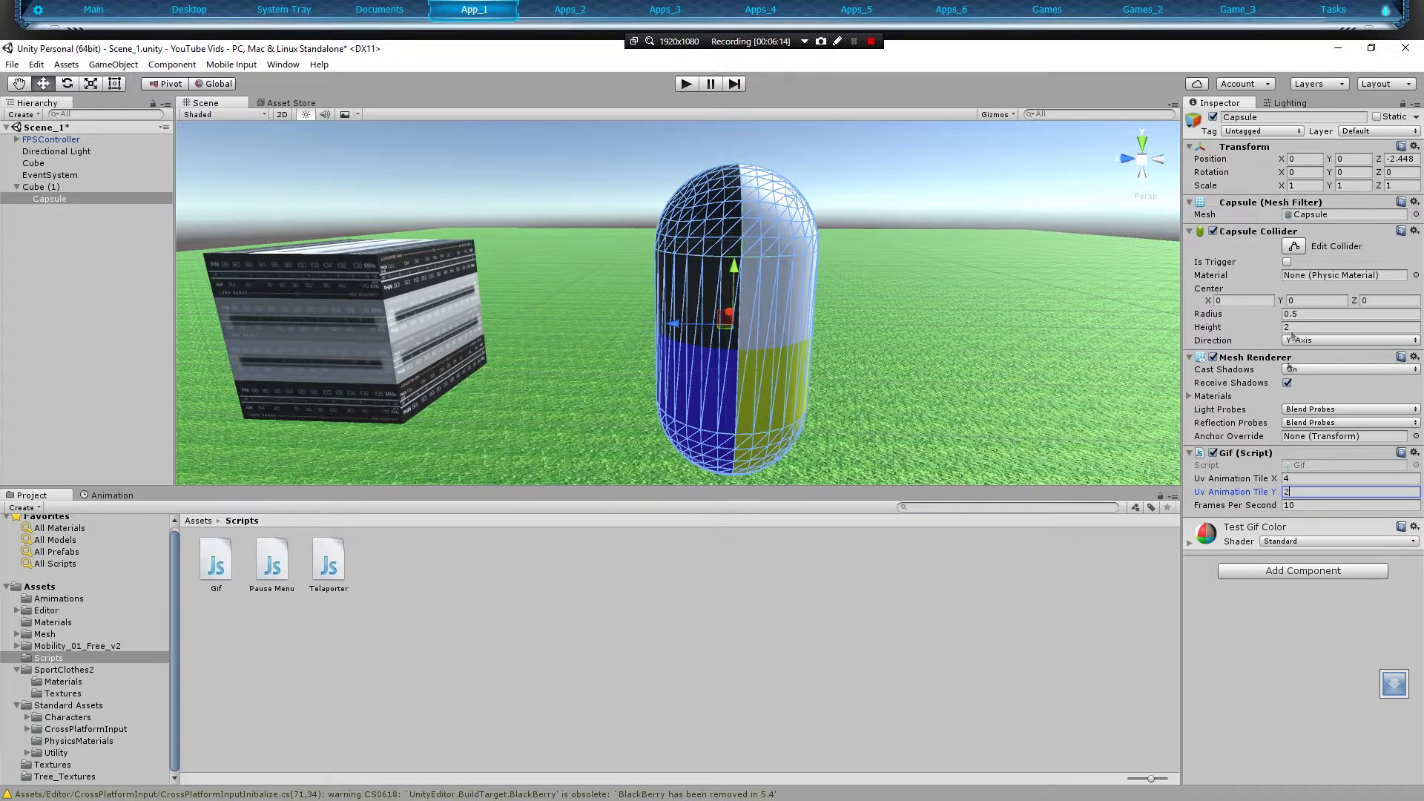
pyautogui.moveTo(954, 235)
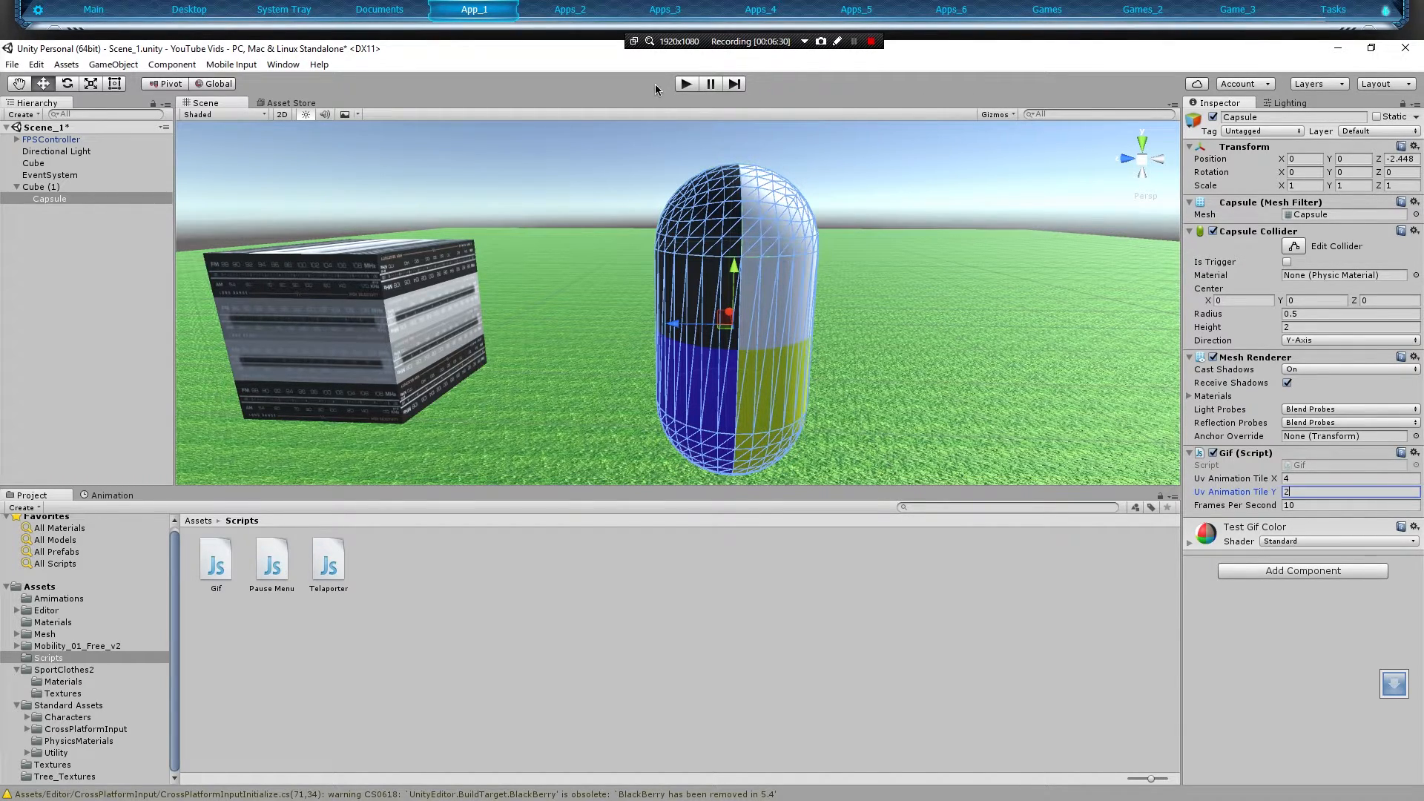
pyautogui.click(684, 83)
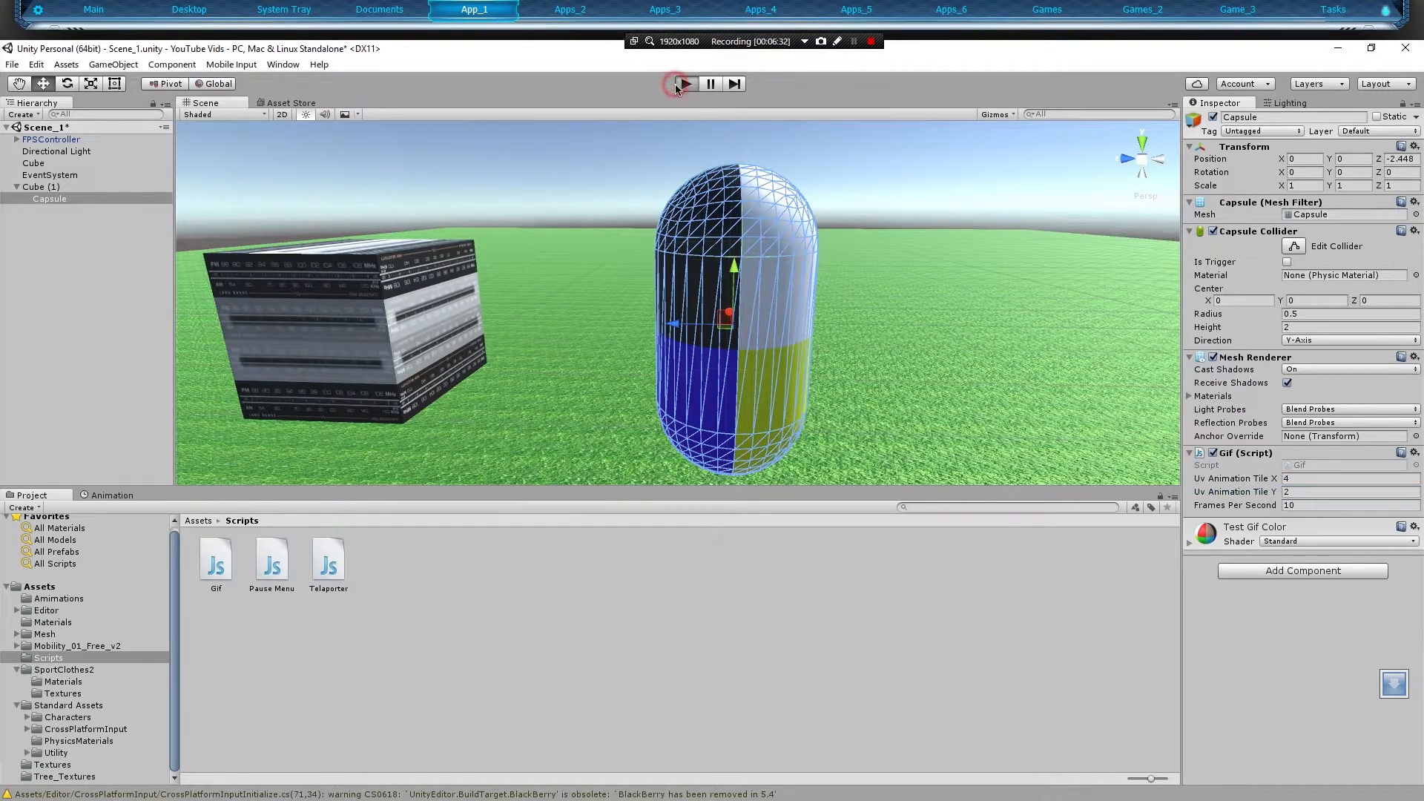
pyautogui.click(684, 84)
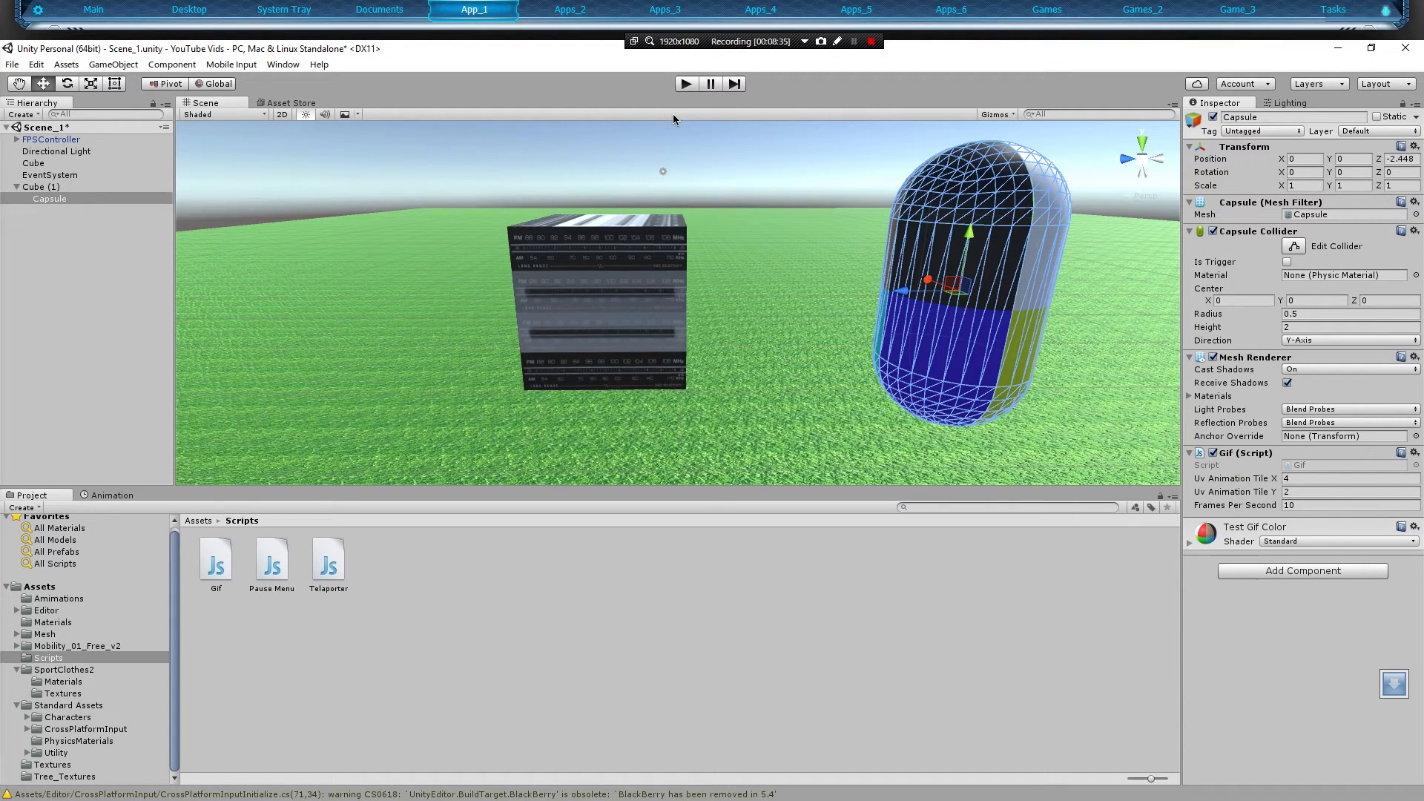
pyautogui.click(869, 41)
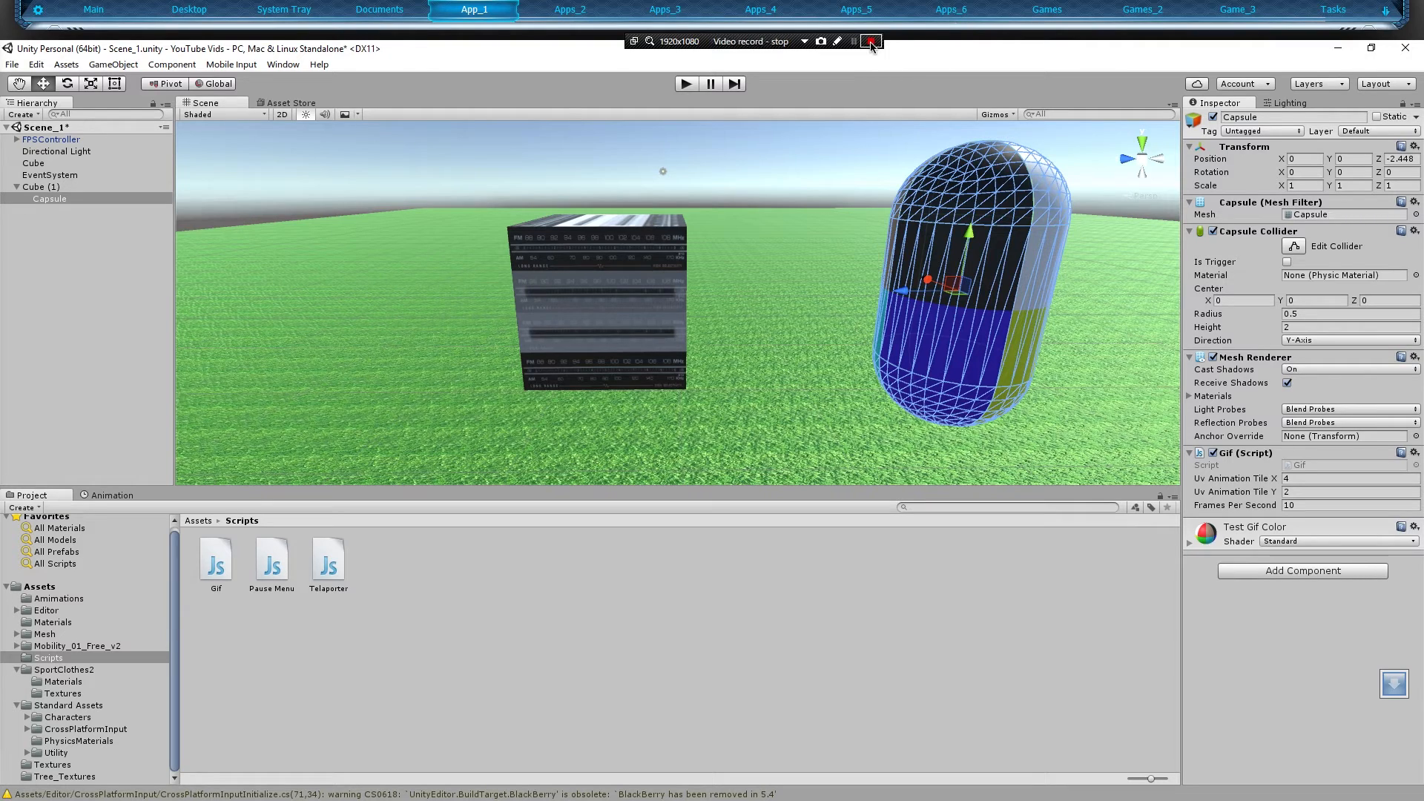